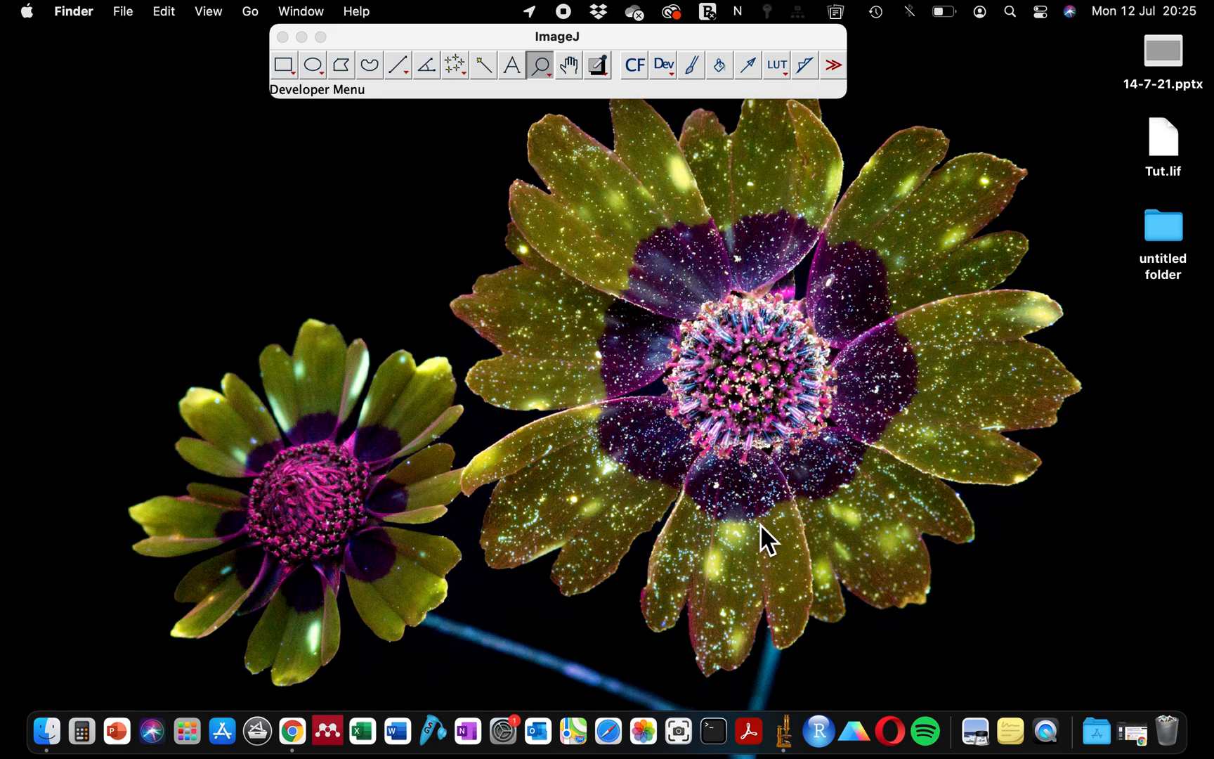
{"action": "mouse_move", "coordinate": [1079, 184]}
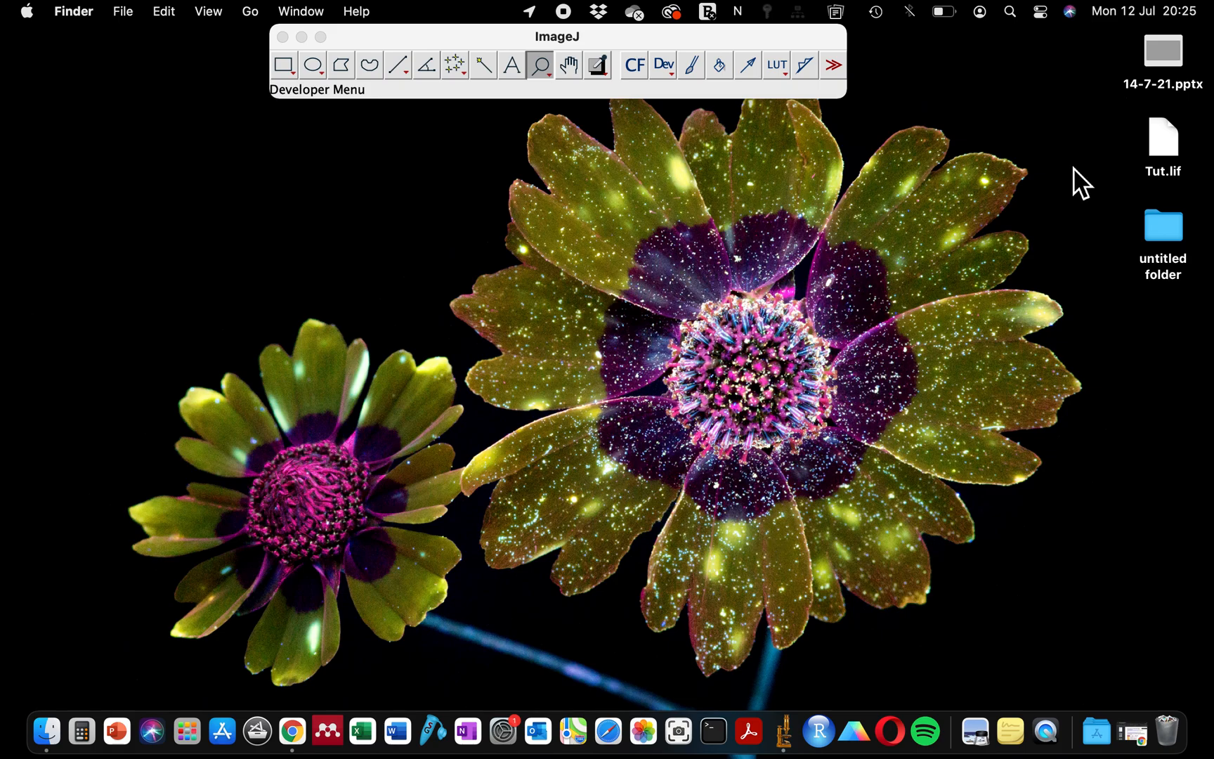
Step: Try opening Tut.lif directly in ImageJ and dismiss the unsupported-format error
{"action": "left_click", "coordinate": [1162, 139]}
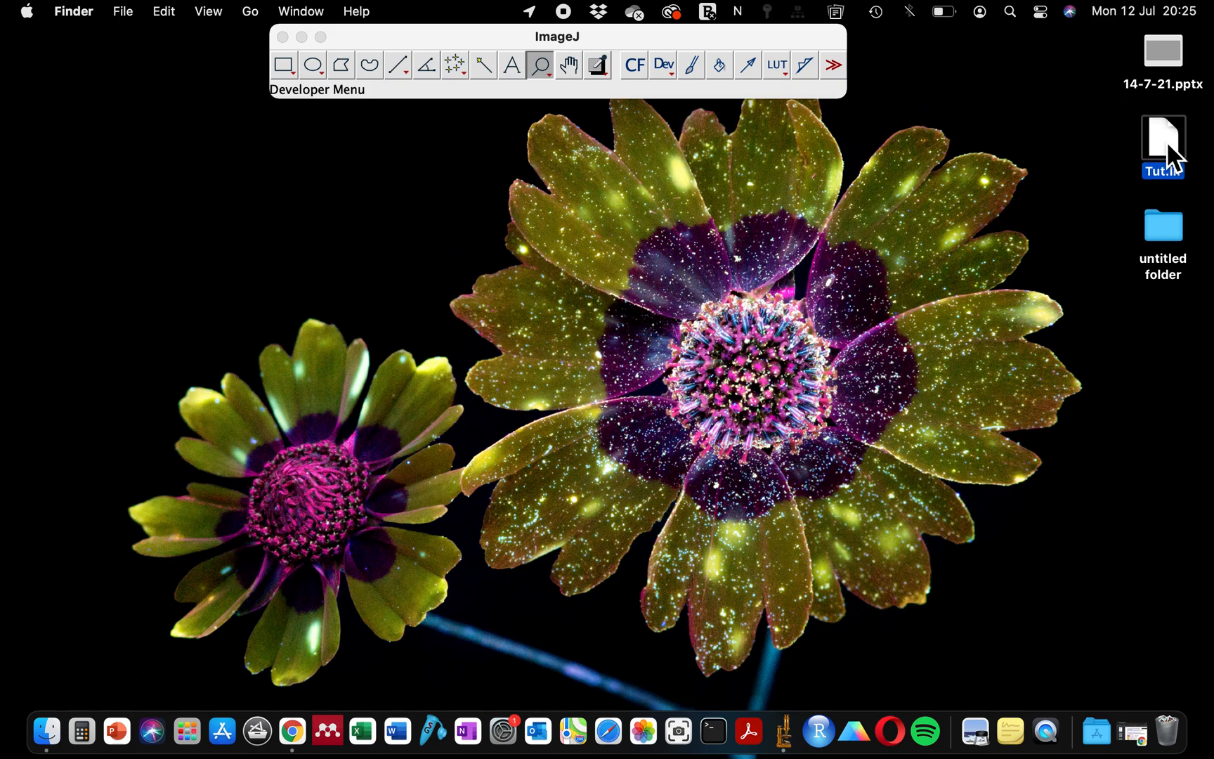
{"action": "double_click", "coordinate": [1162, 139]}
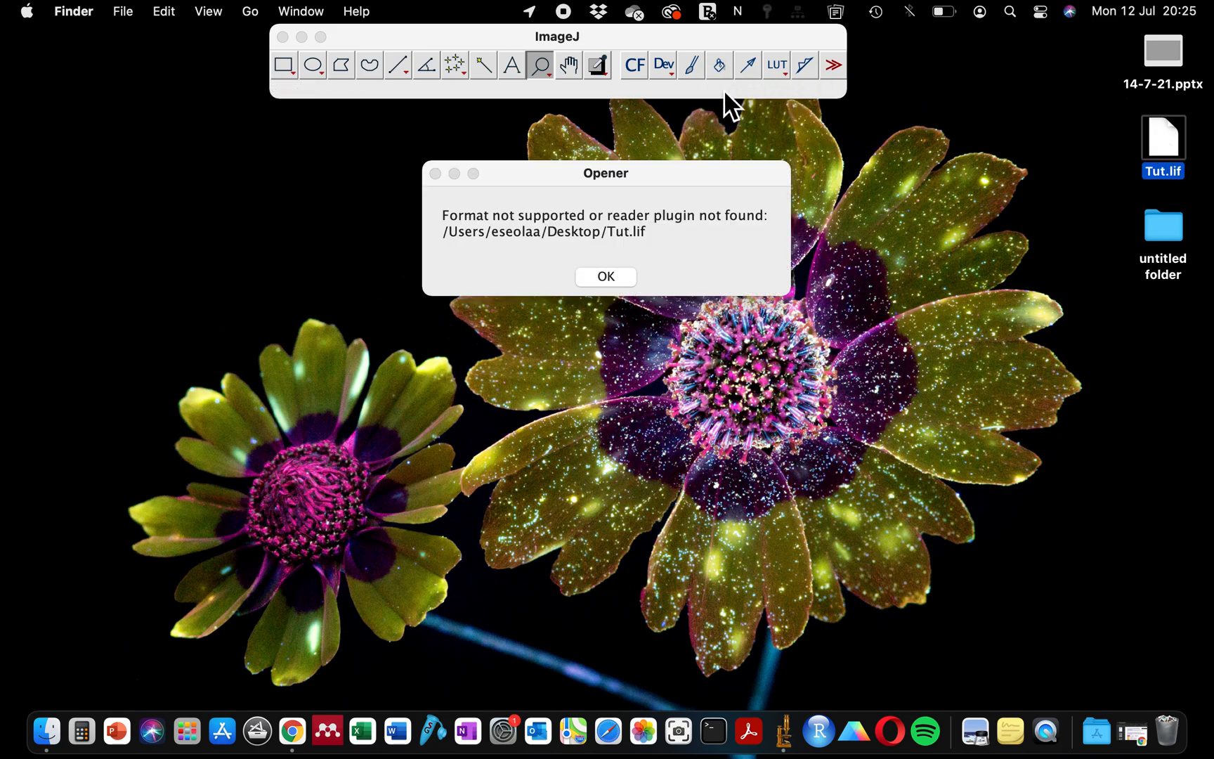
{"action": "mouse_move", "coordinate": [754, 56]}
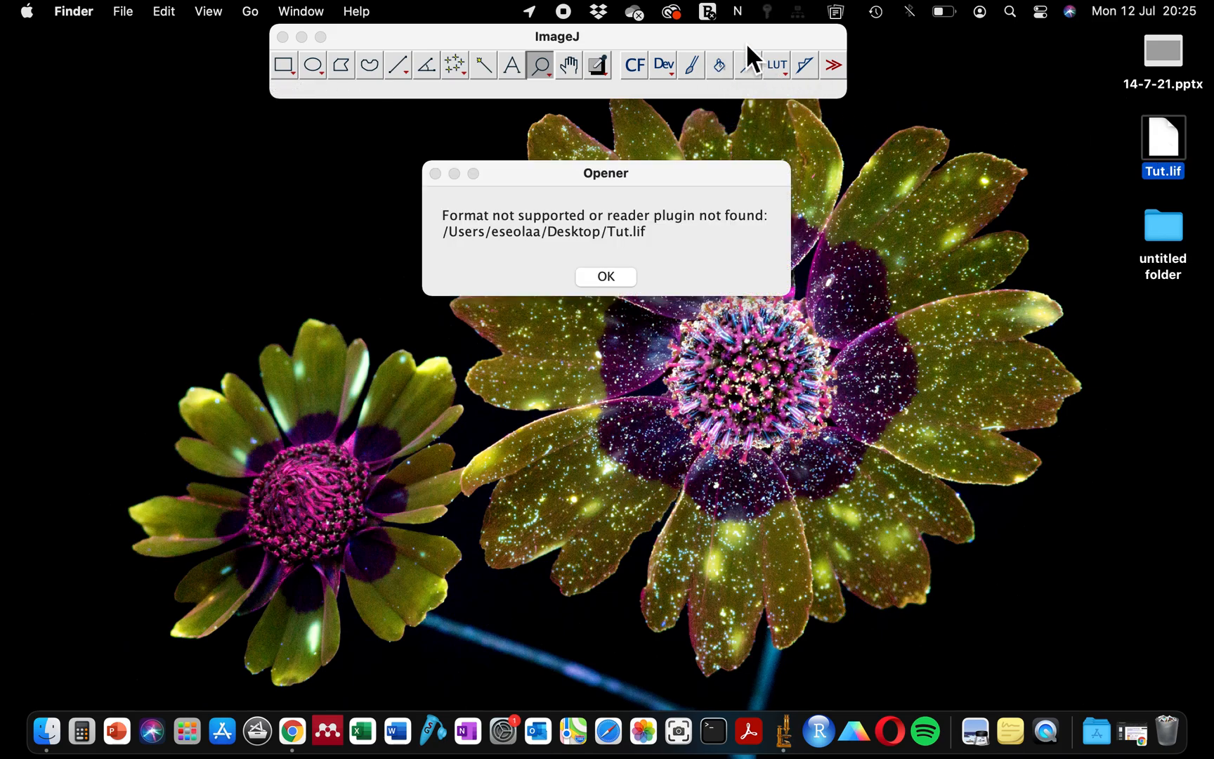
{"action": "left_click", "coordinate": [556, 36]}
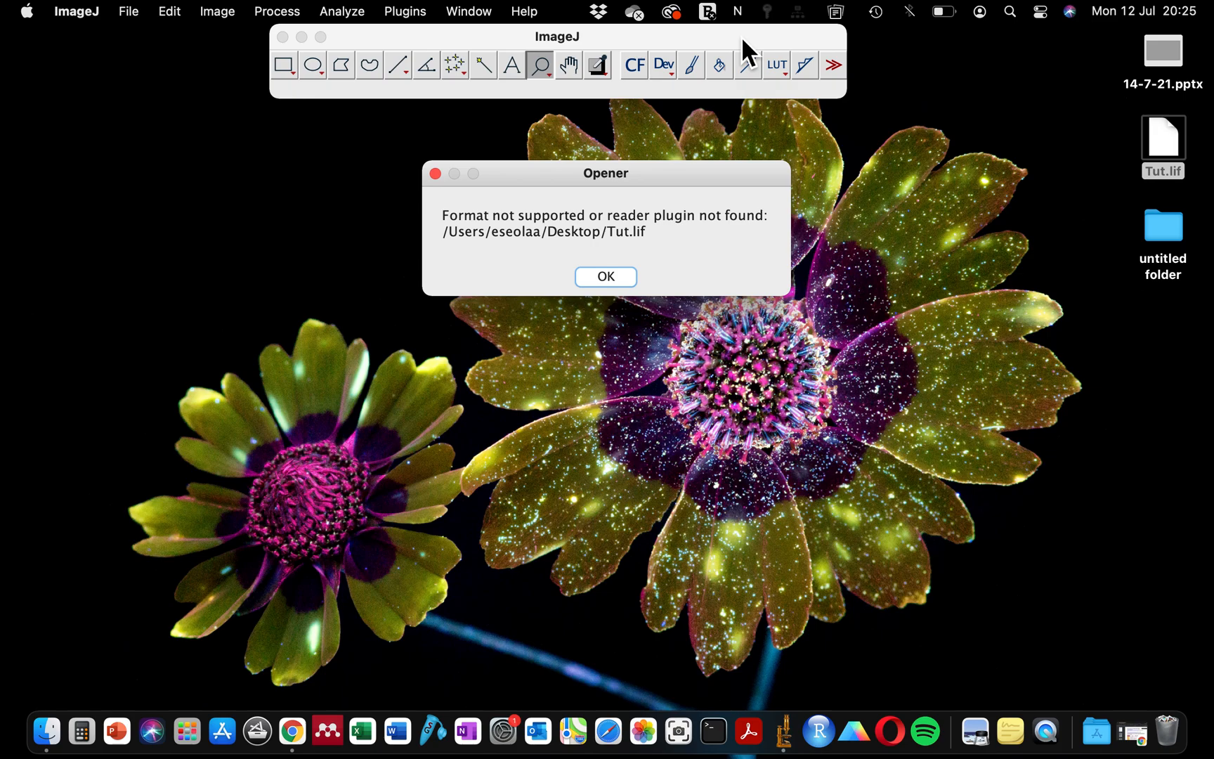
{"action": "mouse_move", "coordinate": [479, 277]}
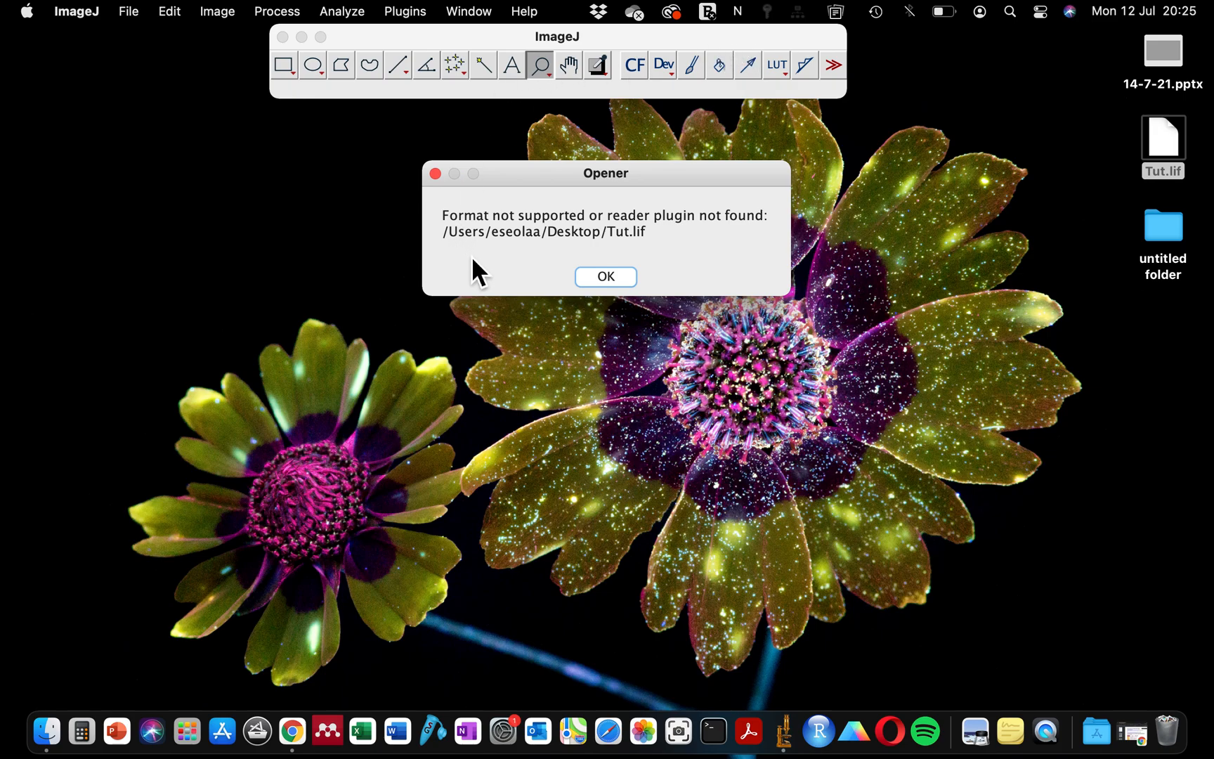
{"action": "mouse_move", "coordinate": [520, 224]}
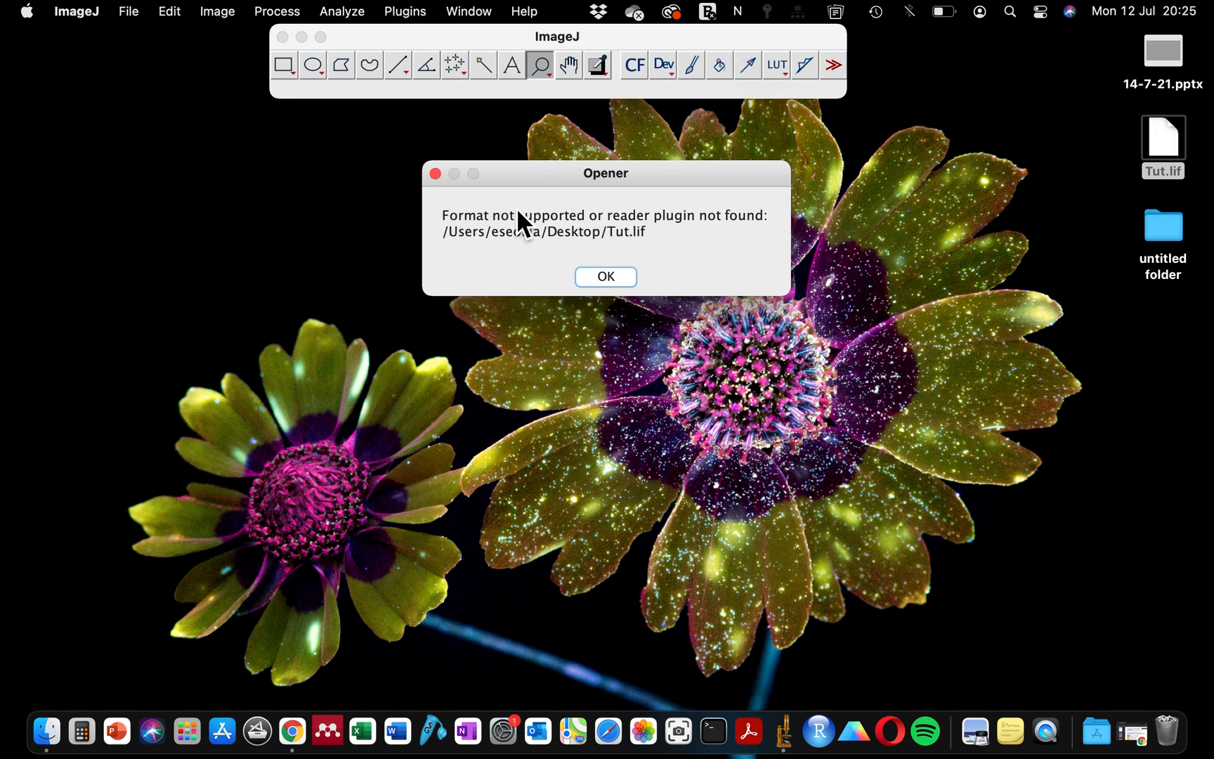
{"action": "mouse_move", "coordinate": [522, 242]}
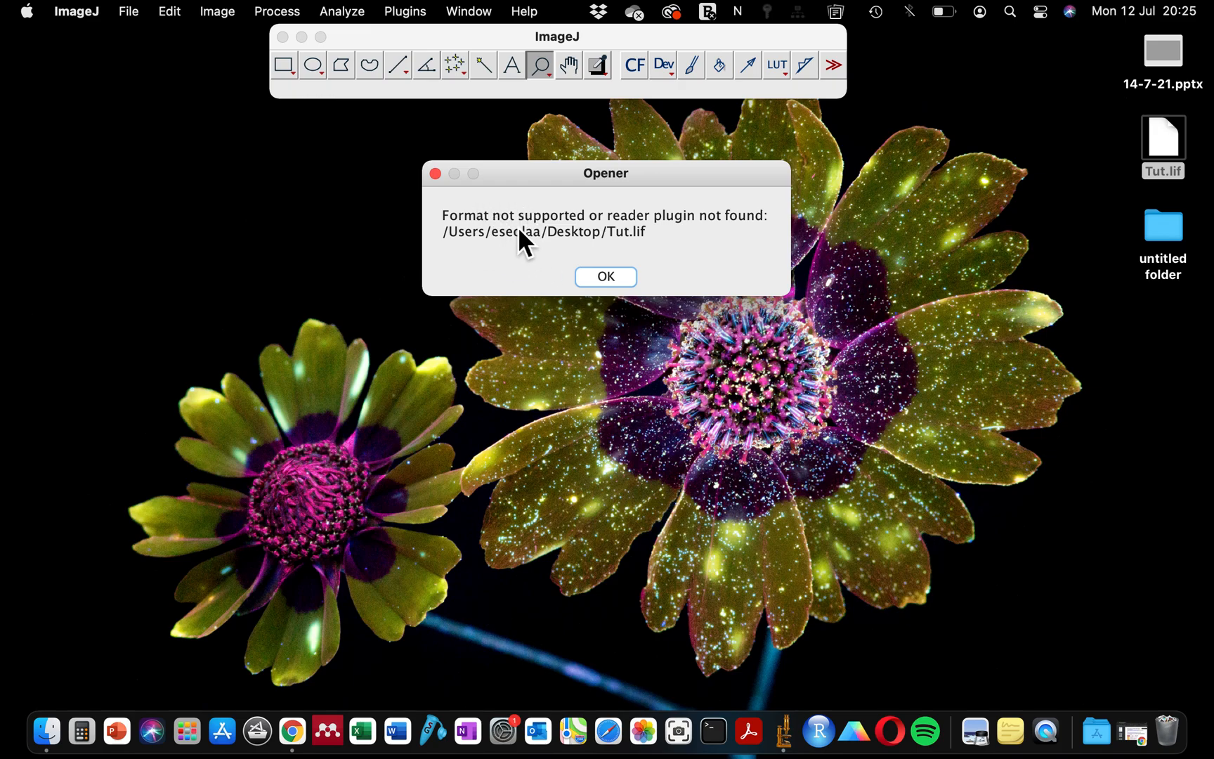
{"action": "left_click", "coordinate": [606, 277]}
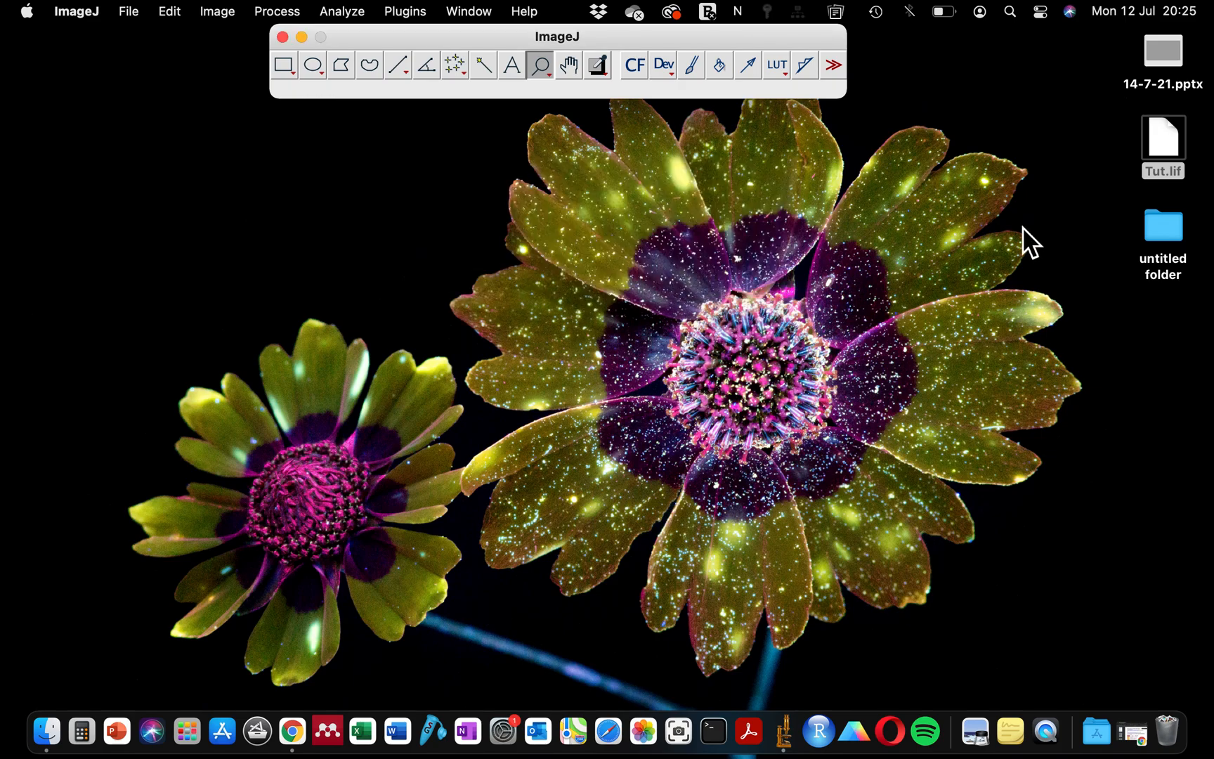
Step: Retry opening Tut.lif, bring the same unsupported-format error forward and dismiss it again
{"action": "double_click", "coordinate": [1162, 143]}
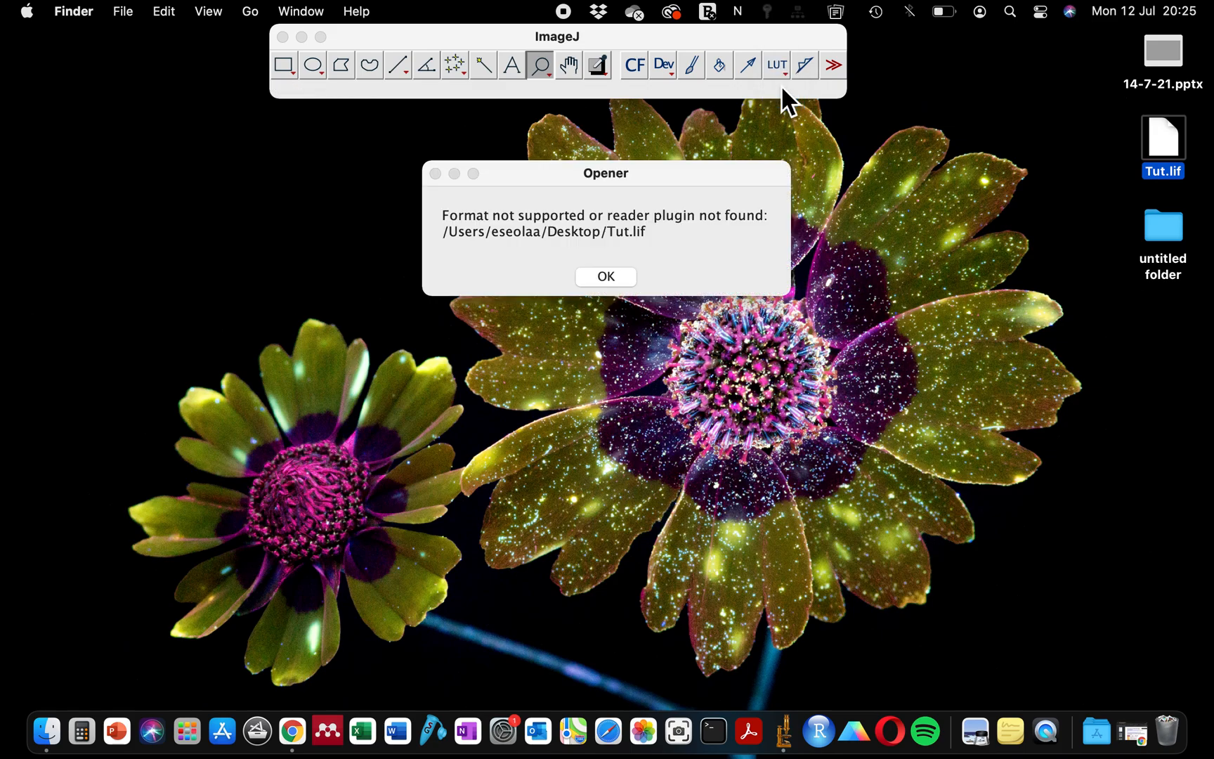
{"action": "left_click", "coordinate": [606, 277]}
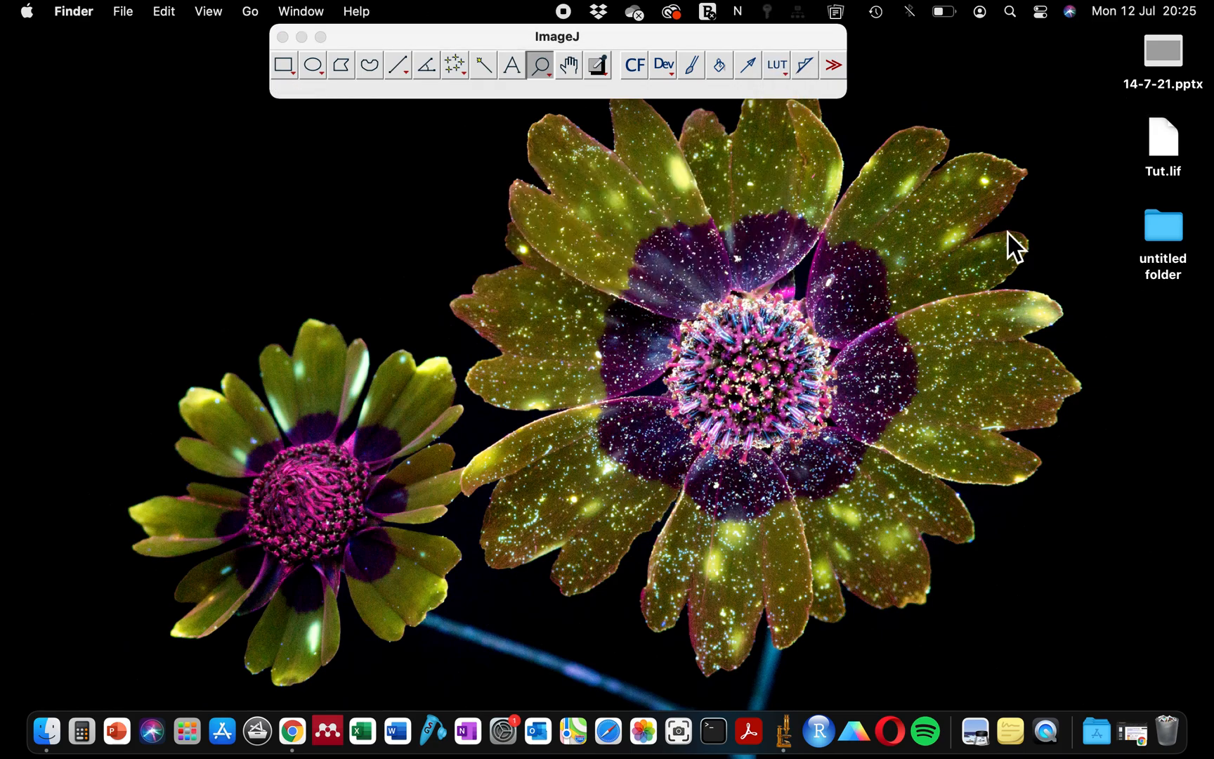
{"action": "left_click", "coordinate": [1163, 140]}
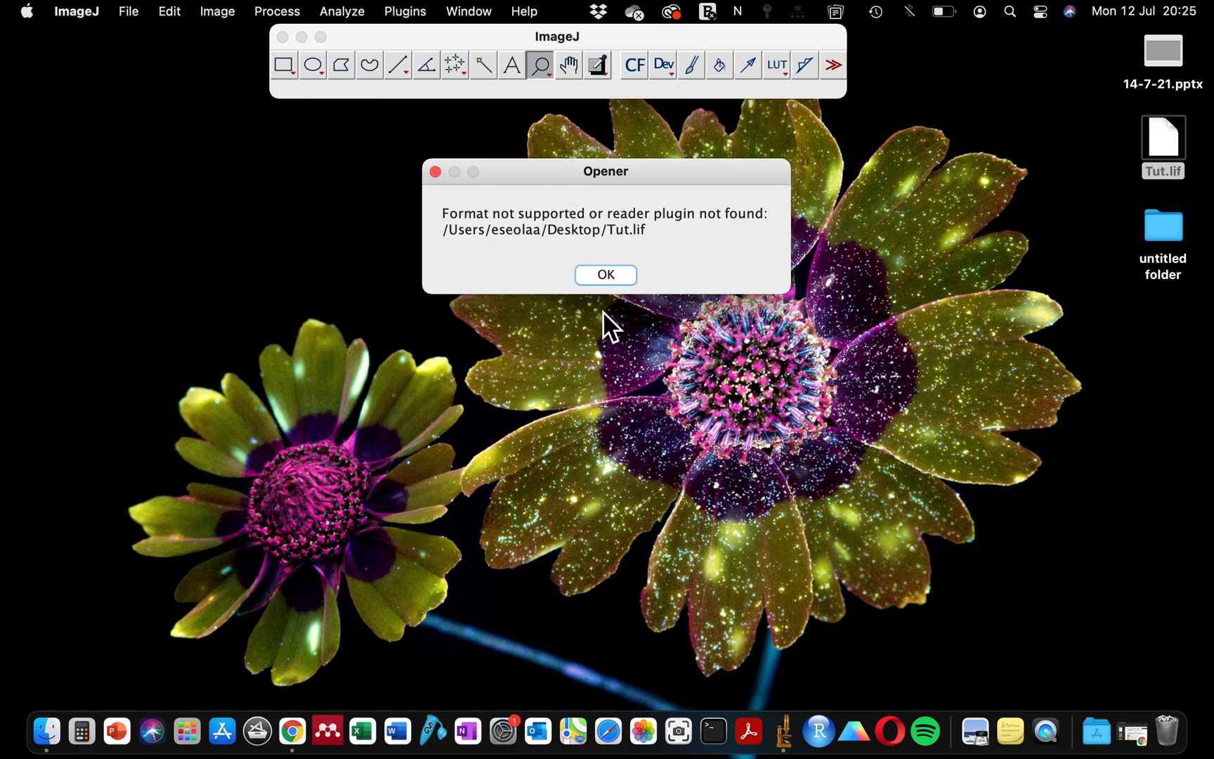
{"action": "left_click", "coordinate": [606, 275]}
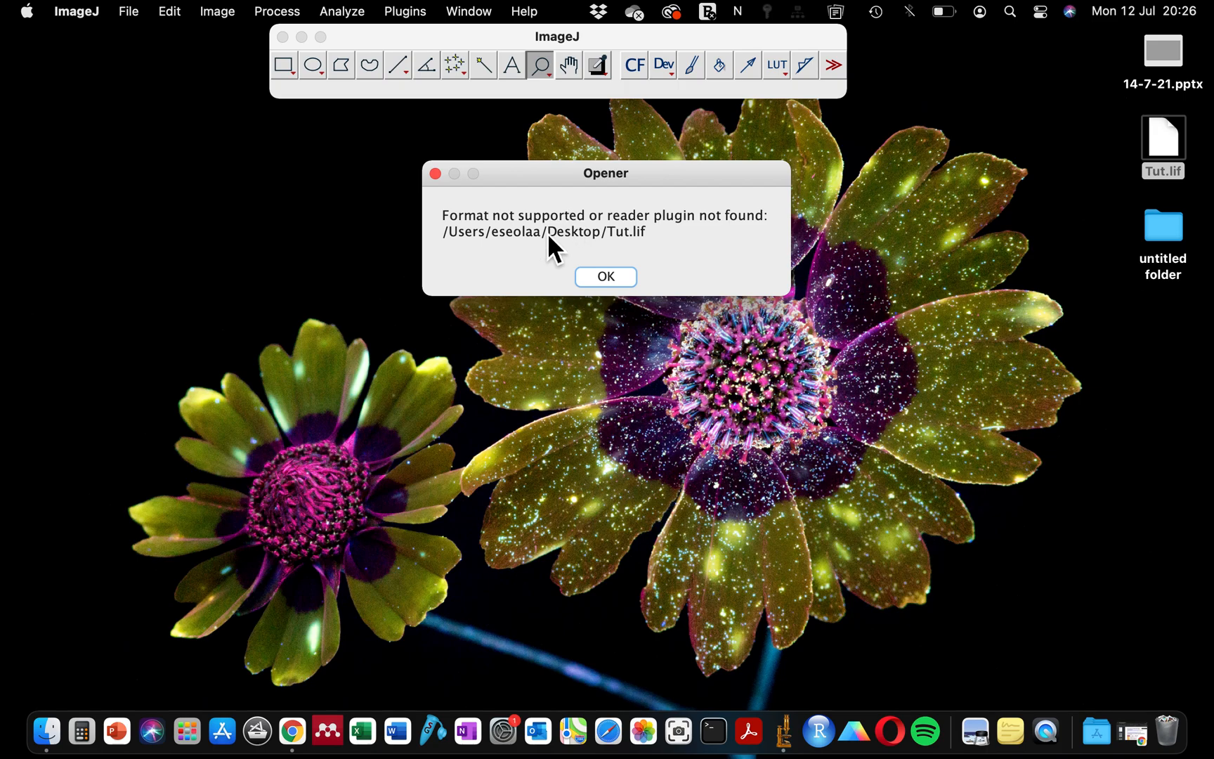
{"action": "mouse_move", "coordinate": [592, 256]}
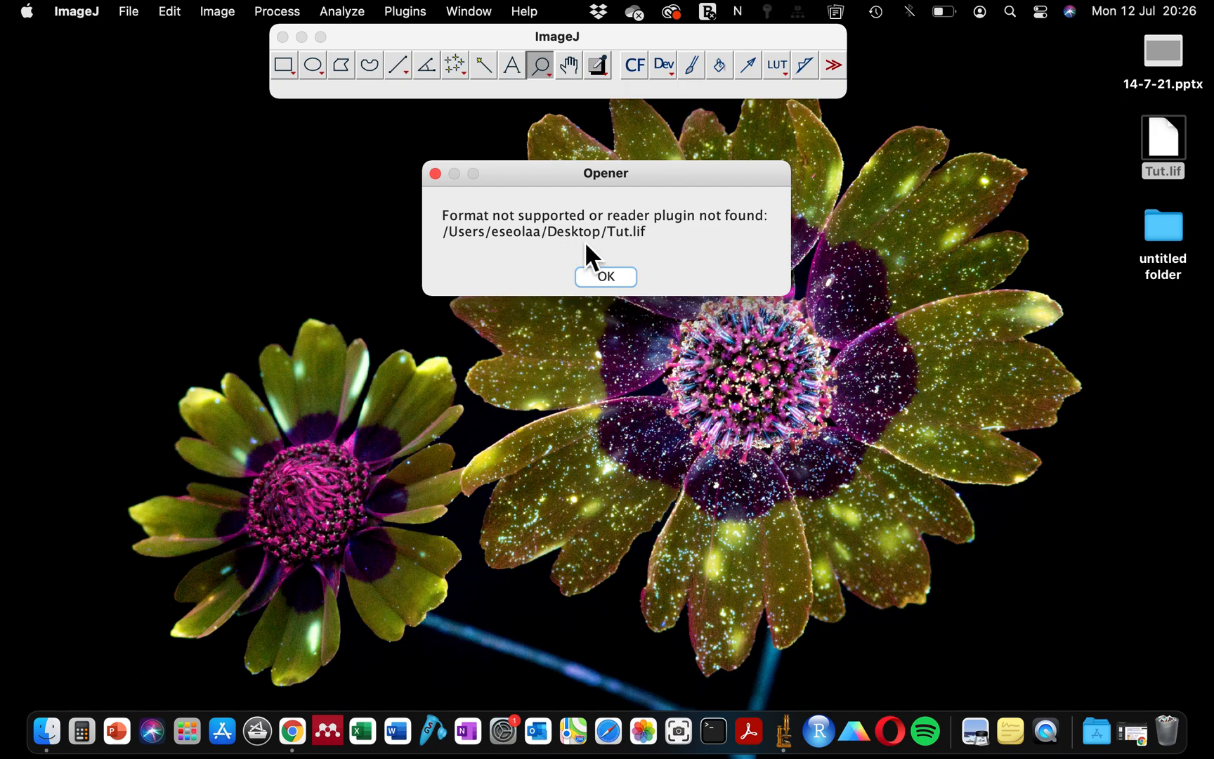
{"action": "mouse_move", "coordinate": [531, 194]}
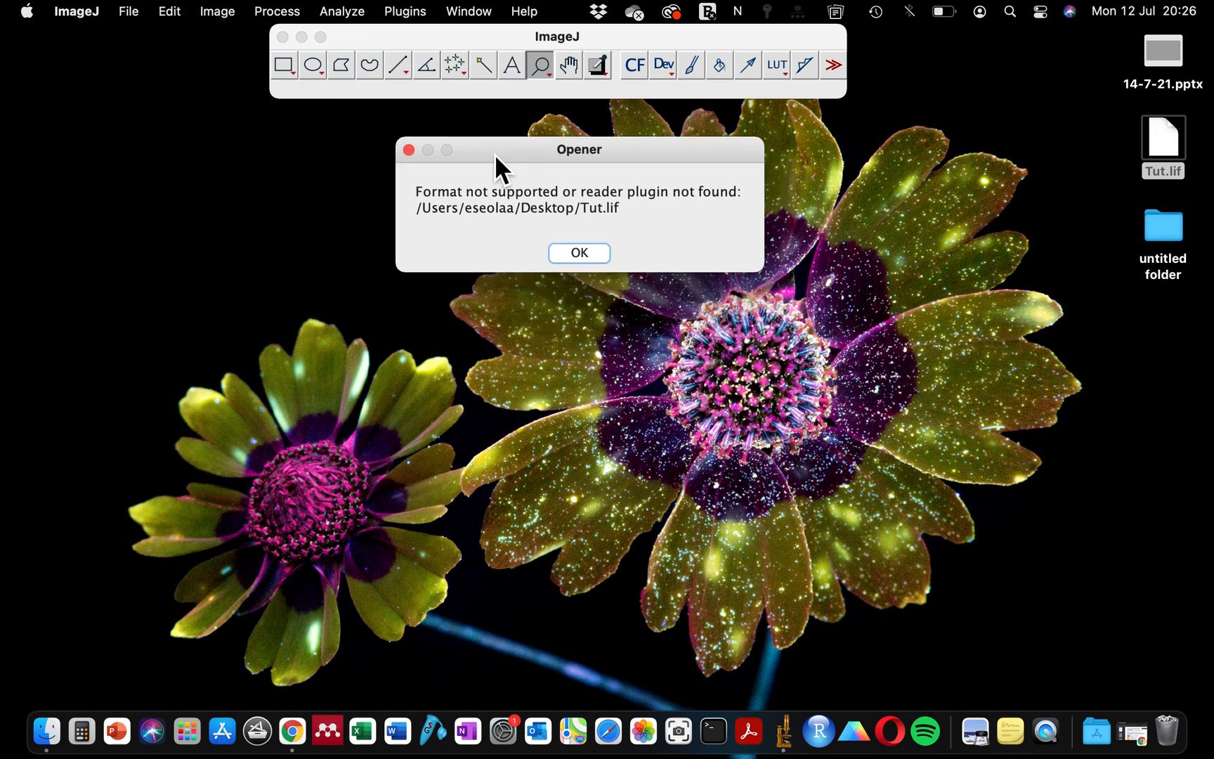
{"action": "mouse_move", "coordinate": [539, 215]}
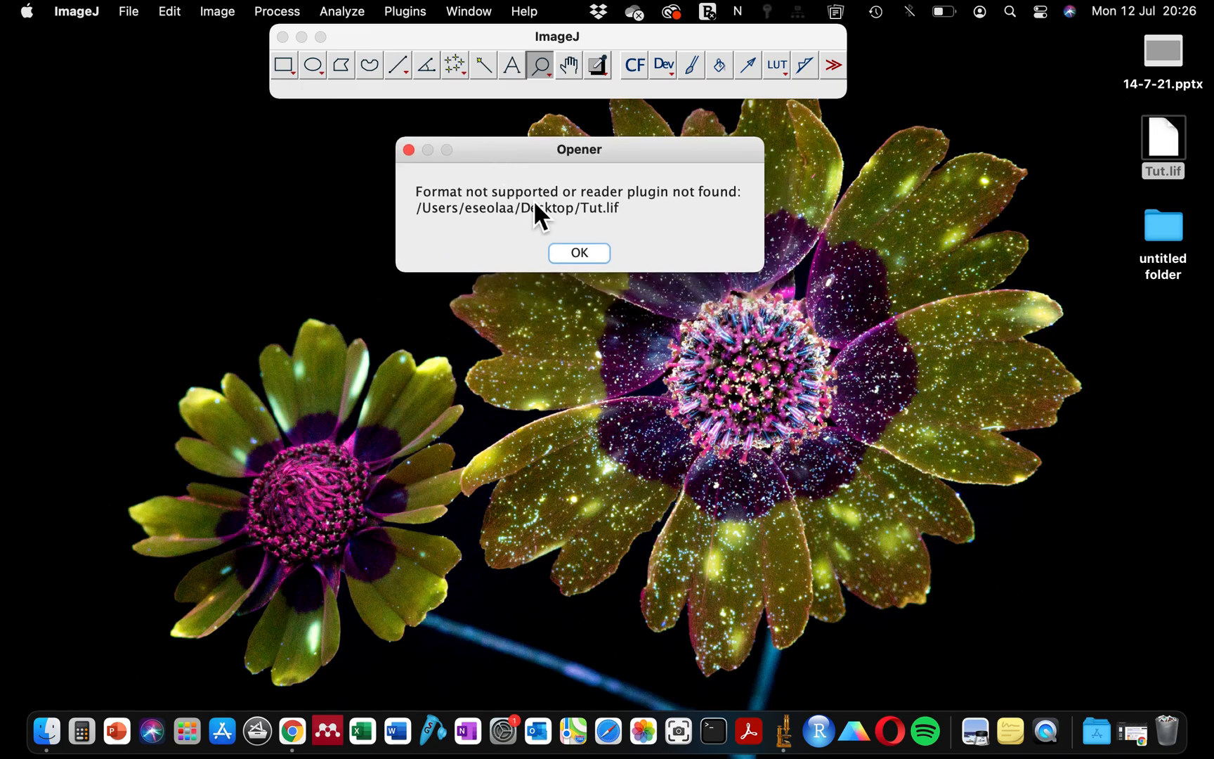
{"action": "mouse_move", "coordinate": [619, 208]}
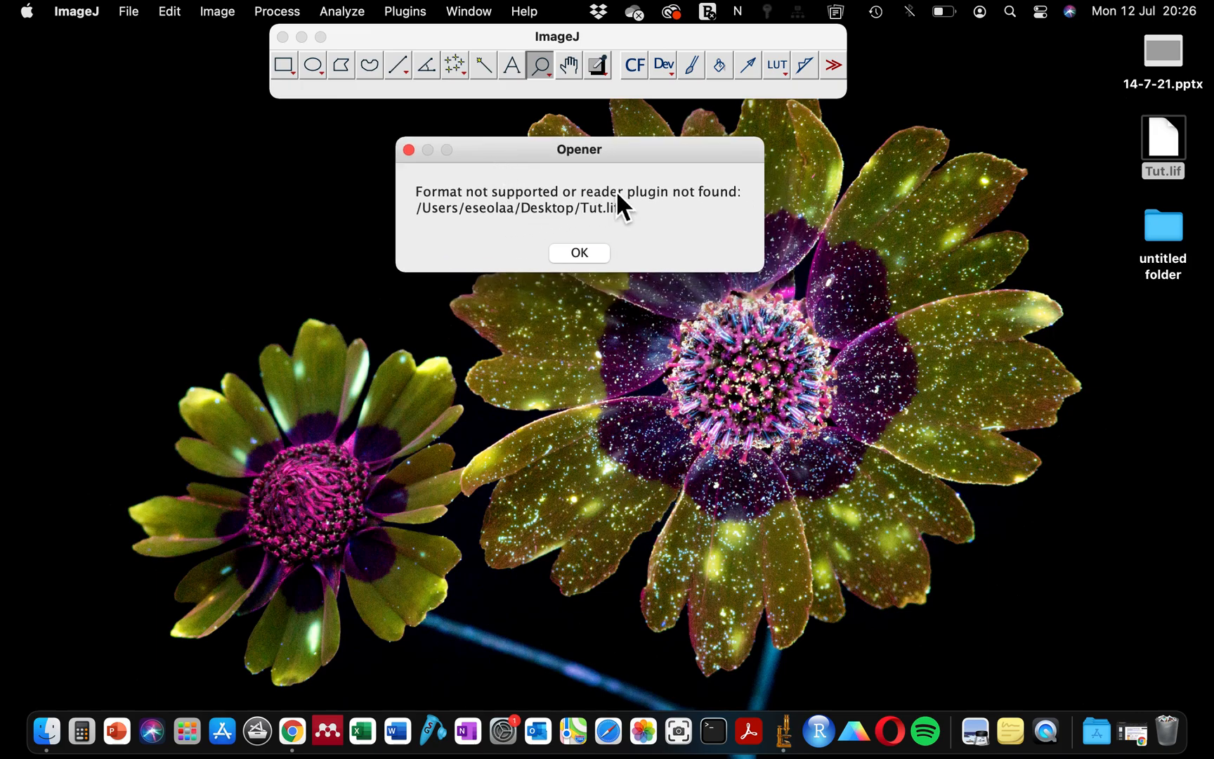
{"action": "left_click", "coordinate": [579, 253]}
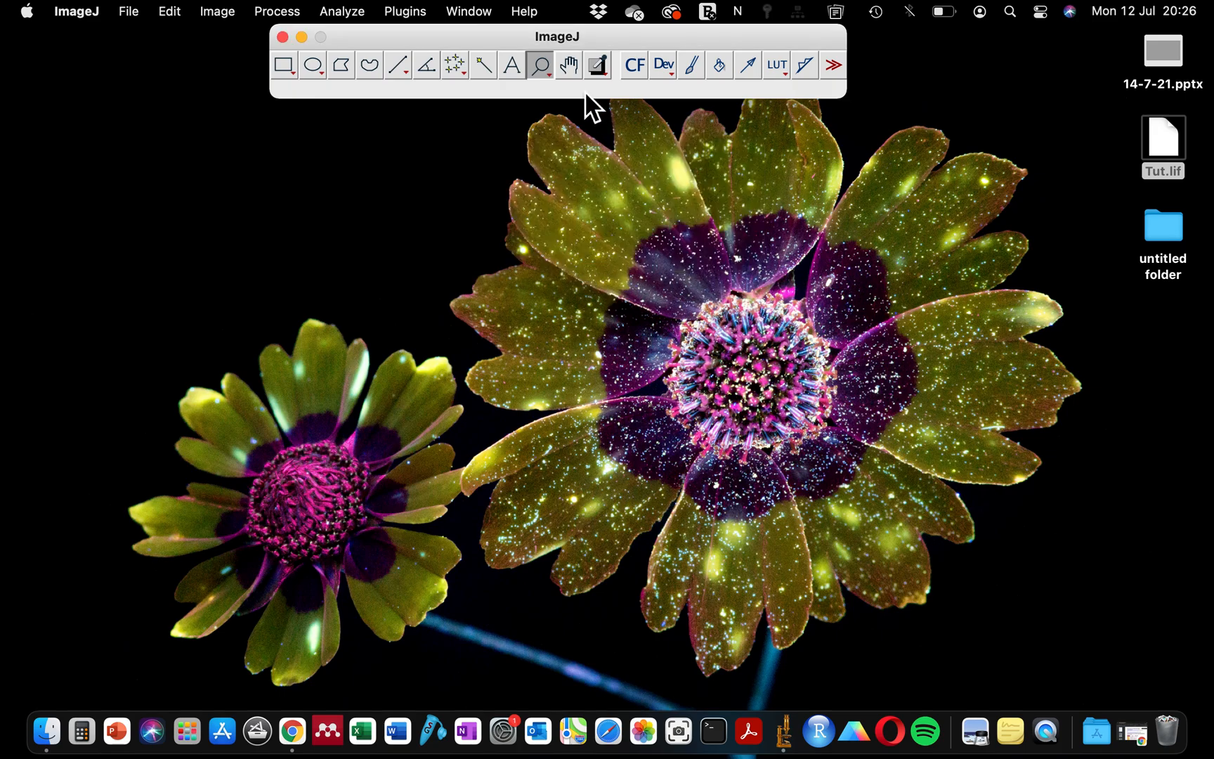
{"action": "mouse_move", "coordinate": [568, 65]}
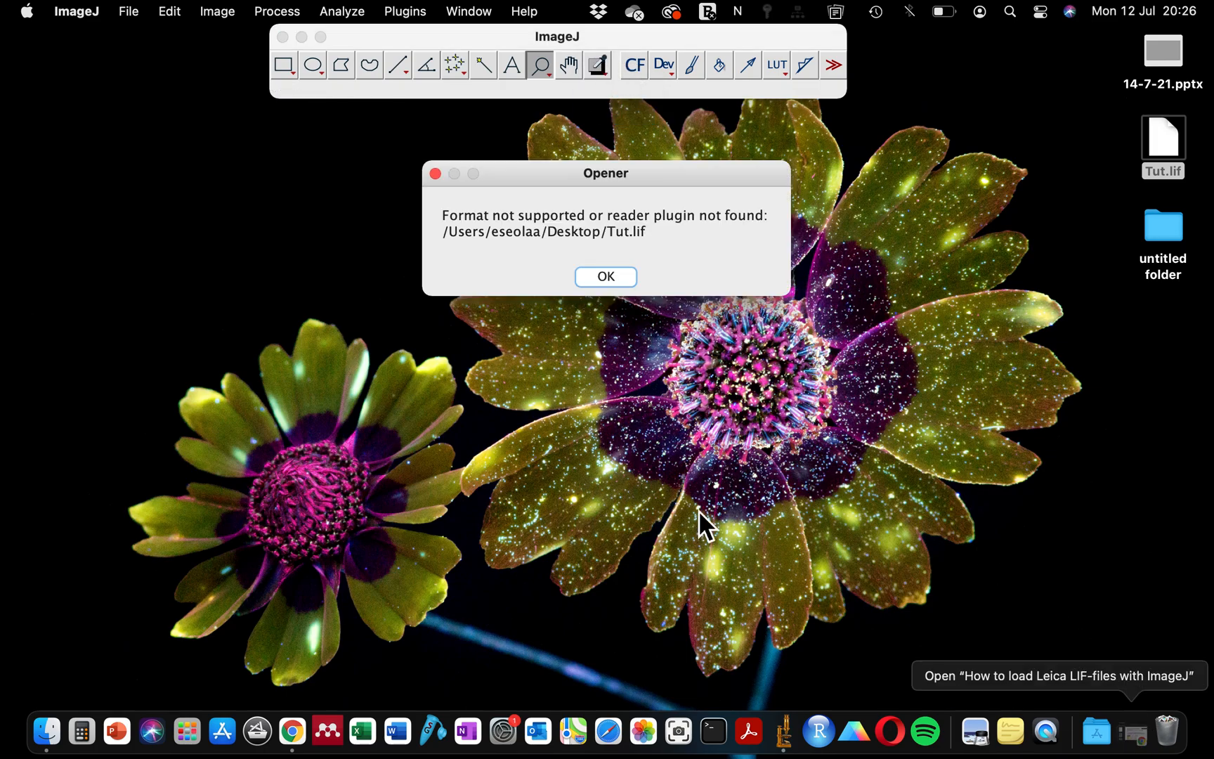
Step: Show the 'How to load Leica LIF-files with ImageJ' PDF at its Download loci_tools step
{"action": "left_click", "coordinate": [606, 276]}
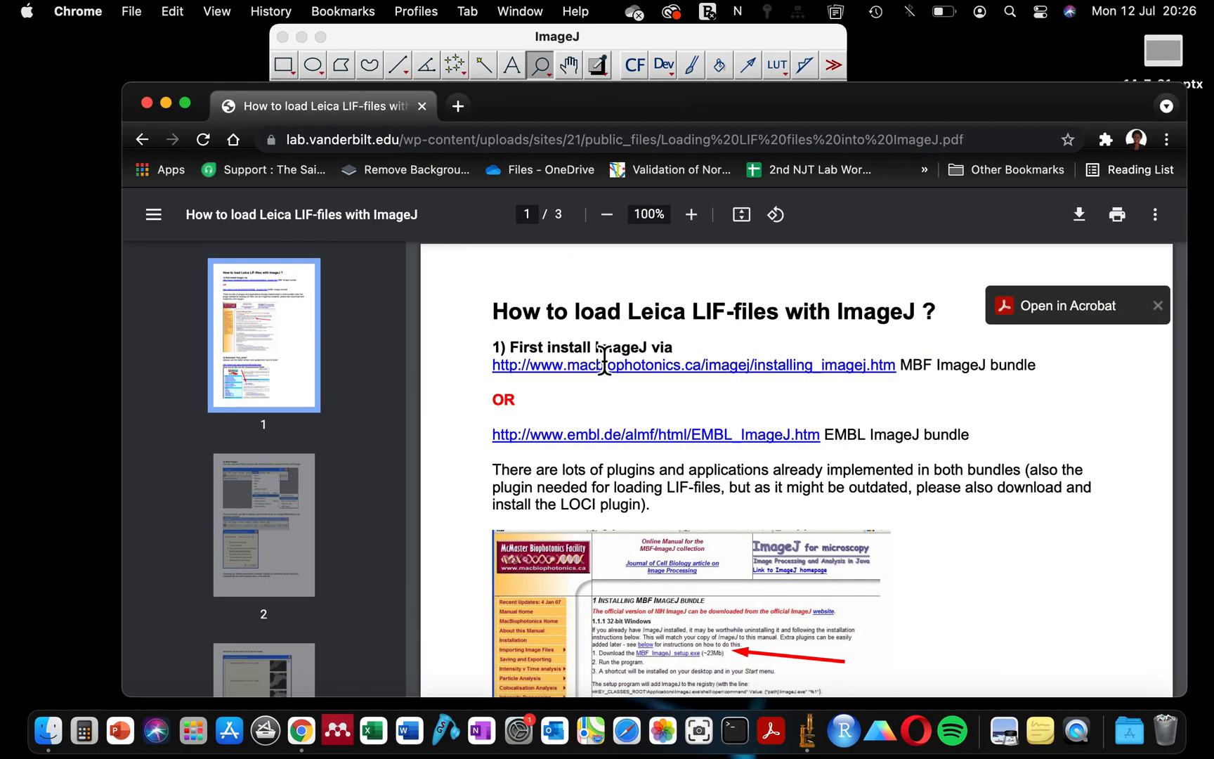
{"action": "left_click", "coordinate": [542, 139]}
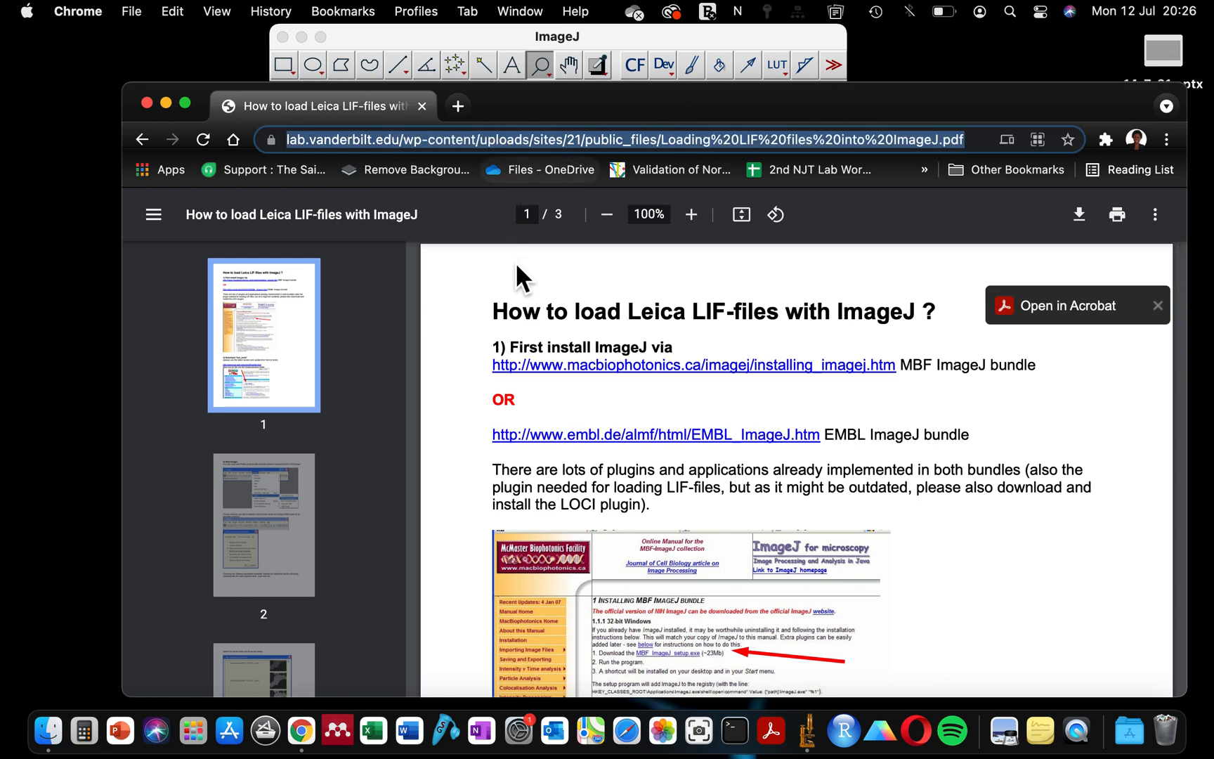
{"action": "mouse_move", "coordinate": [376, 178]}
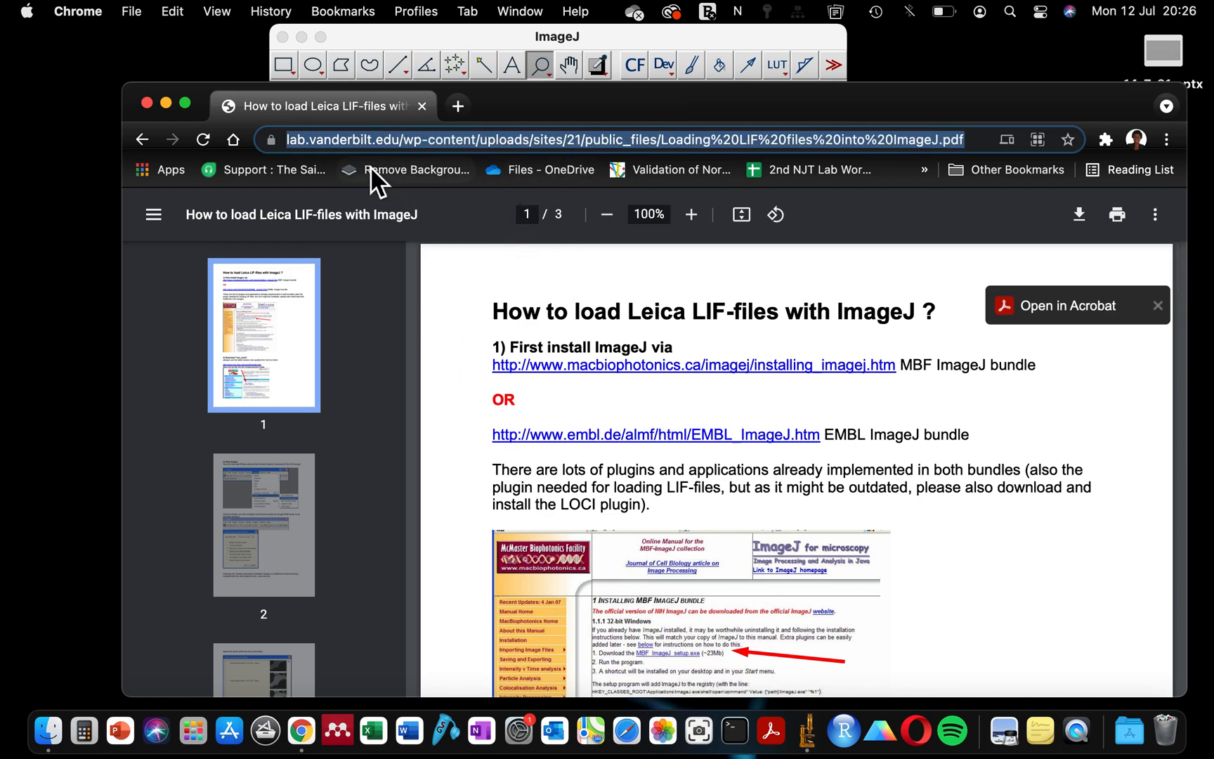
{"action": "mouse_move", "coordinate": [370, 173]}
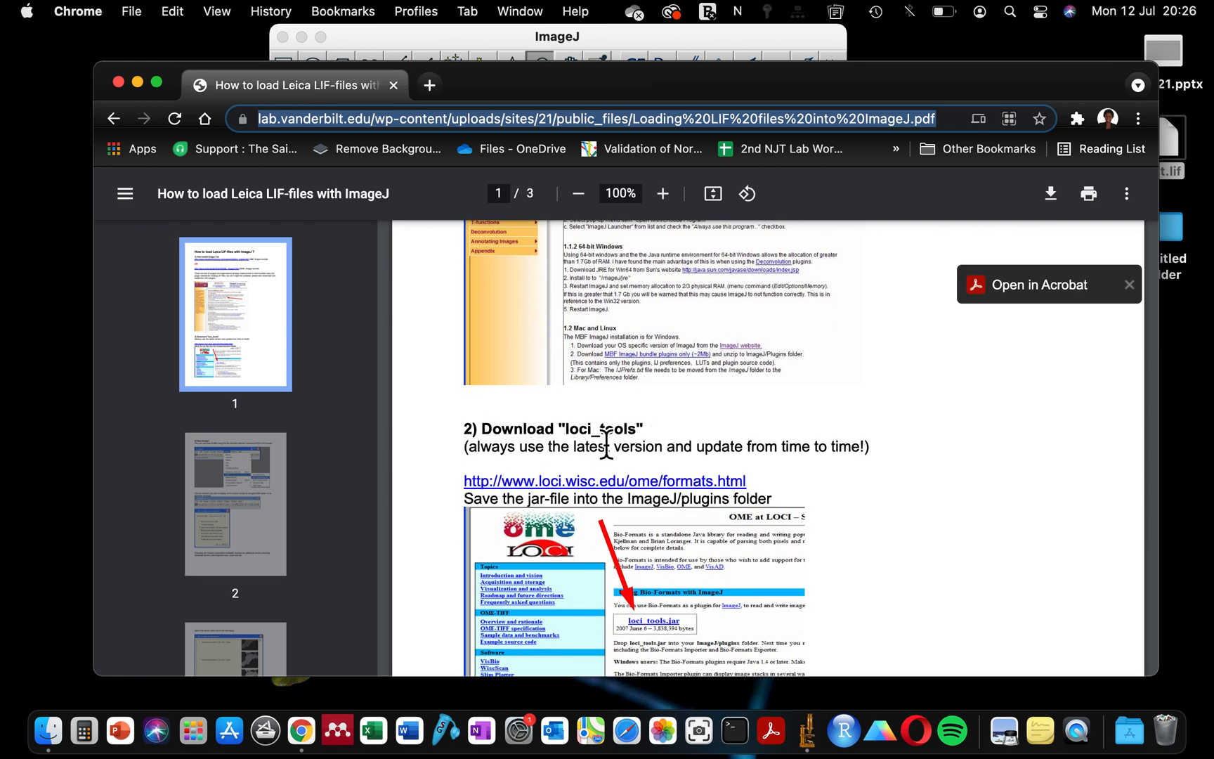
{"action": "scroll", "scroll_direction": "down", "scroll_amount": 3}
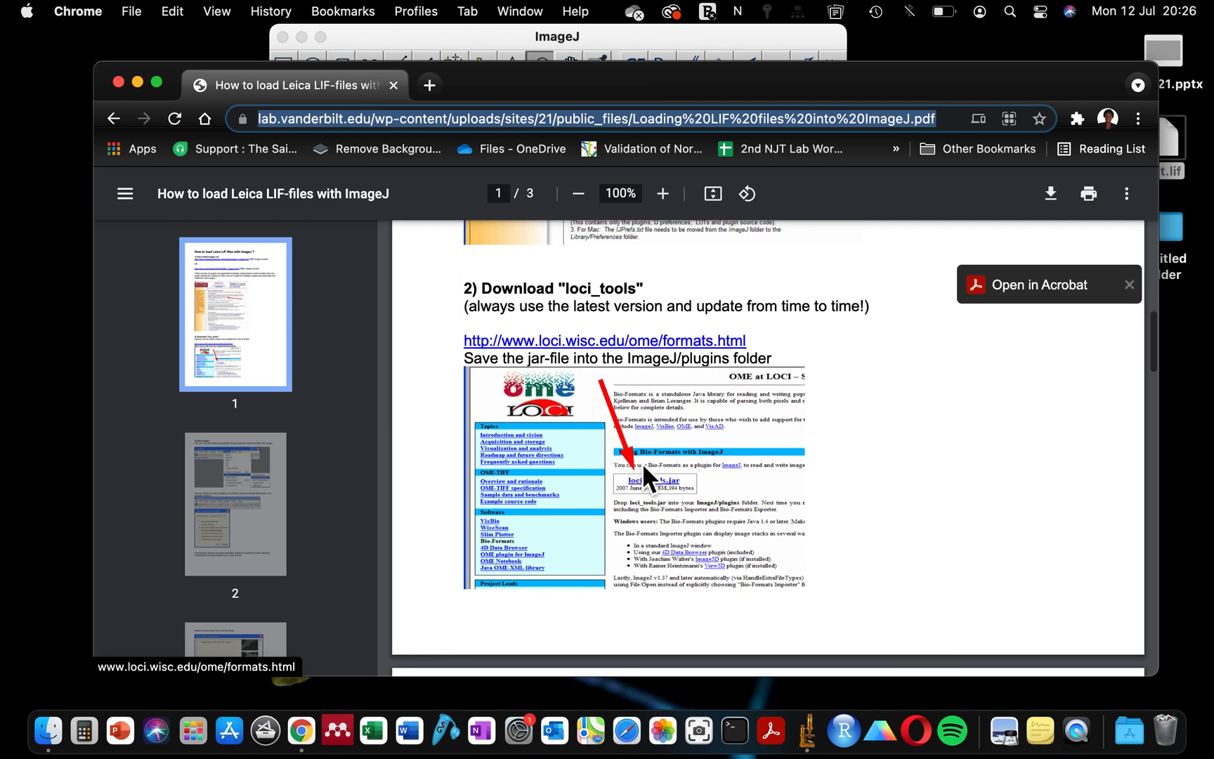
Step: Follow the link to the OME Bio-Formats site and reach its 'What is Bio-Formats?' section
{"action": "left_click", "coordinate": [604, 340]}
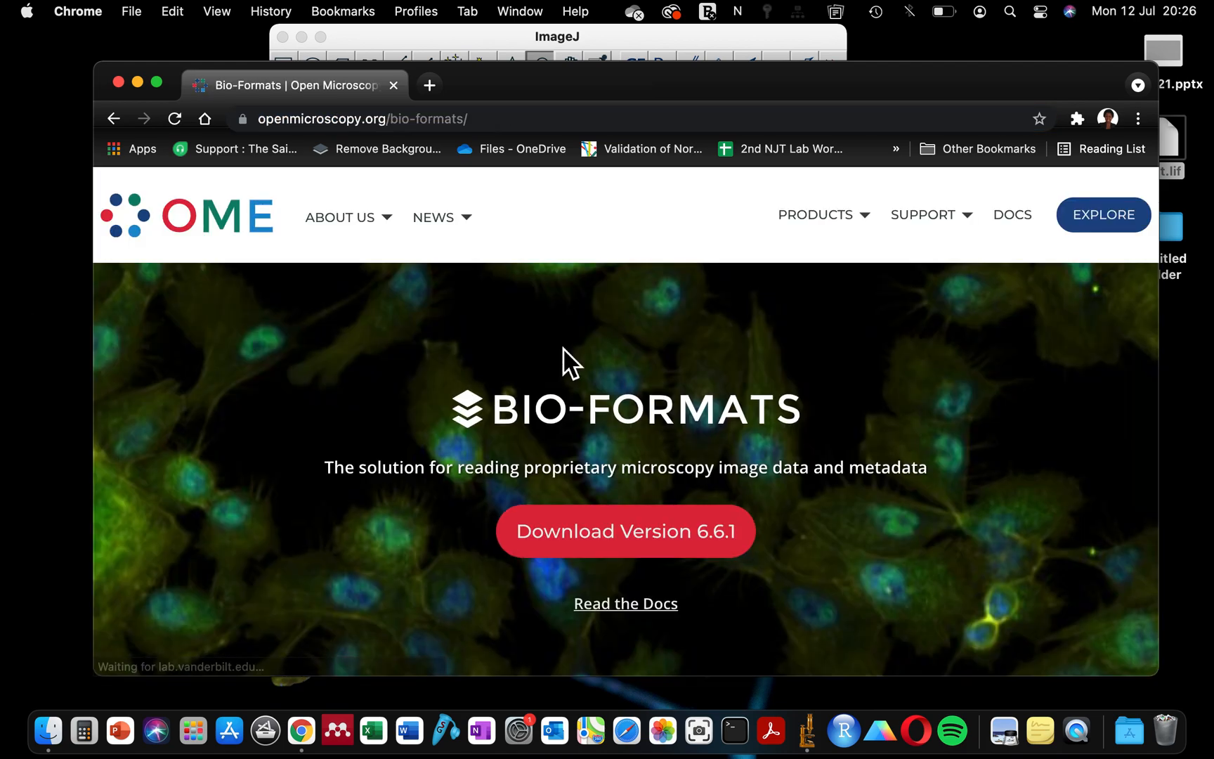
{"action": "mouse_move", "coordinate": [559, 376]}
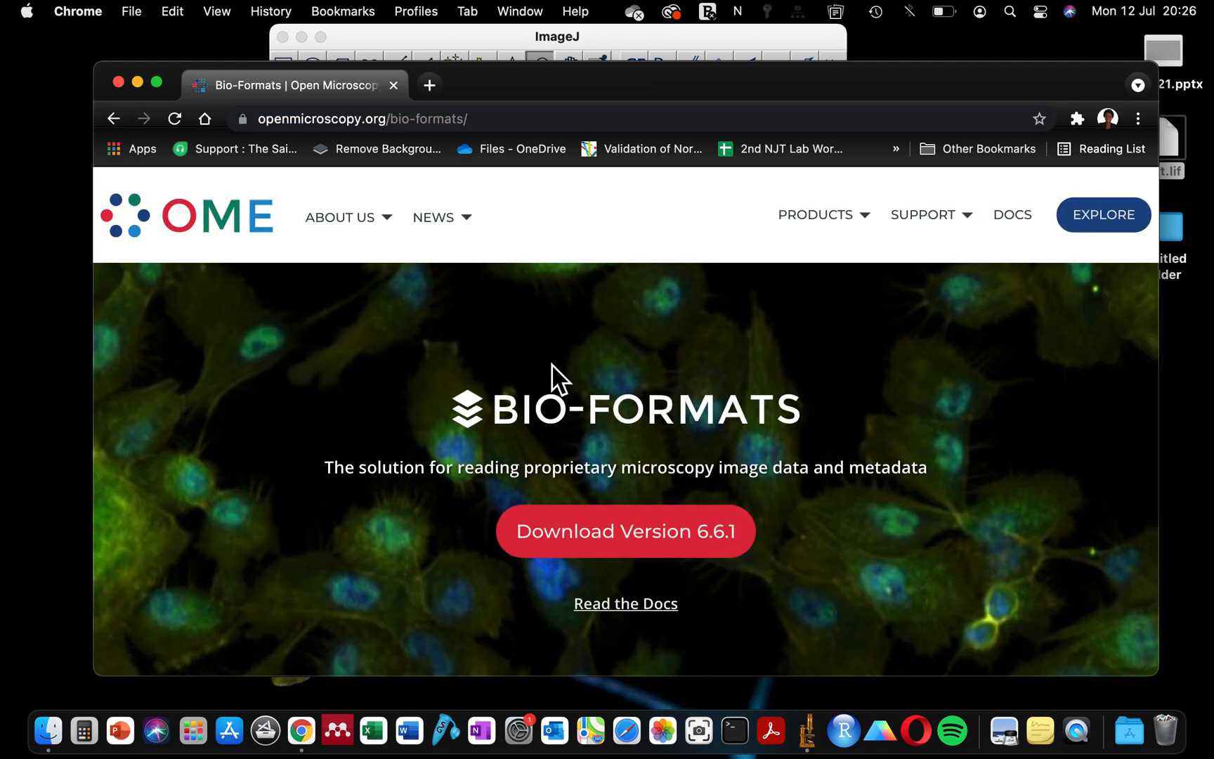
{"action": "scroll", "scroll_direction": "down", "scroll_amount": 3}
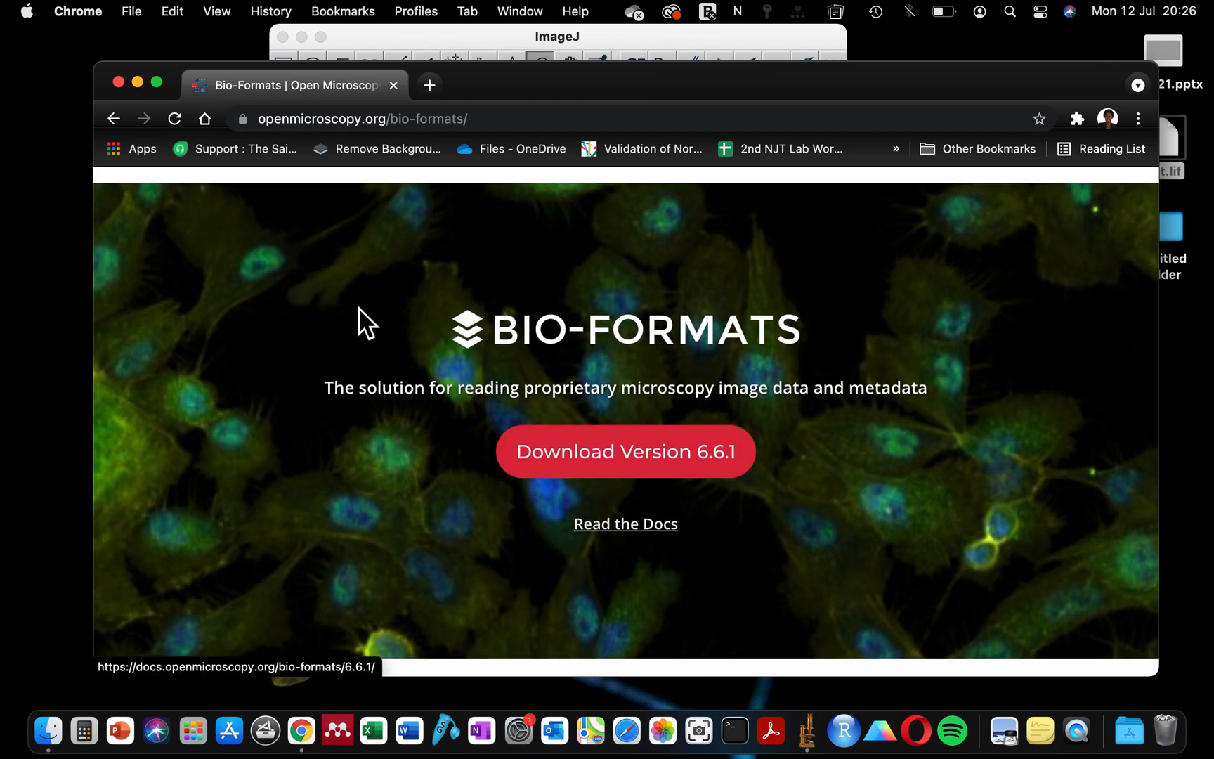
{"action": "scroll", "scroll_direction": "up", "scroll_amount": 3}
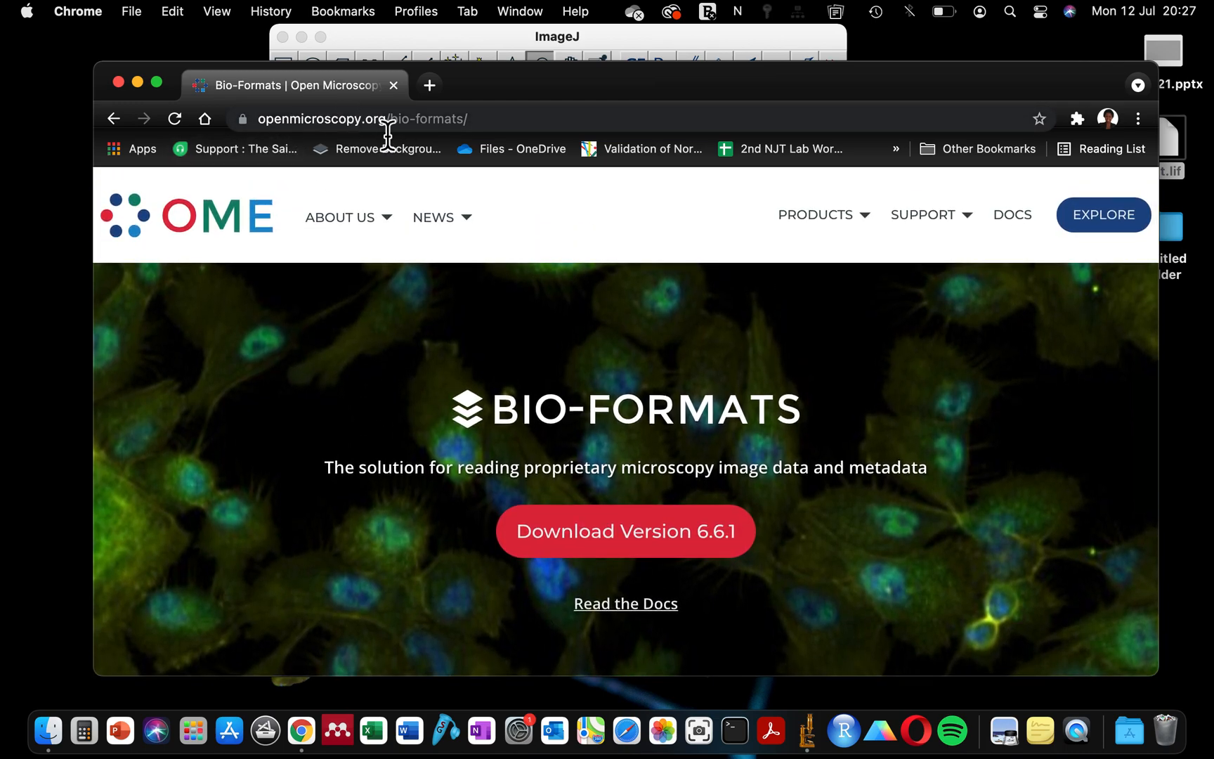
{"action": "left_click", "coordinate": [361, 118]}
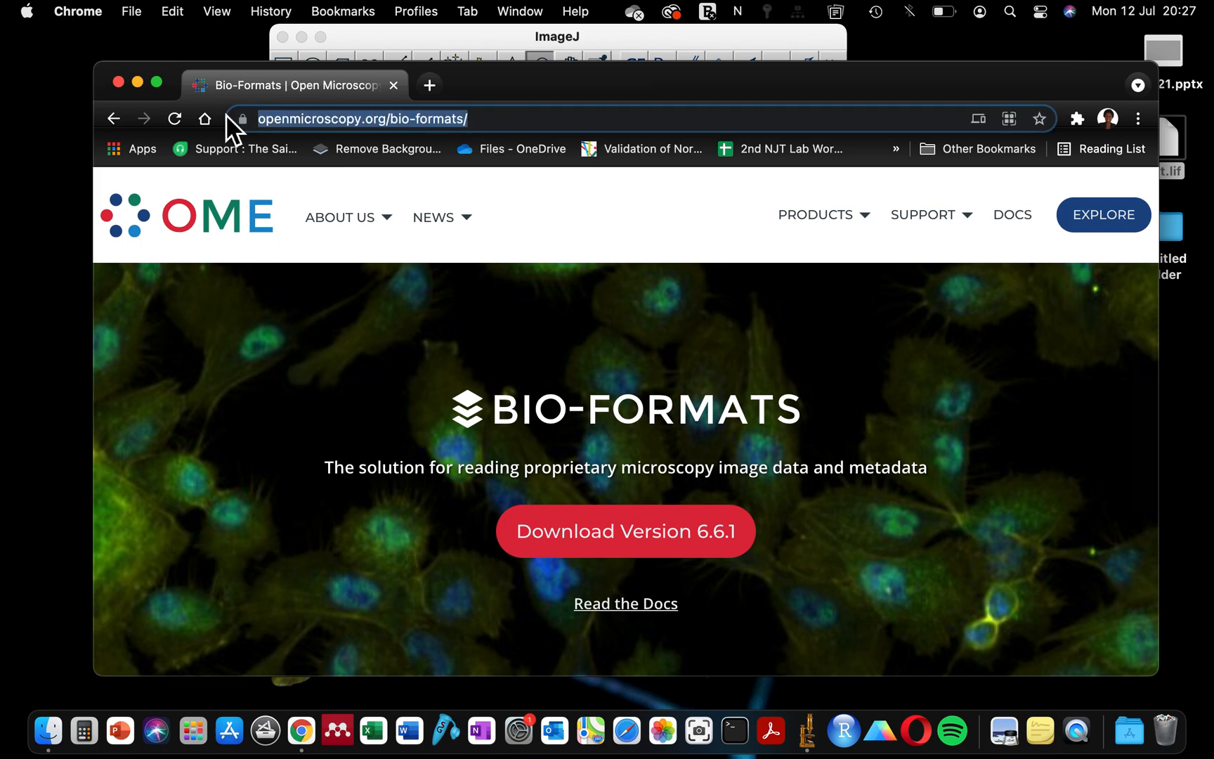
{"action": "mouse_move", "coordinate": [215, 388]}
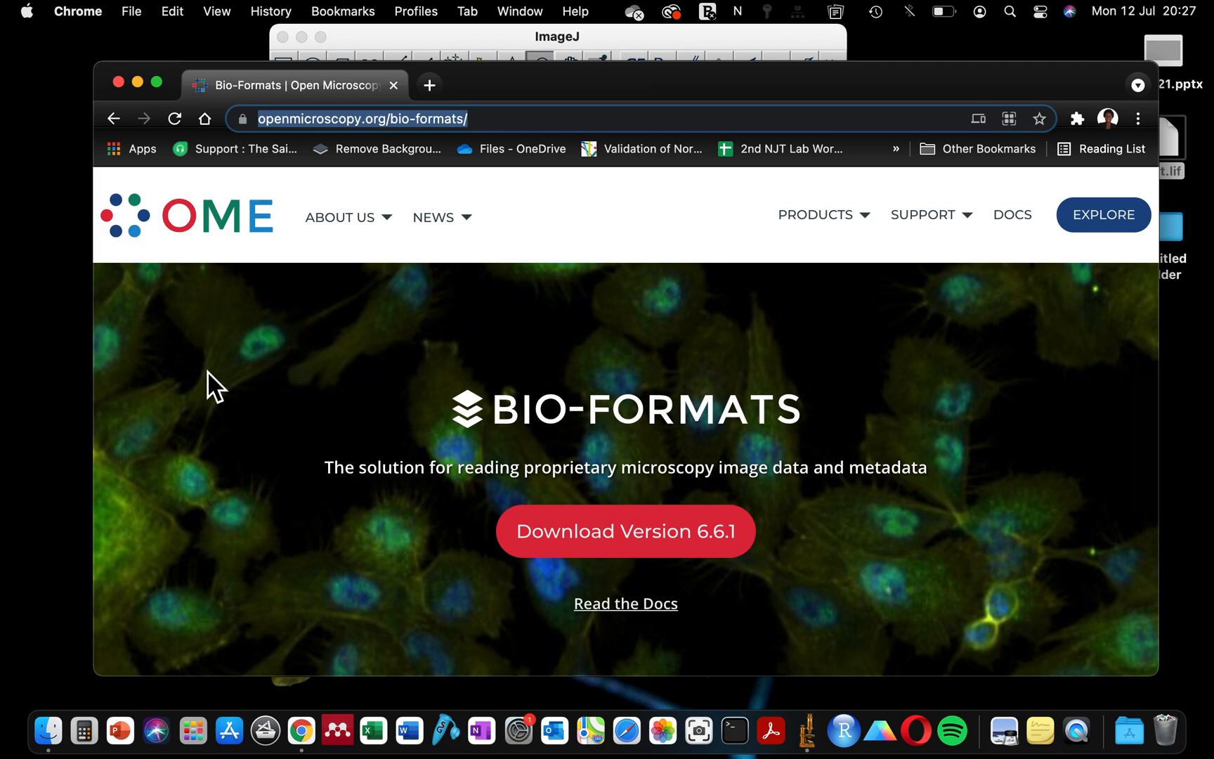
{"action": "scroll", "scroll_direction": "down", "scroll_amount": 3}
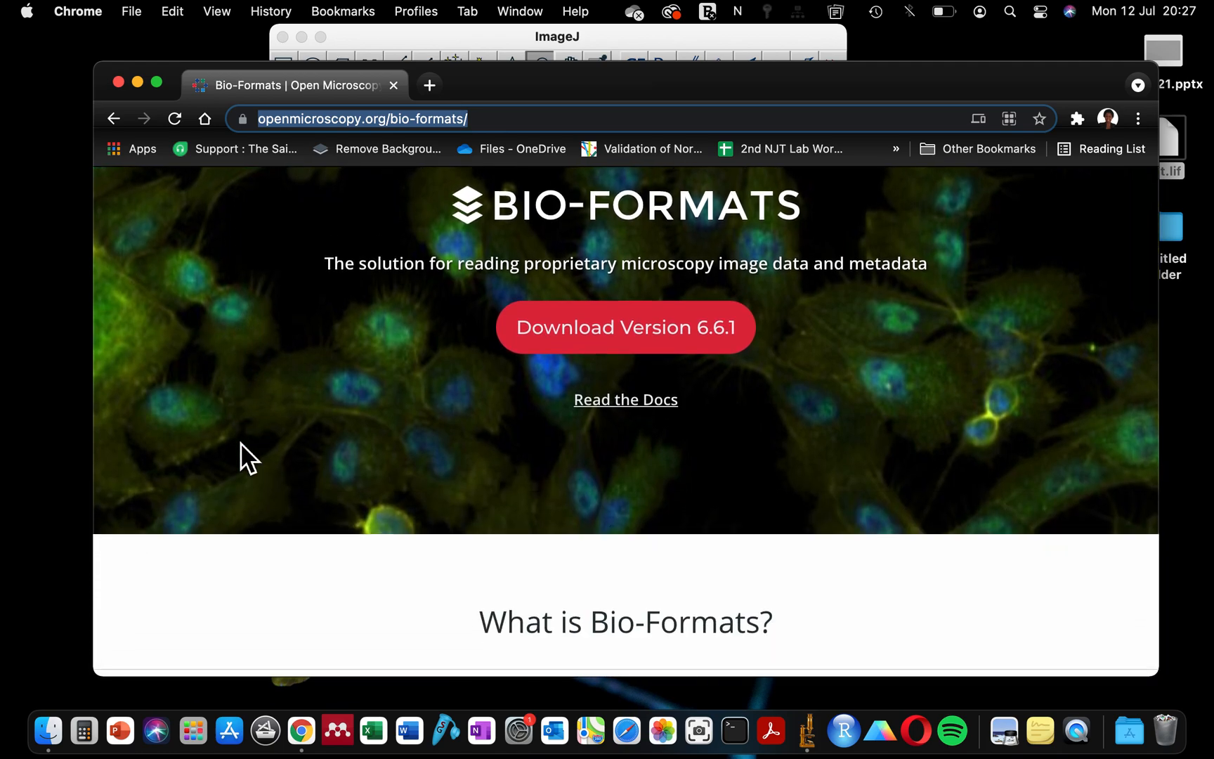
{"action": "scroll", "scroll_direction": "down", "scroll_amount": 3}
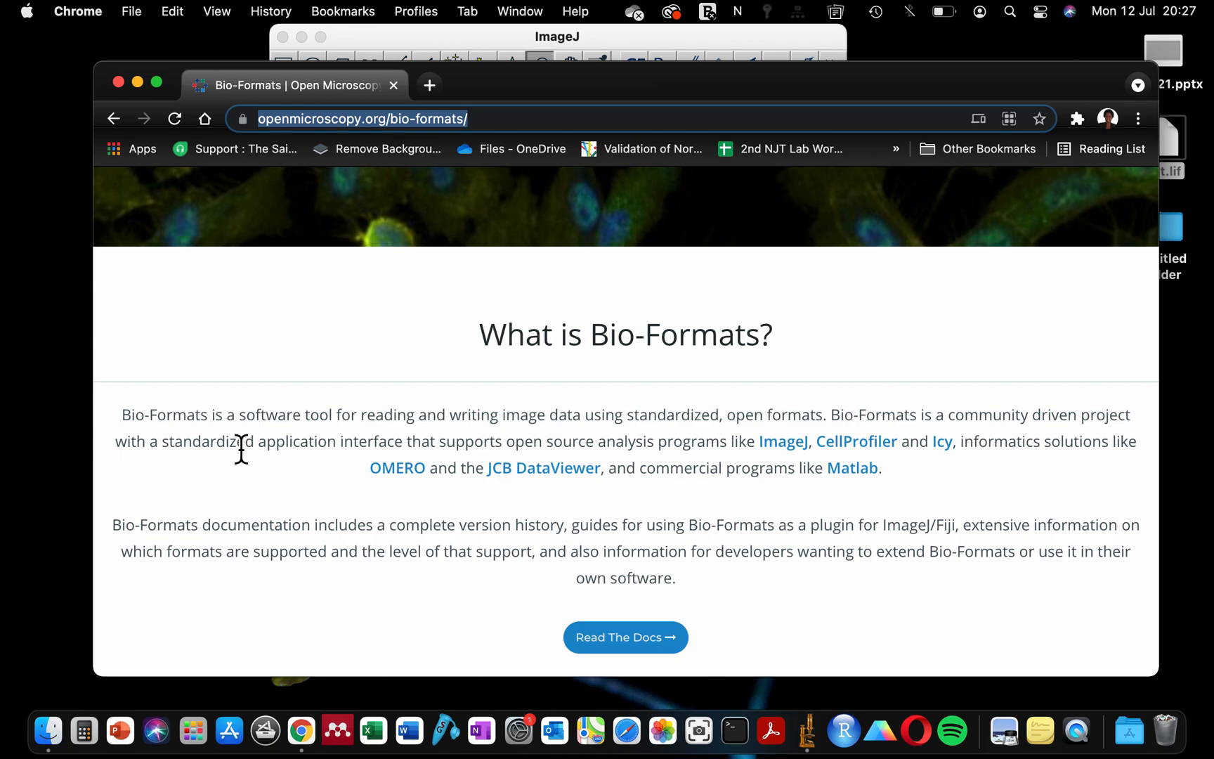
Step: Download bioformats_package.jar from the Bio-Formats 6.6.1 downloads page and keep it despite the warning
{"action": "left_click", "coordinate": [625, 636]}
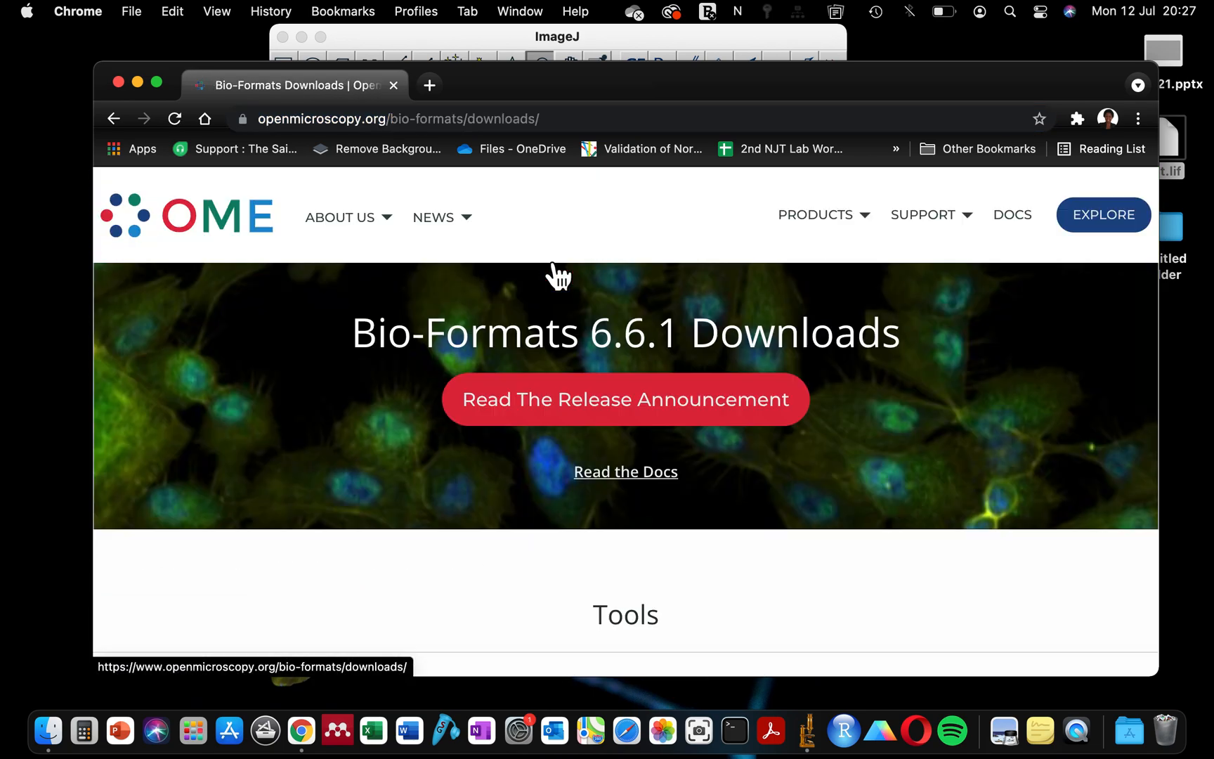
{"action": "scroll", "scroll_direction": "up", "scroll_amount": 3}
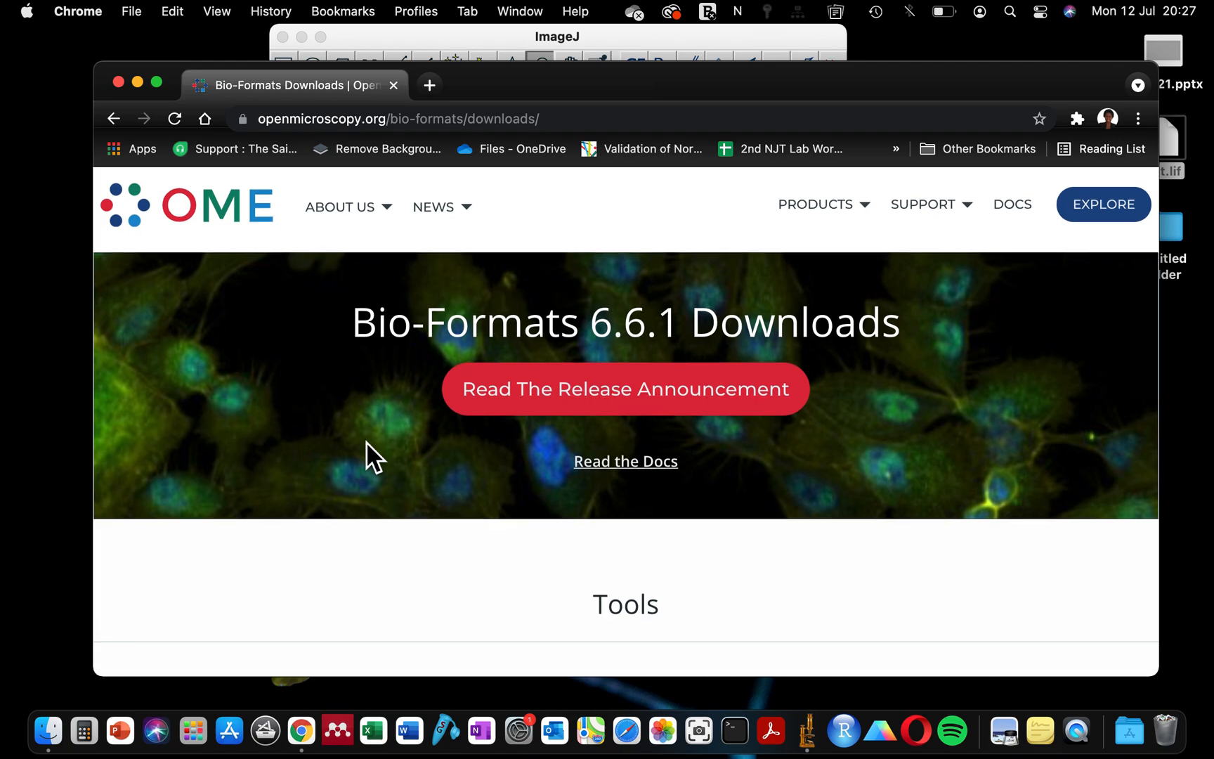
{"action": "scroll", "scroll_direction": "down", "scroll_amount": 3}
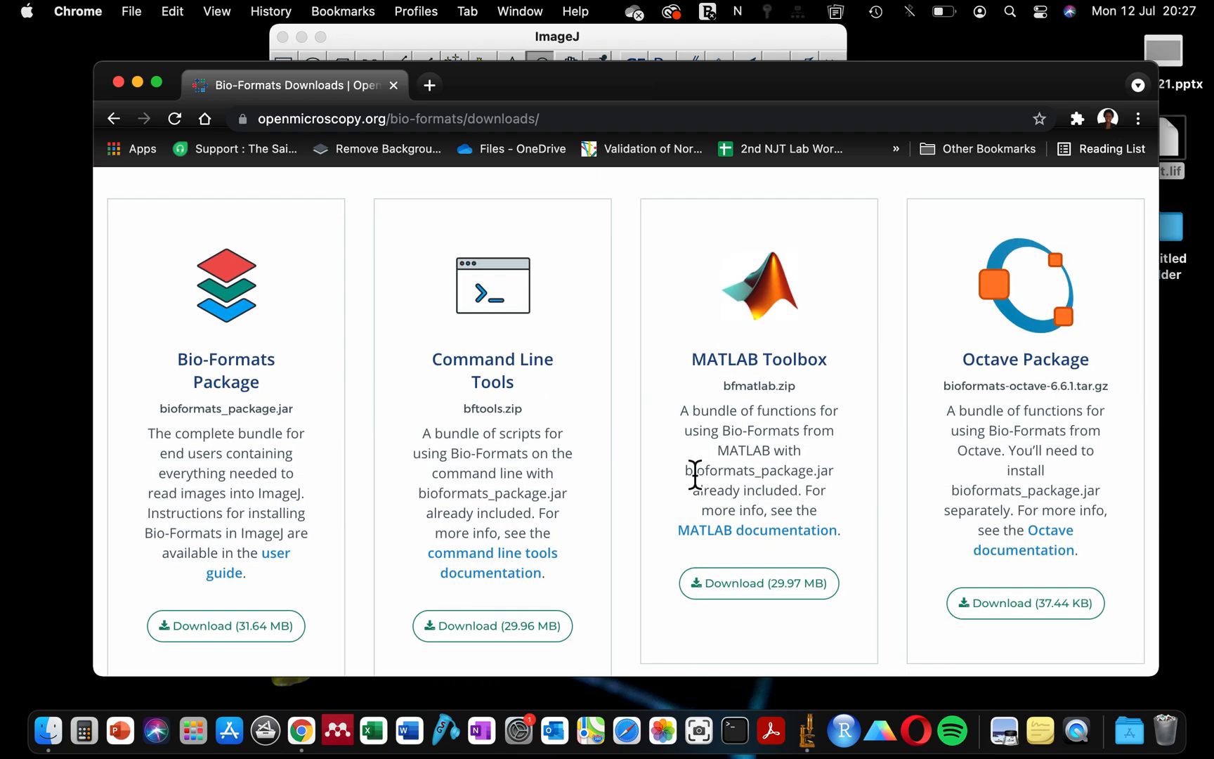
{"action": "mouse_move", "coordinate": [611, 205]}
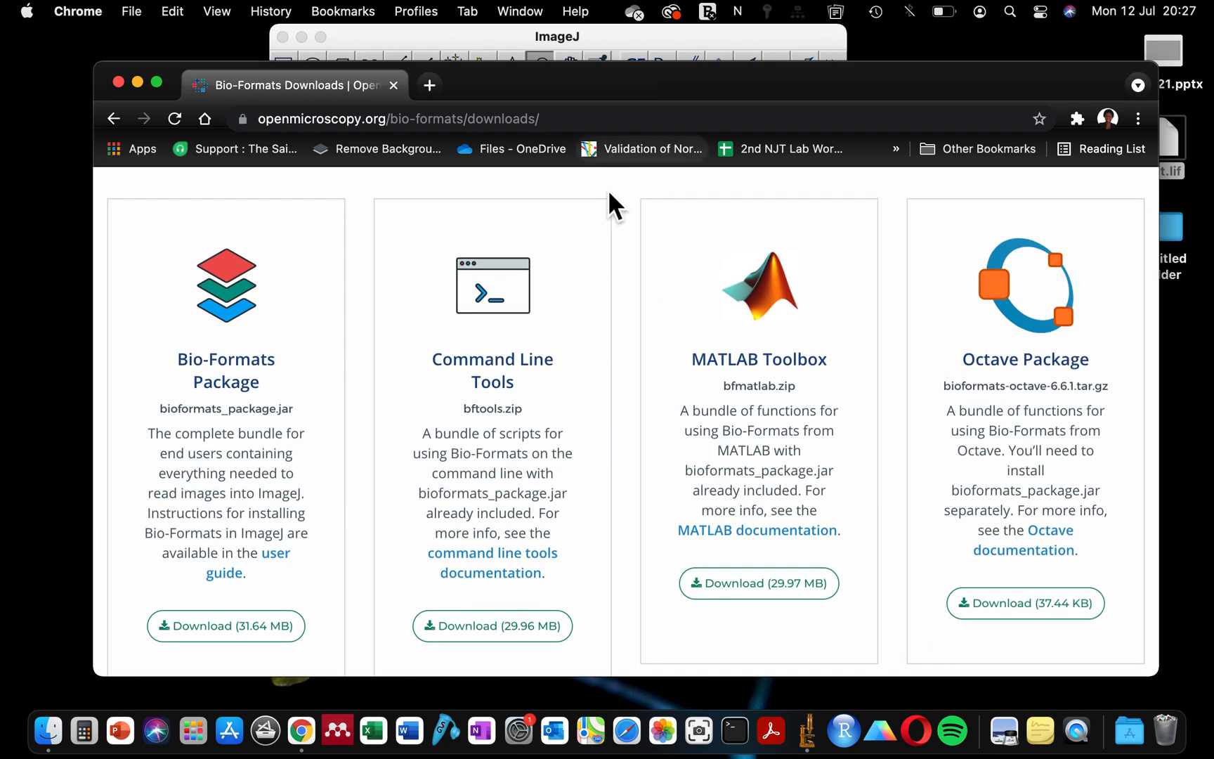
{"action": "scroll", "scroll_direction": "down", "scroll_amount": 3}
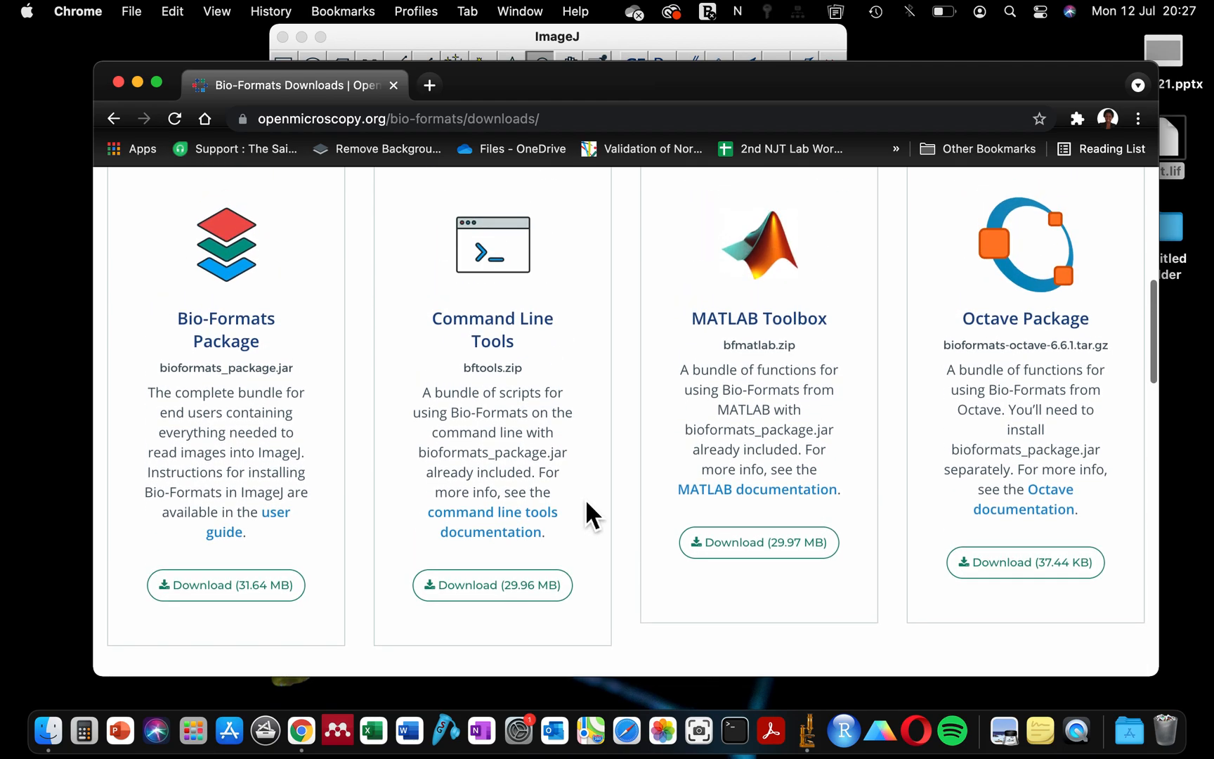
{"action": "mouse_move", "coordinate": [236, 366]}
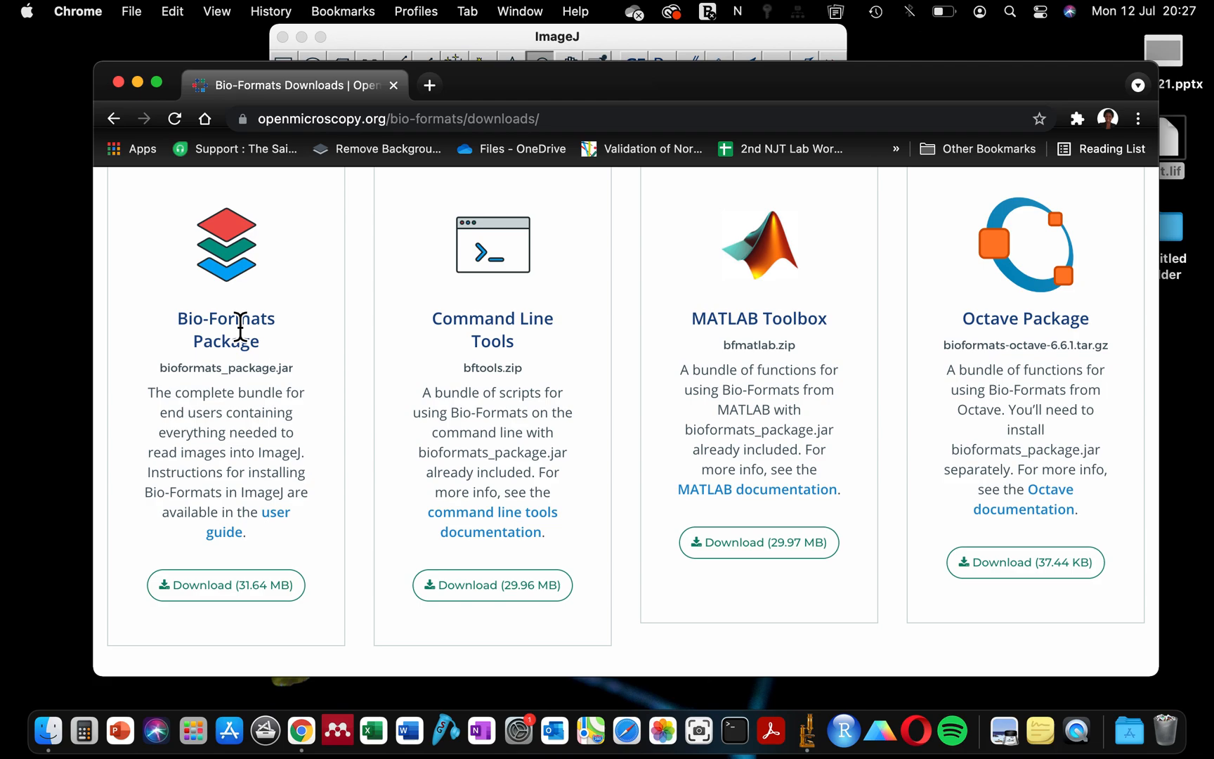
{"action": "mouse_move", "coordinate": [240, 472]}
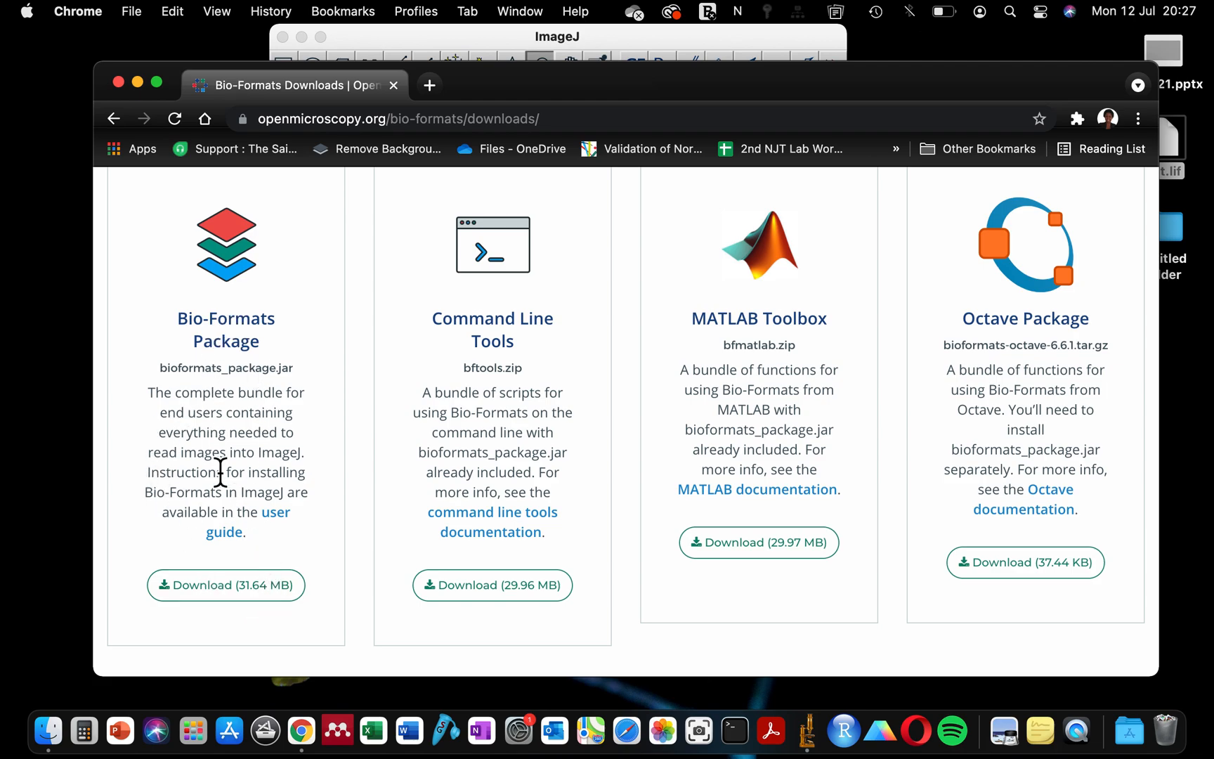
{"action": "mouse_move", "coordinate": [275, 480]}
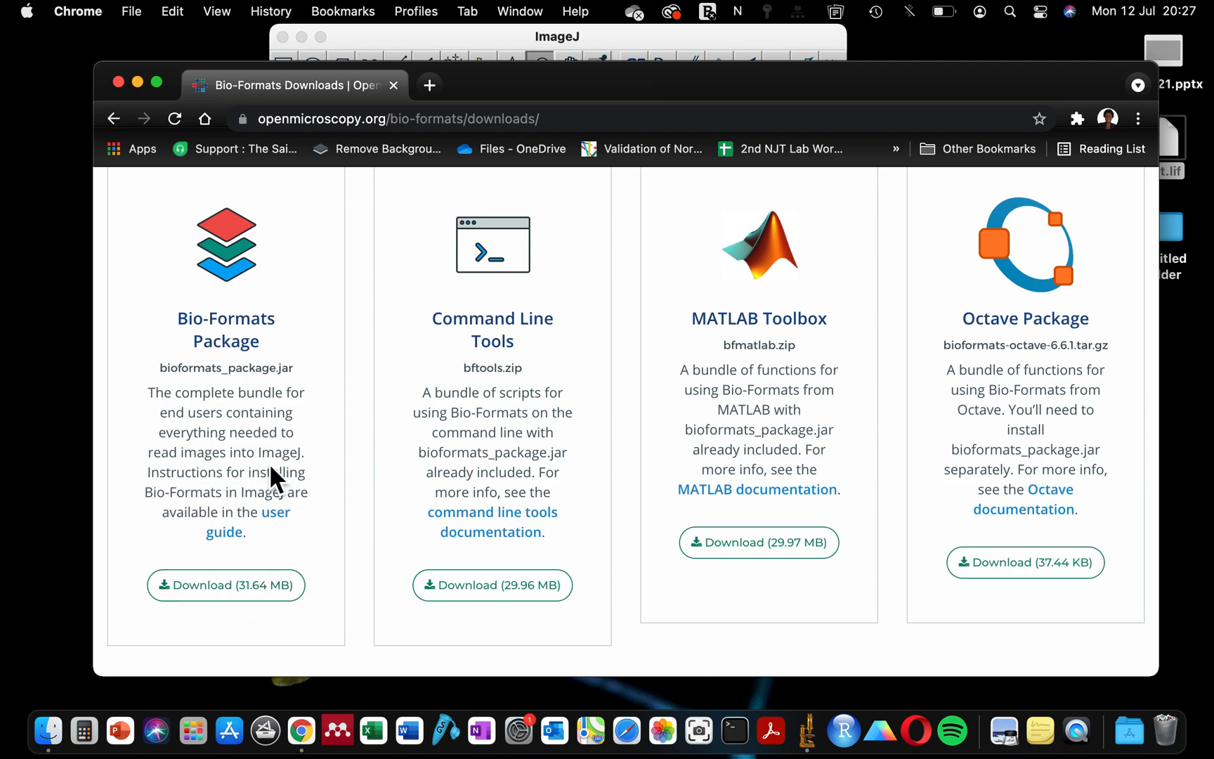
{"action": "mouse_move", "coordinate": [278, 471]}
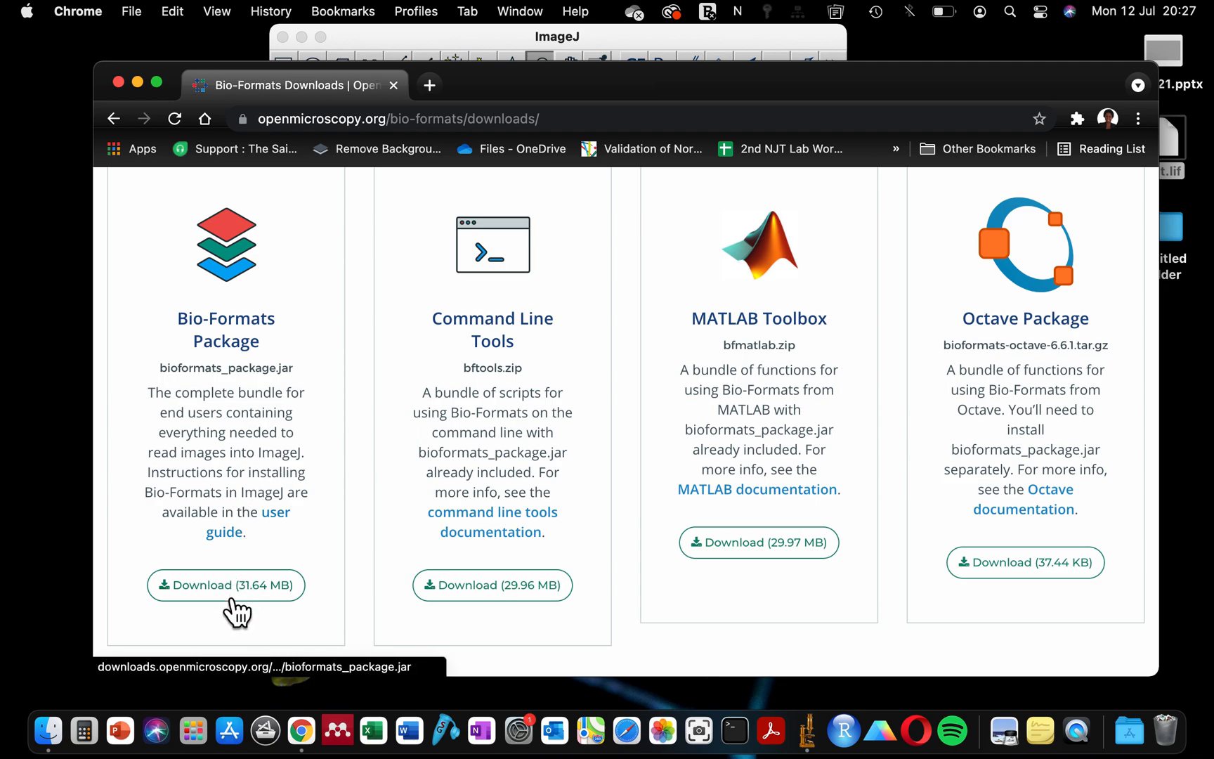
{"action": "left_click", "coordinate": [225, 584]}
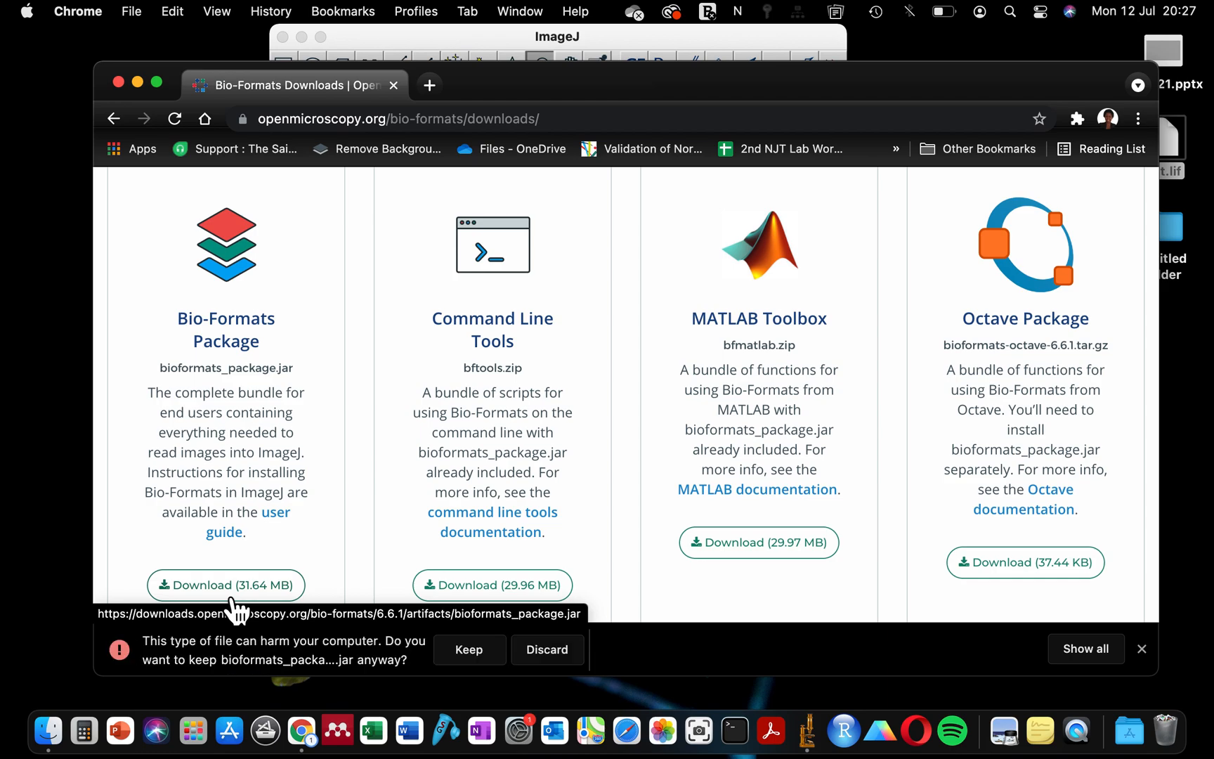
{"action": "mouse_move", "coordinate": [106, 667]}
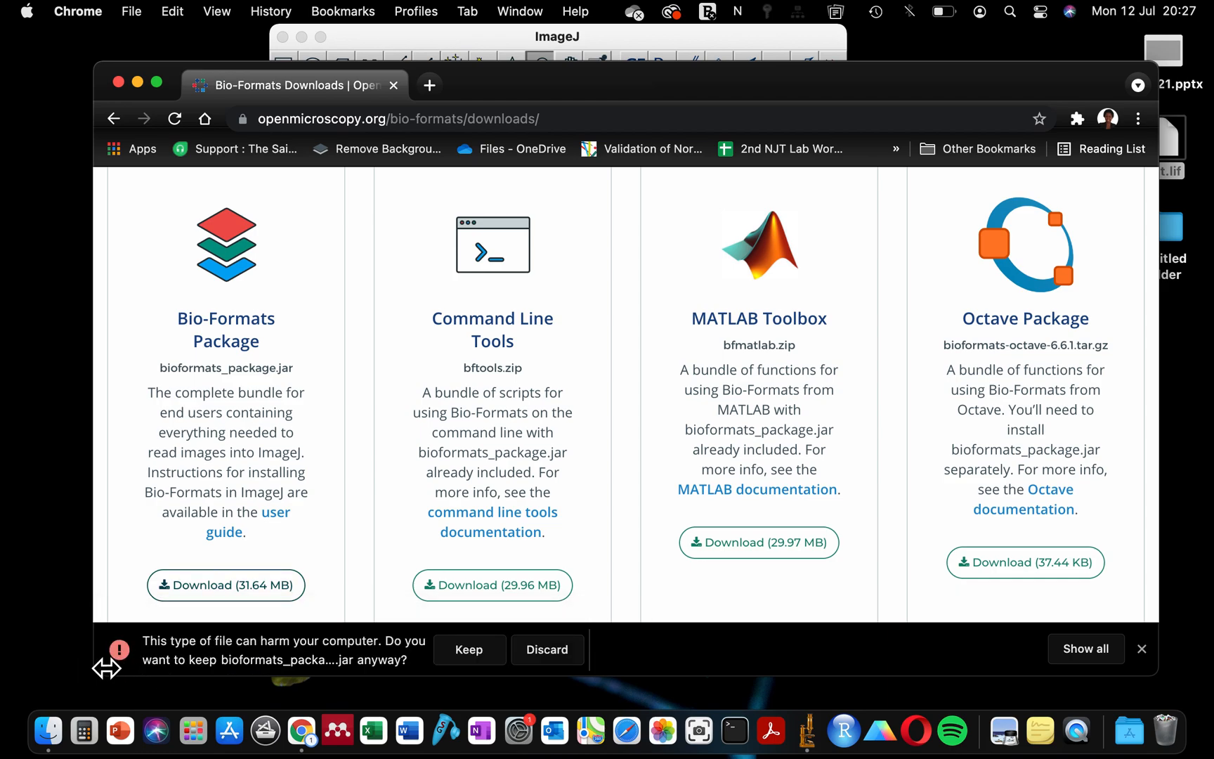
{"action": "mouse_move", "coordinate": [206, 650]}
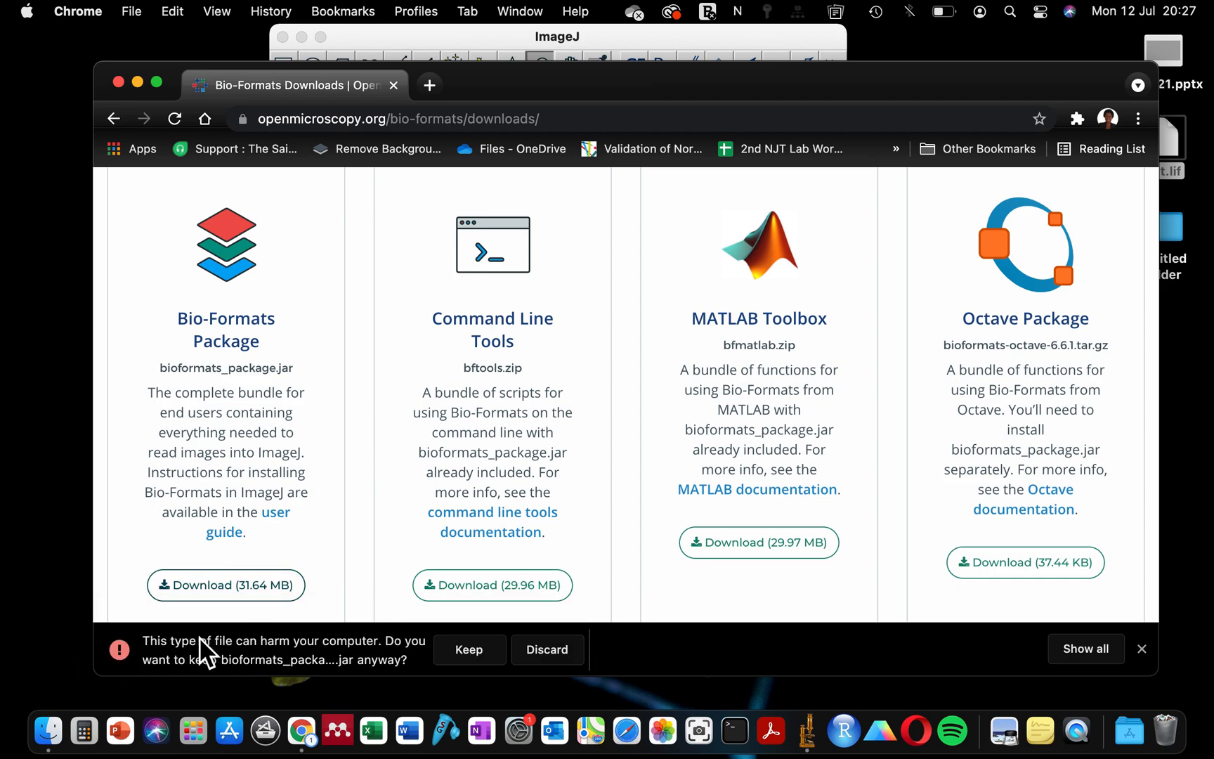
{"action": "mouse_move", "coordinate": [248, 670]}
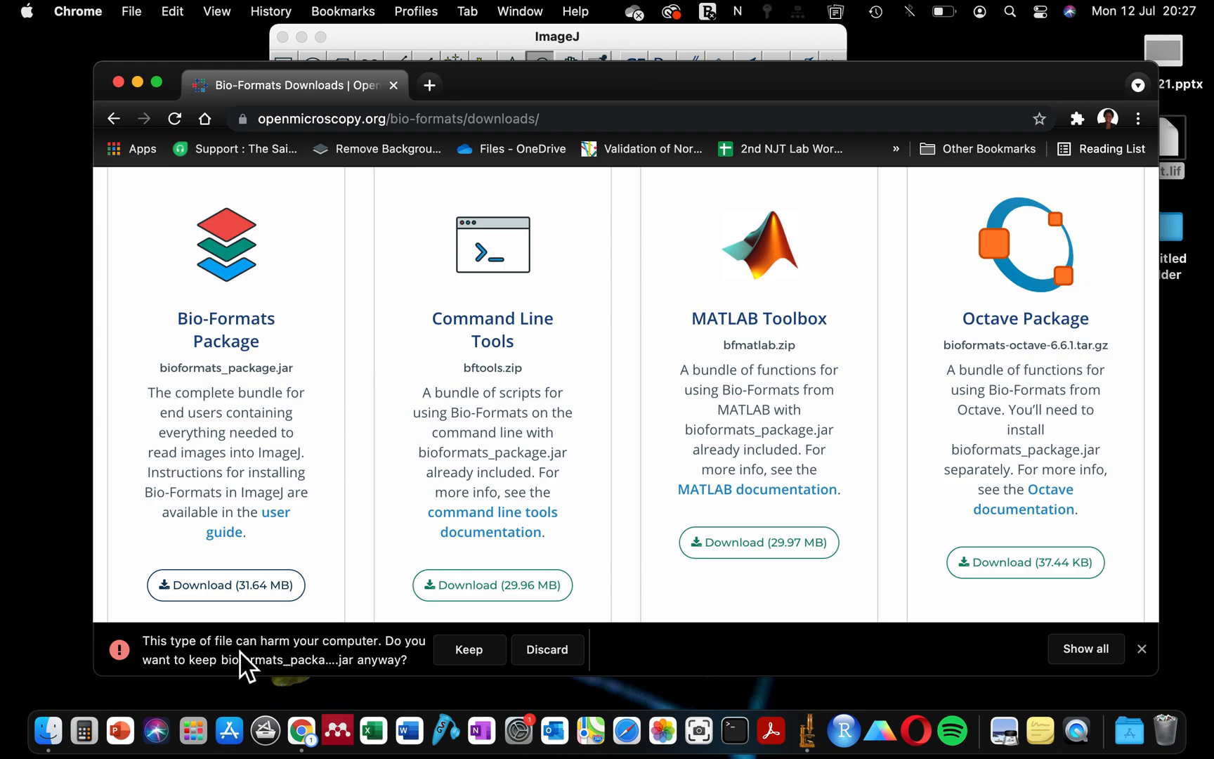
{"action": "mouse_move", "coordinate": [246, 670]}
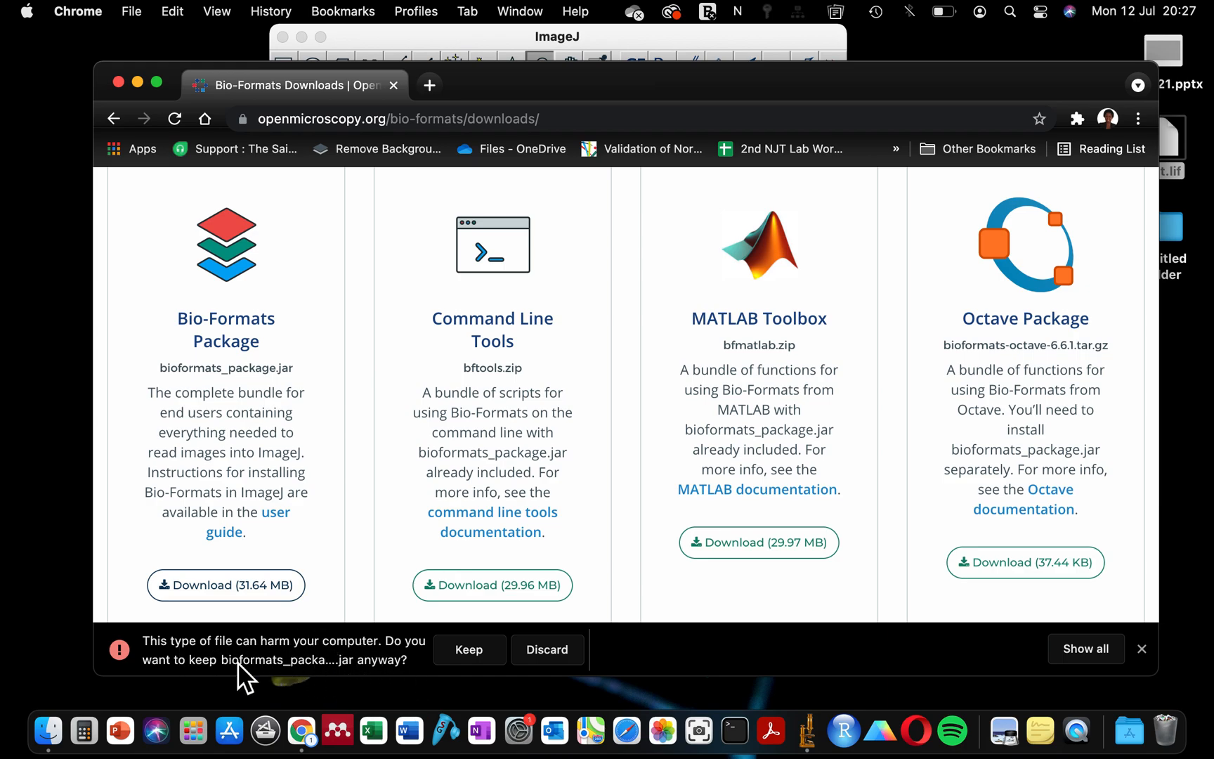
{"action": "mouse_move", "coordinate": [461, 664]}
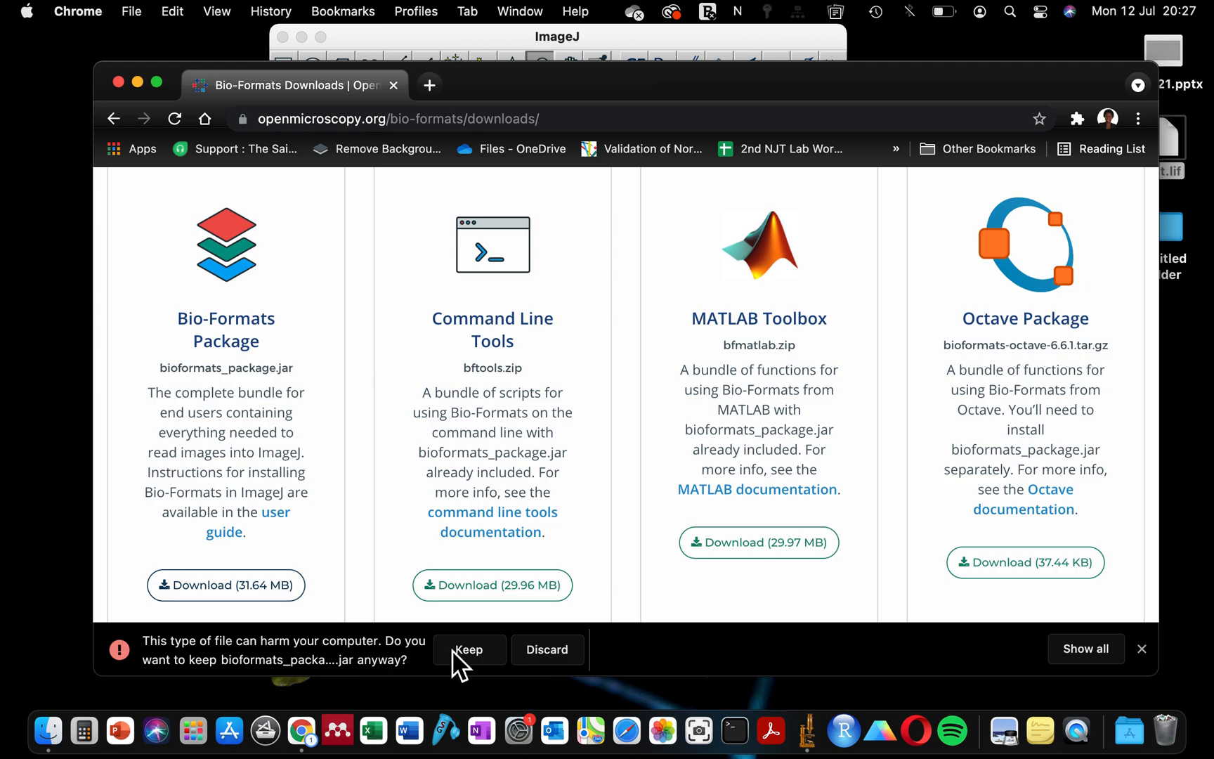
{"action": "left_click", "coordinate": [468, 649]}
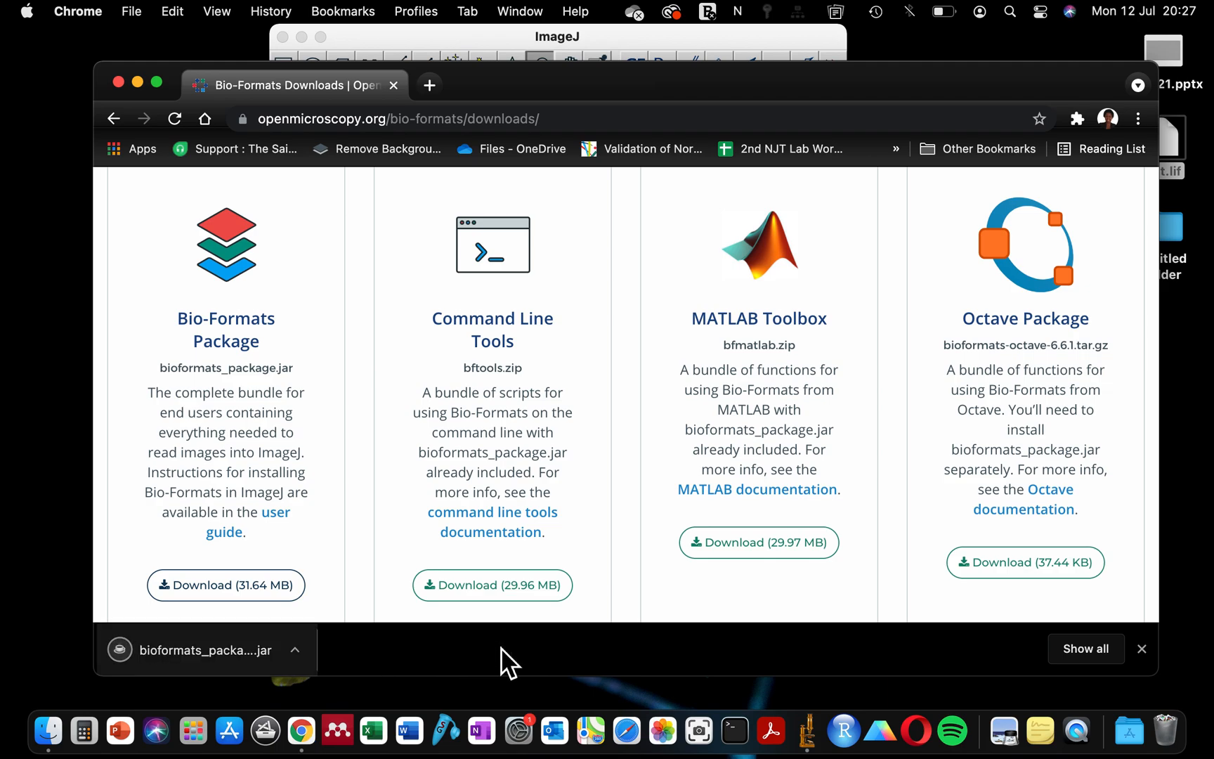
{"action": "mouse_move", "coordinate": [146, 102]}
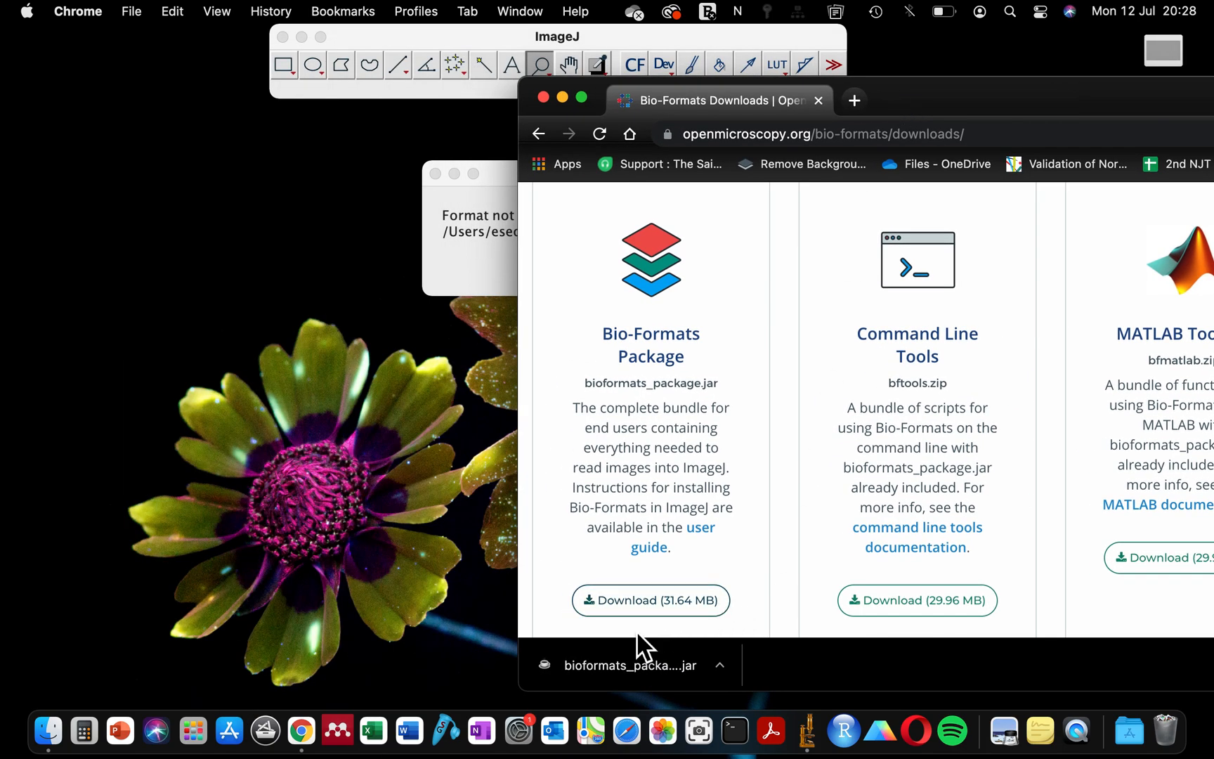
{"action": "mouse_move", "coordinate": [561, 100]}
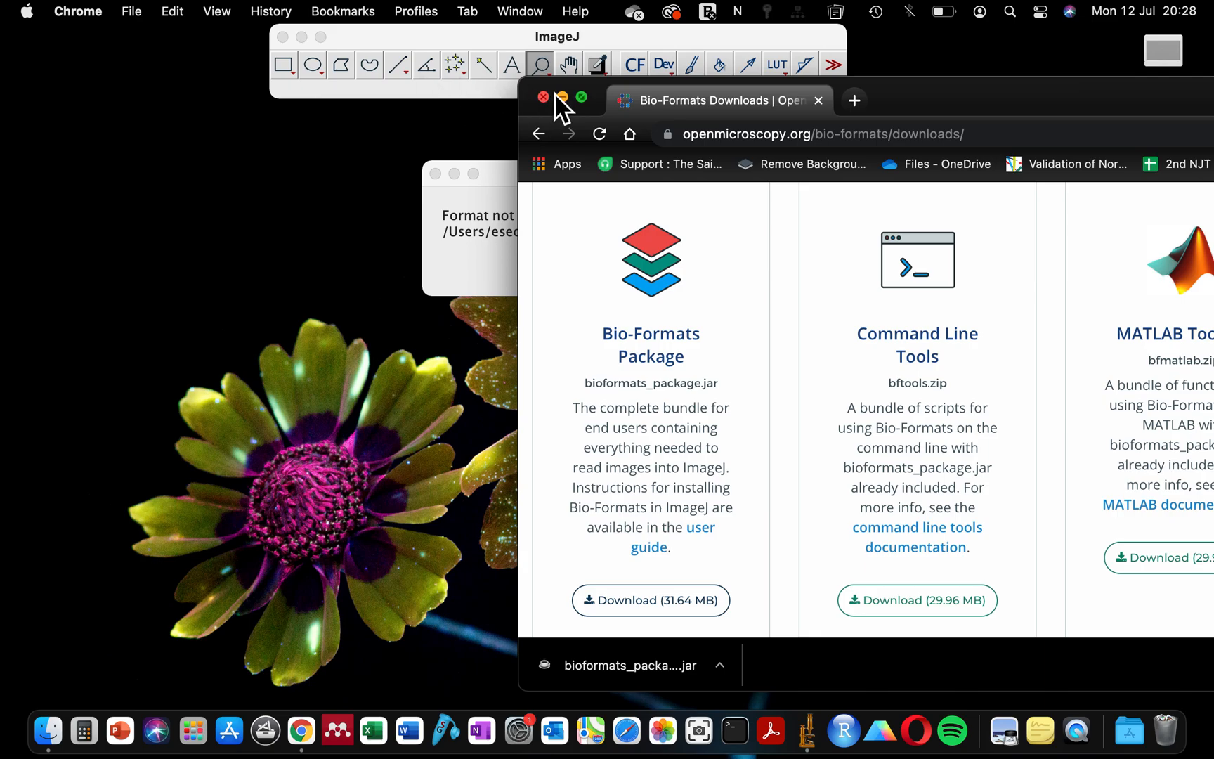
Step: Minimize Chrome, dismiss the error, quit ImageJ and relaunch it from the Dock
{"action": "left_click", "coordinate": [542, 99]}
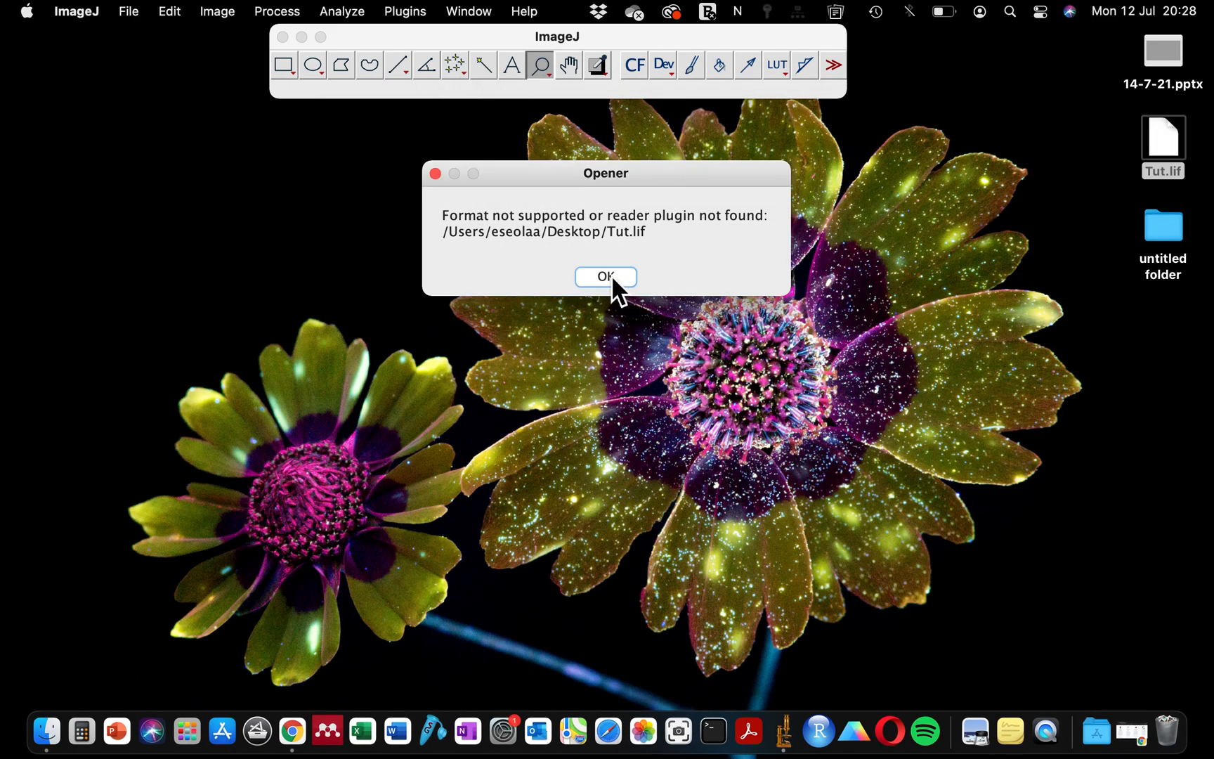
{"action": "left_click", "coordinate": [605, 276]}
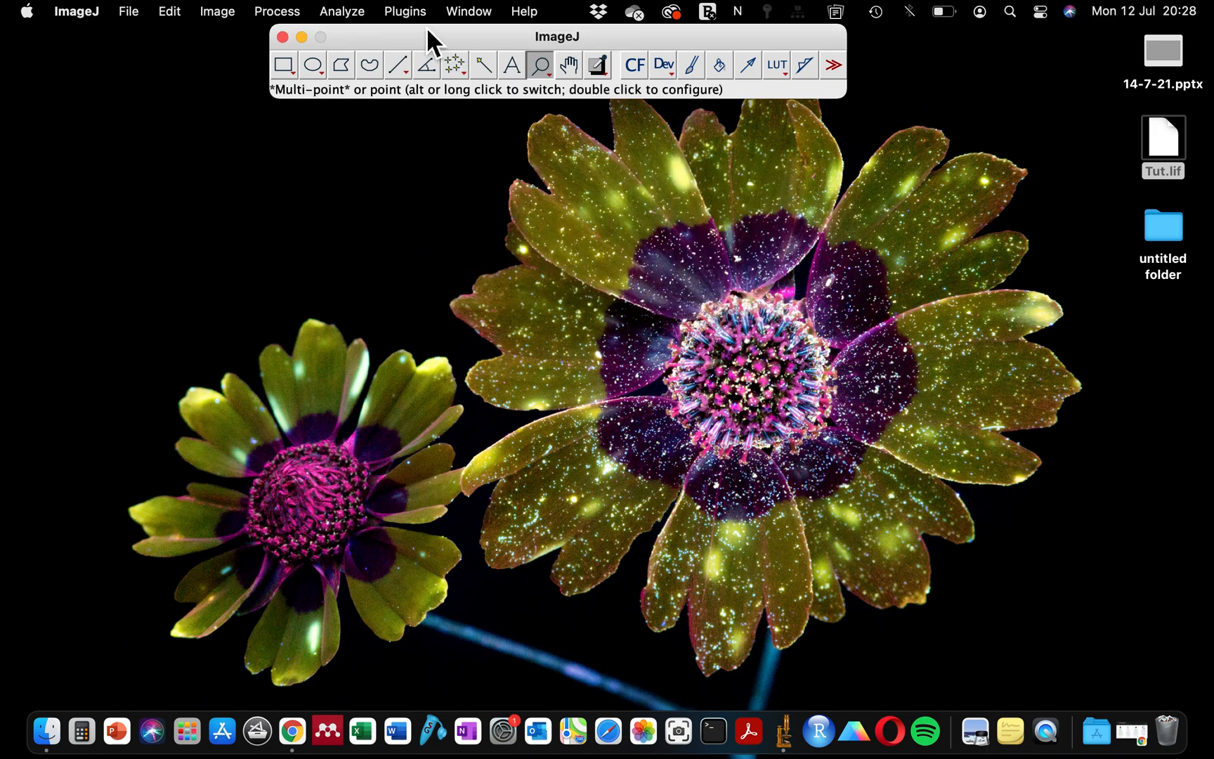
{"action": "left_click", "coordinate": [404, 12]}
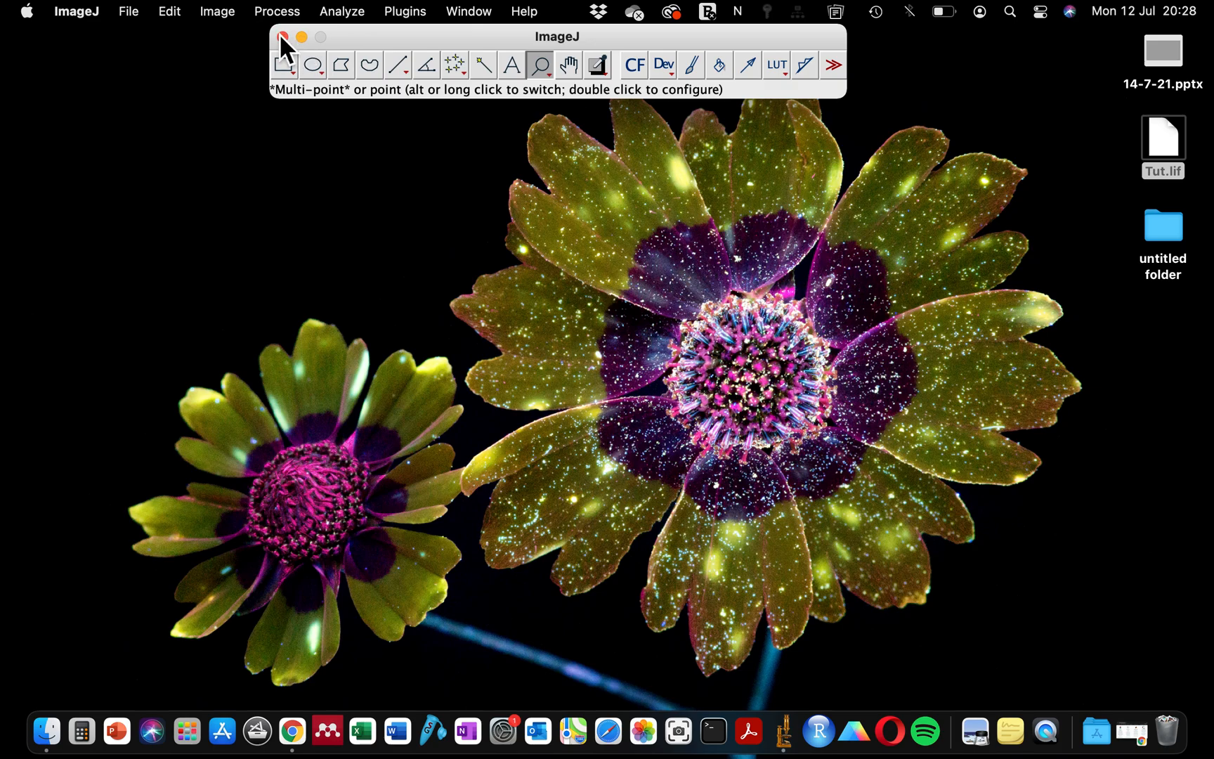
{"action": "left_click", "coordinate": [287, 36]}
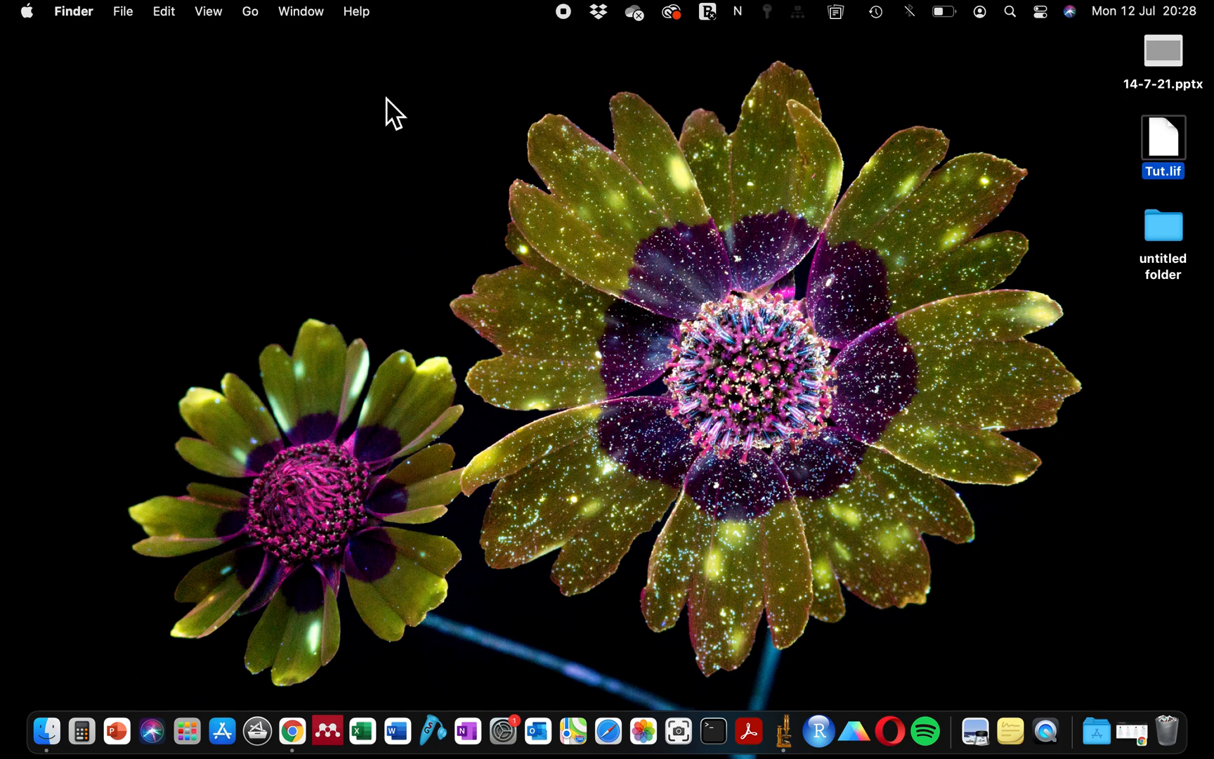
{"action": "mouse_move", "coordinate": [783, 731]}
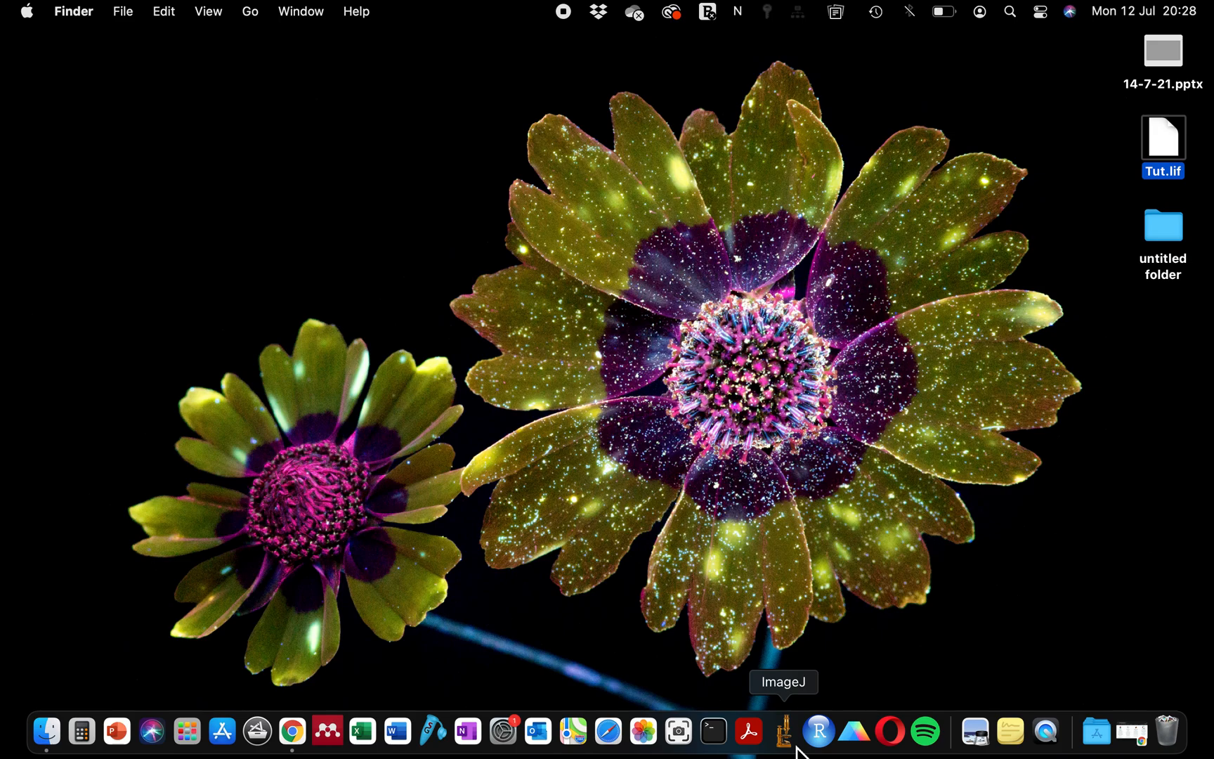
{"action": "left_click", "coordinate": [783, 731]}
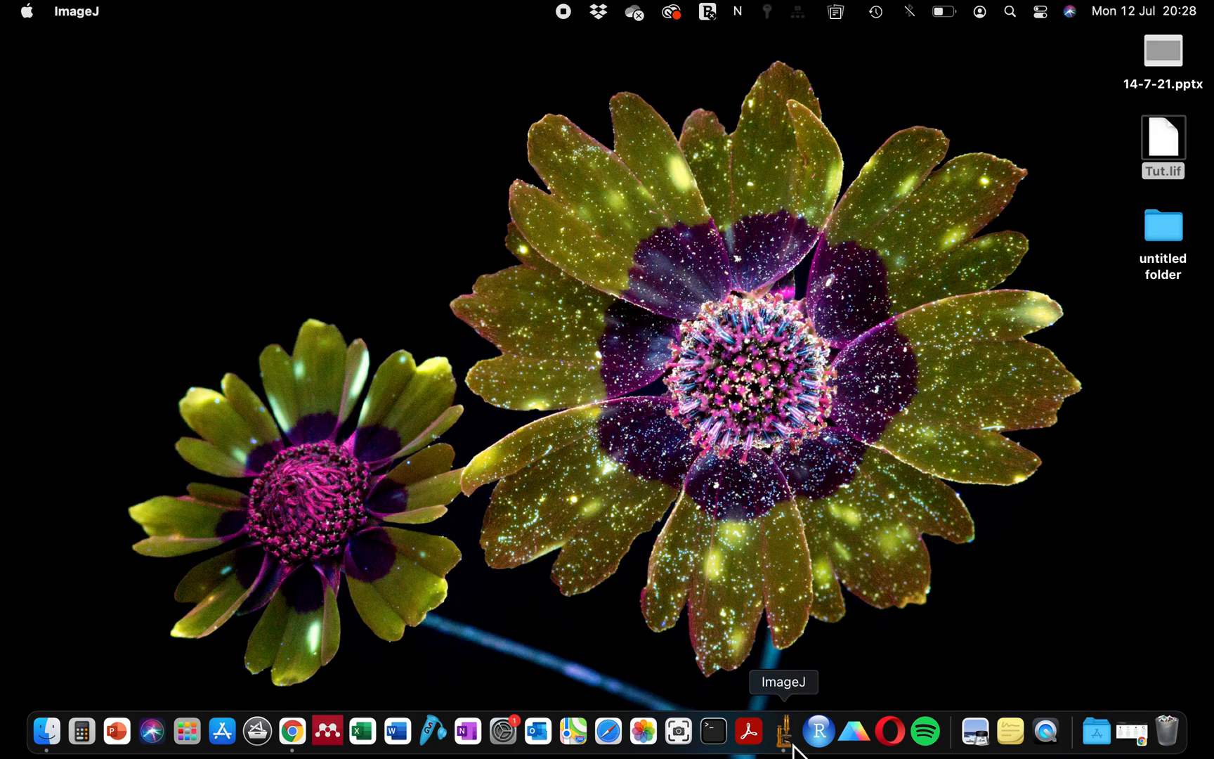
{"action": "left_click", "coordinate": [782, 730]}
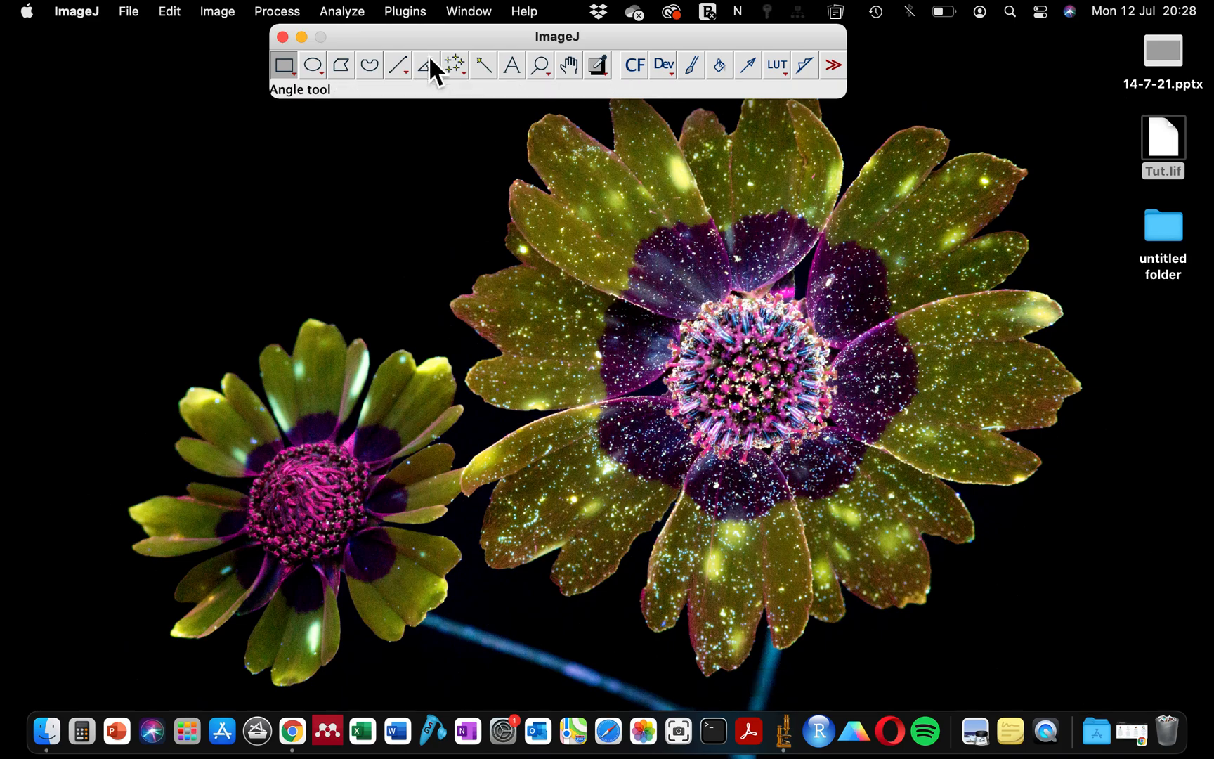
Step: Start Plugins > Install and choose bioformats_package.jar from Downloads
{"action": "left_click", "coordinate": [404, 11]}
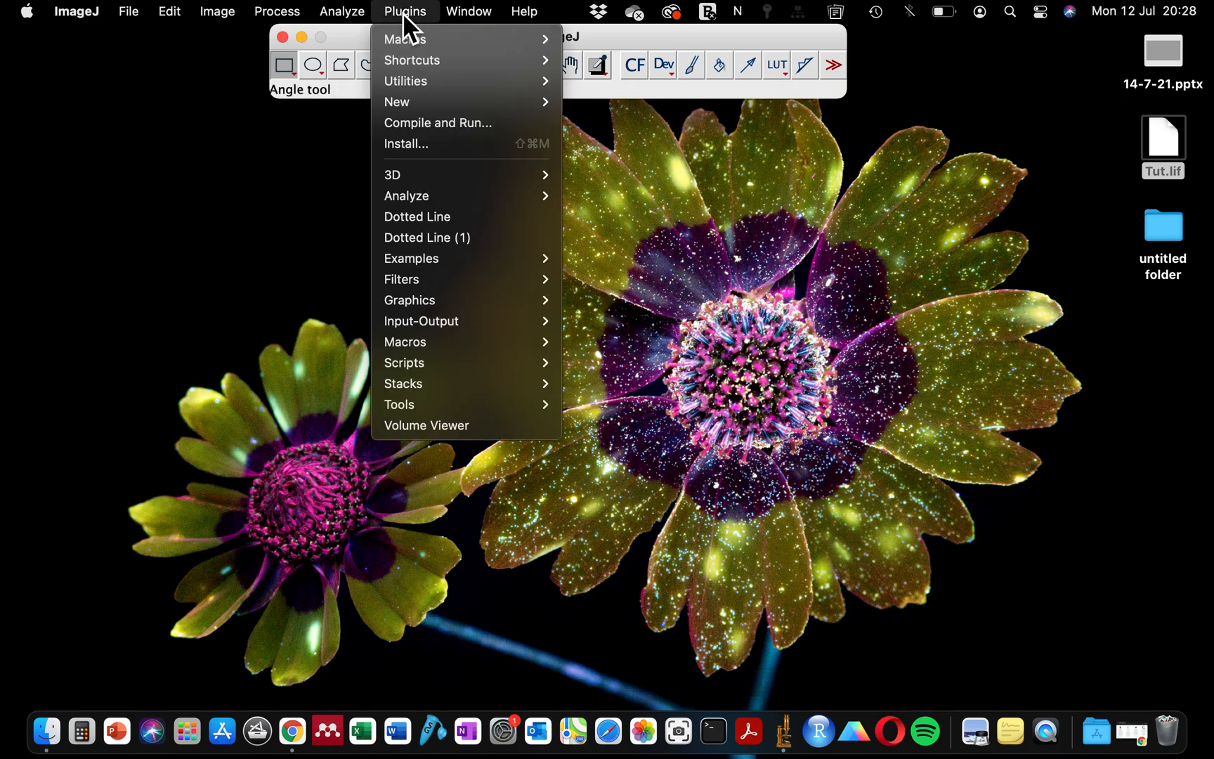
{"action": "mouse_move", "coordinate": [406, 143]}
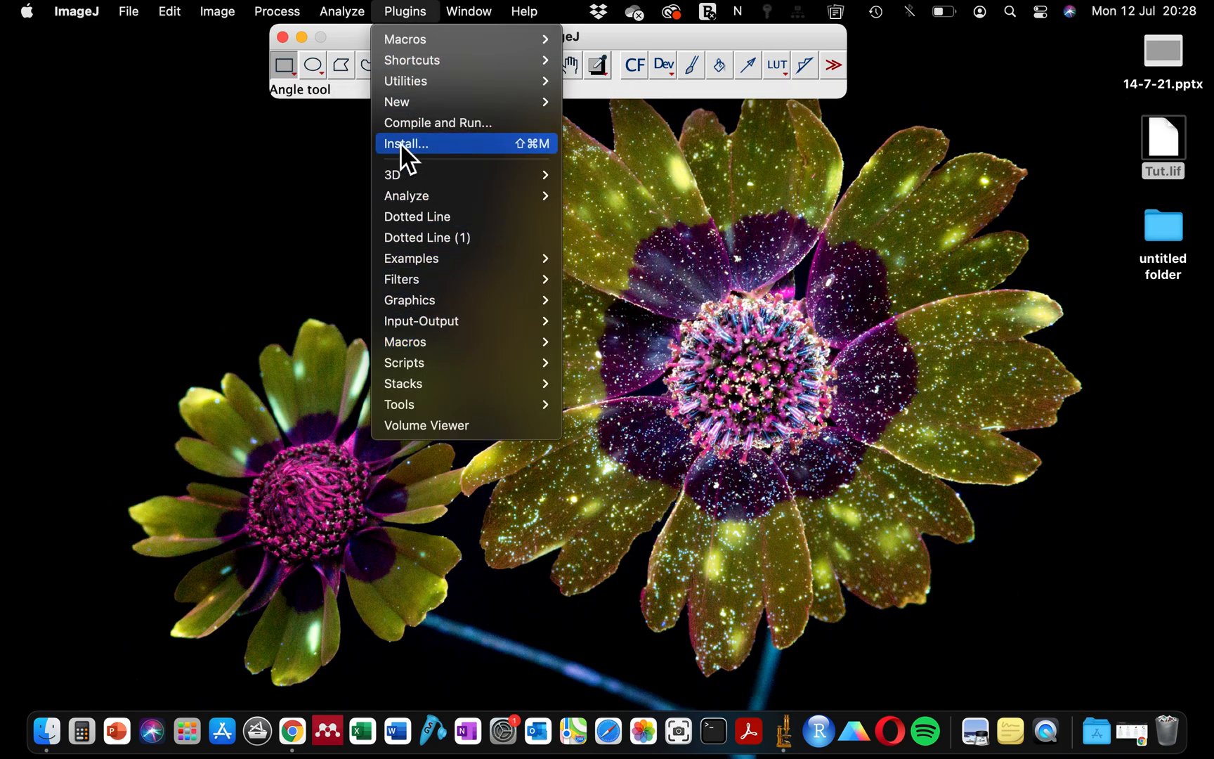
{"action": "left_click", "coordinate": [406, 143]}
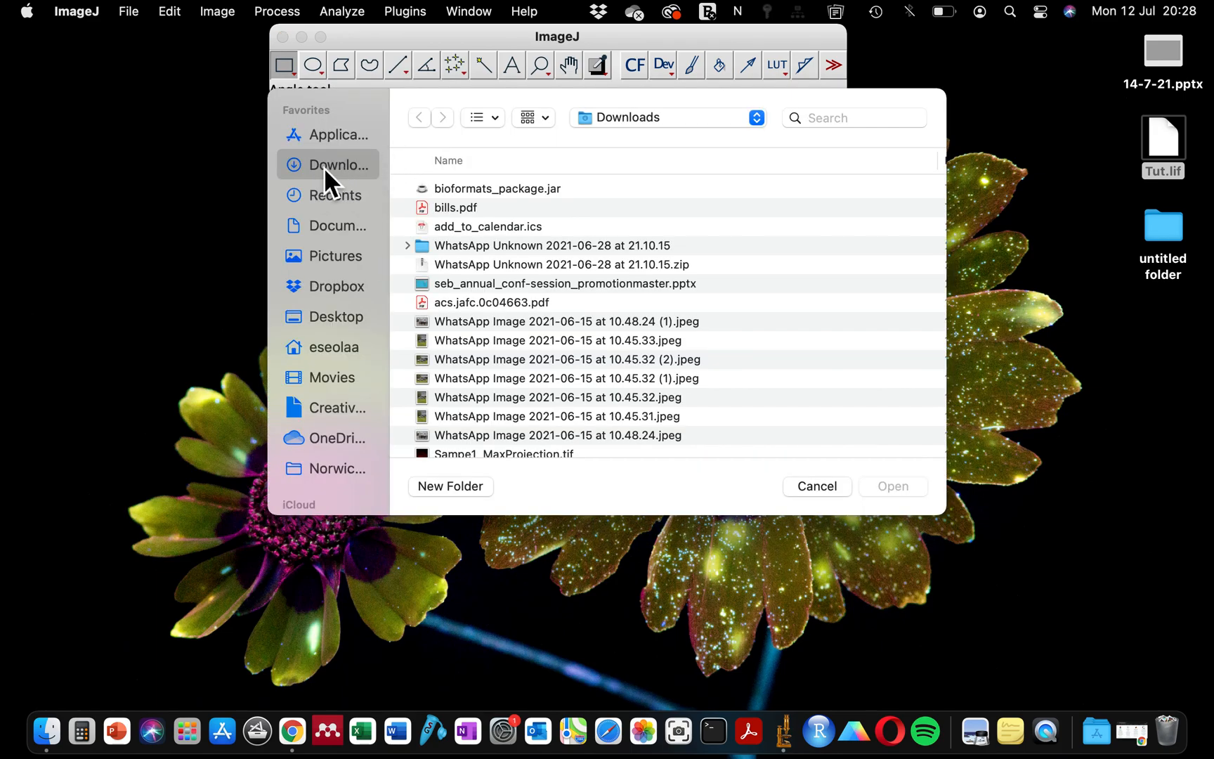
{"action": "mouse_move", "coordinate": [461, 202]}
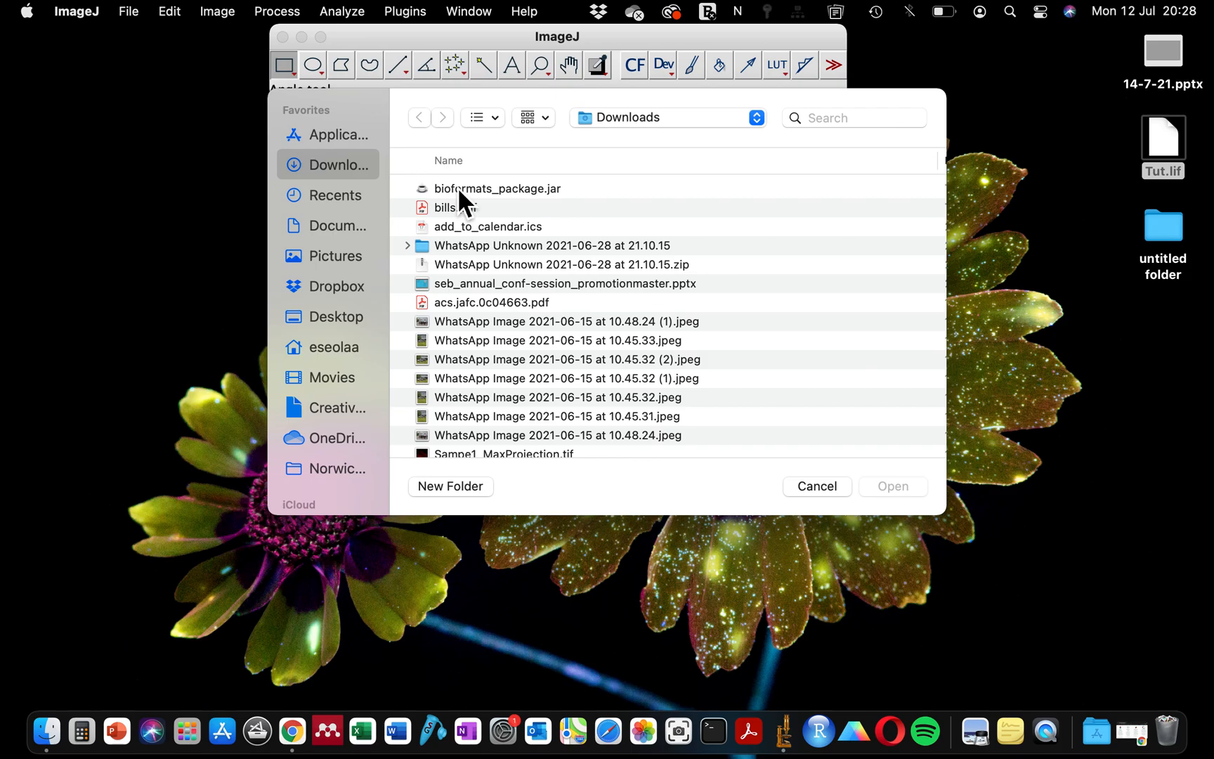
{"action": "left_click", "coordinate": [497, 188]}
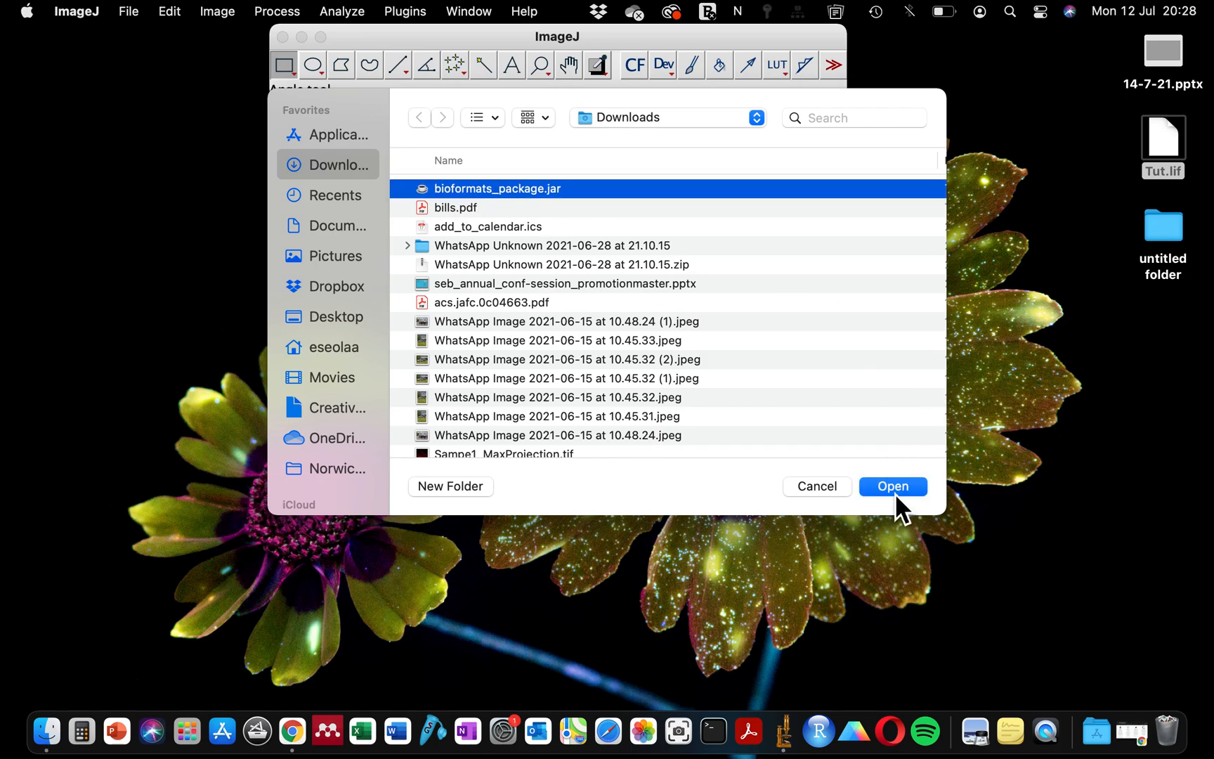
{"action": "mouse_move", "coordinate": [928, 539]}
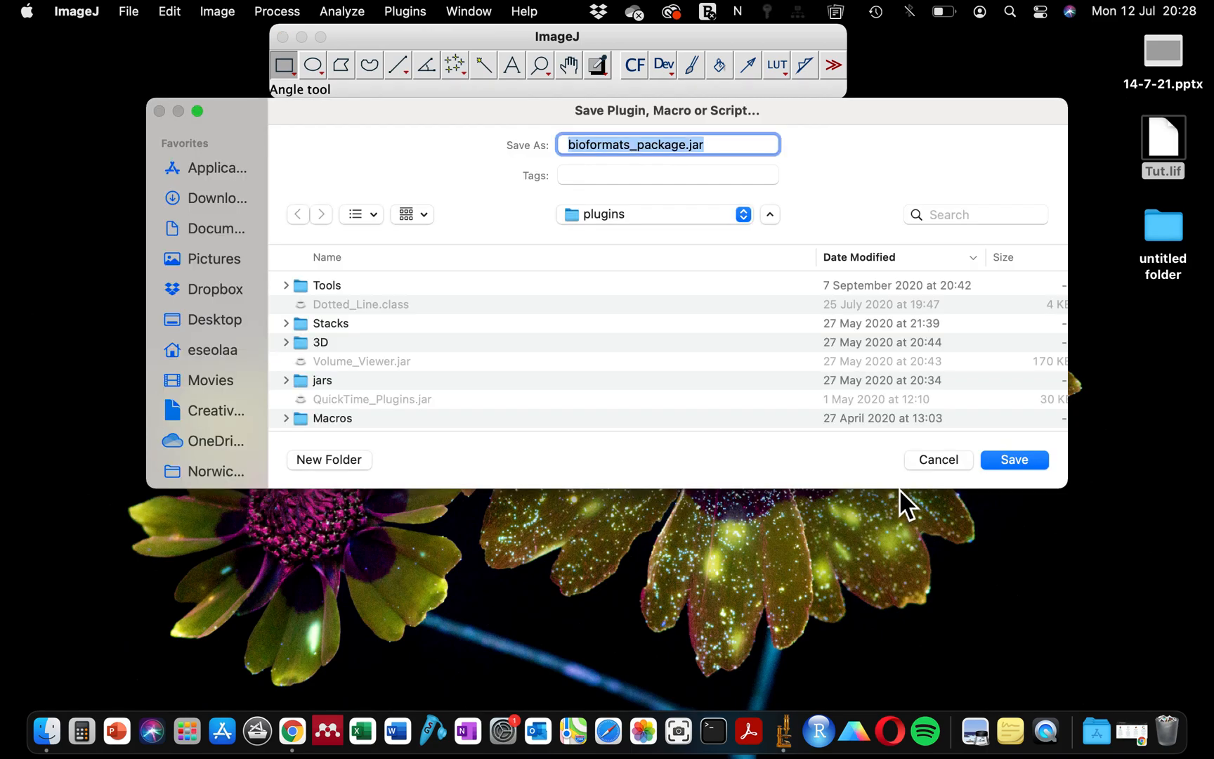
{"action": "mouse_move", "coordinate": [615, 223]}
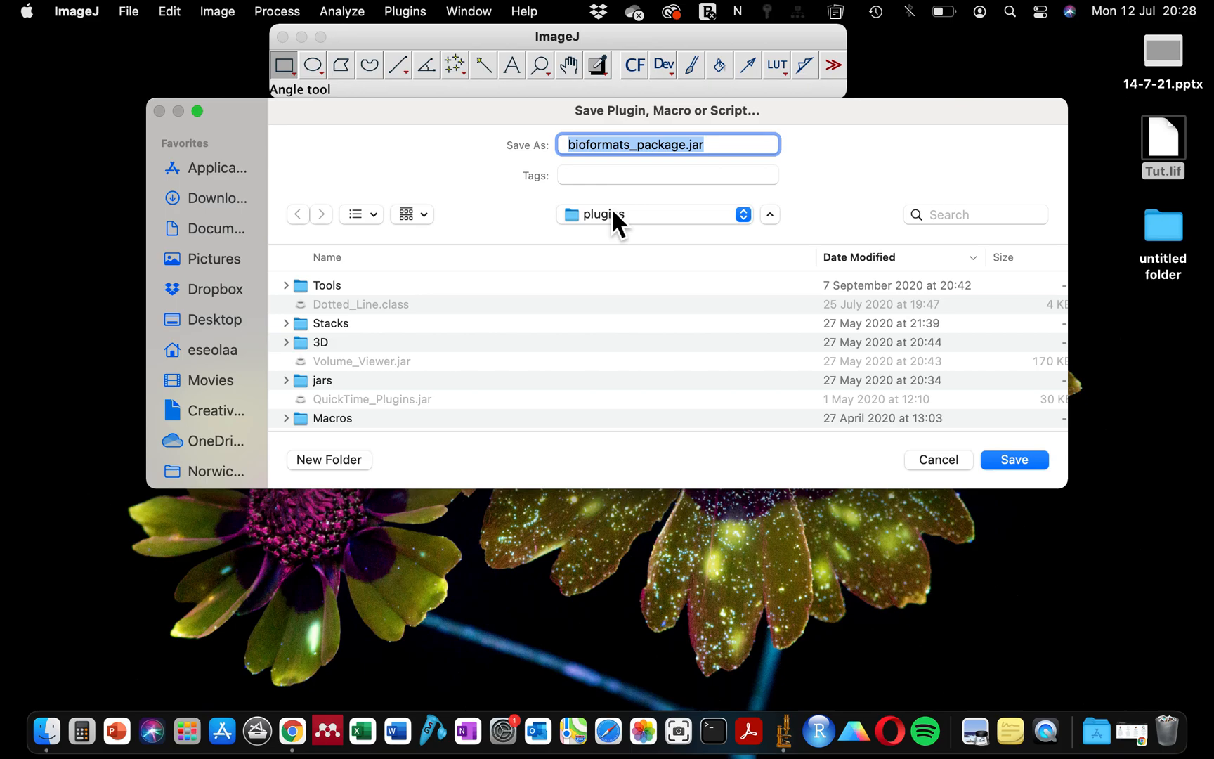
{"action": "mouse_move", "coordinate": [619, 239]}
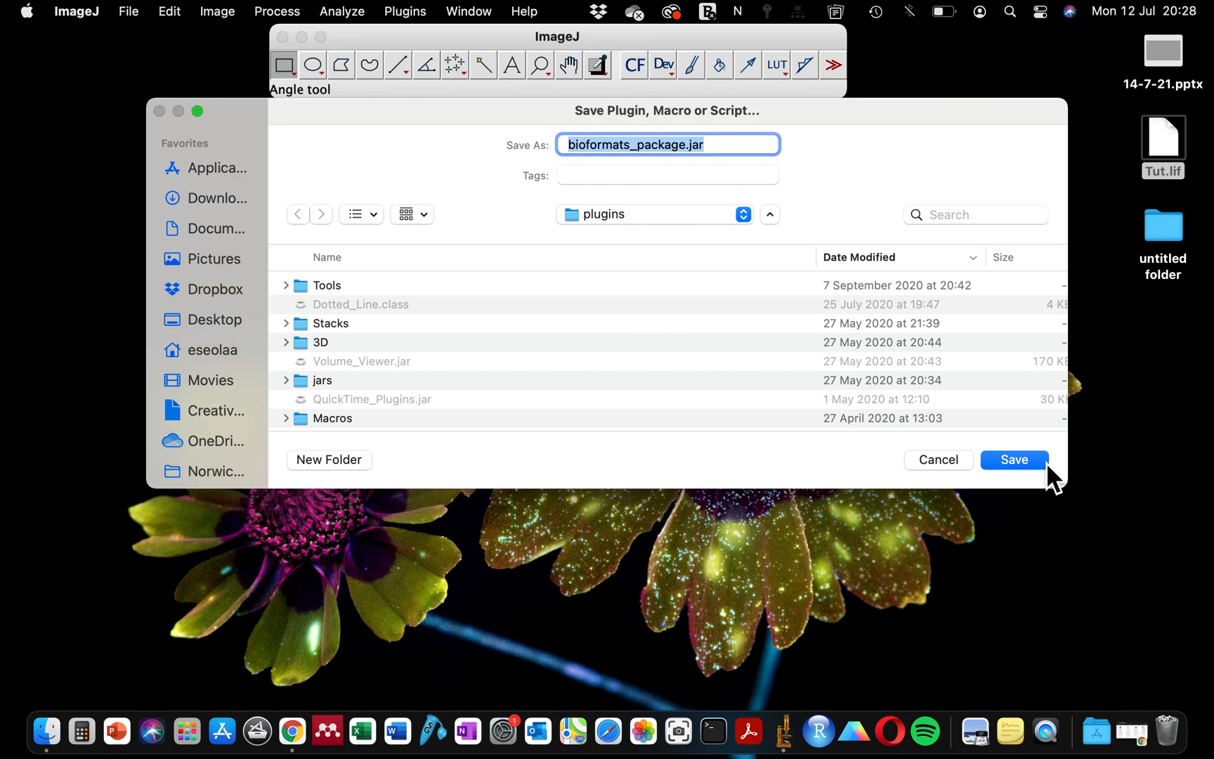
{"action": "mouse_move", "coordinate": [1027, 478]}
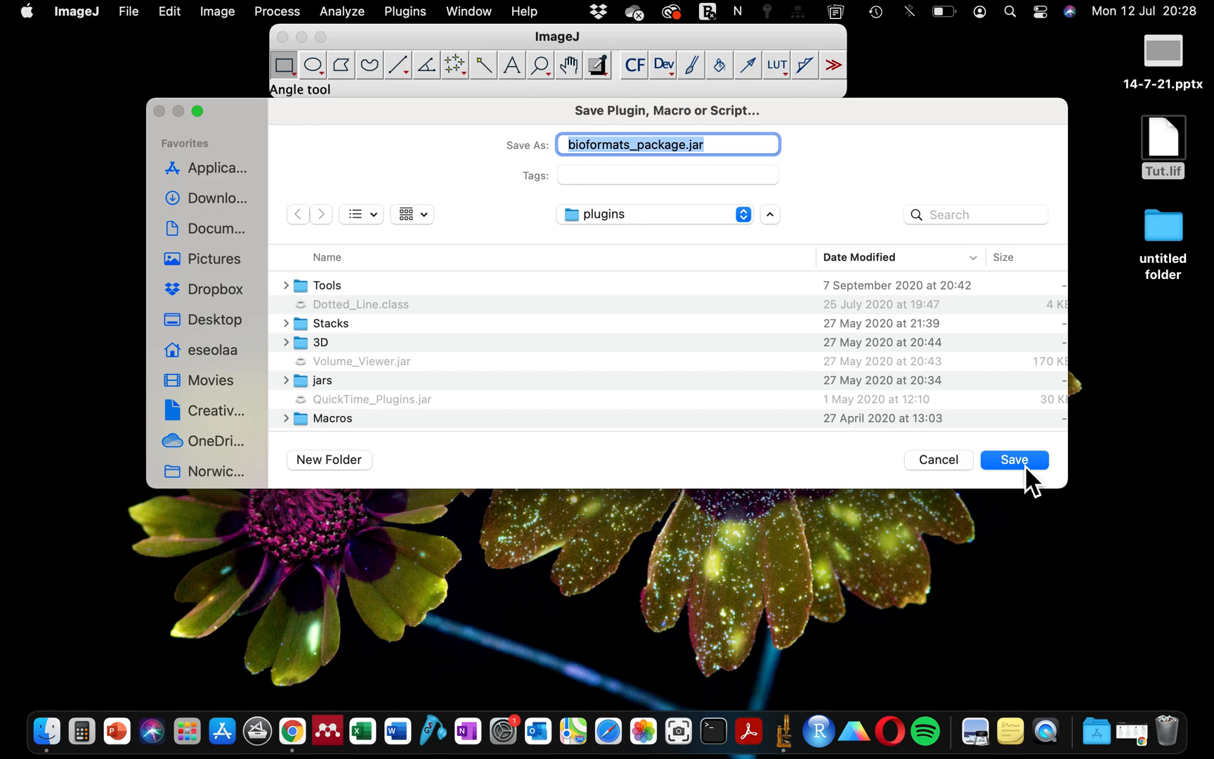
Step: Save bioformats_package.jar into ImageJ's plugins folder
{"action": "left_click", "coordinate": [1014, 459]}
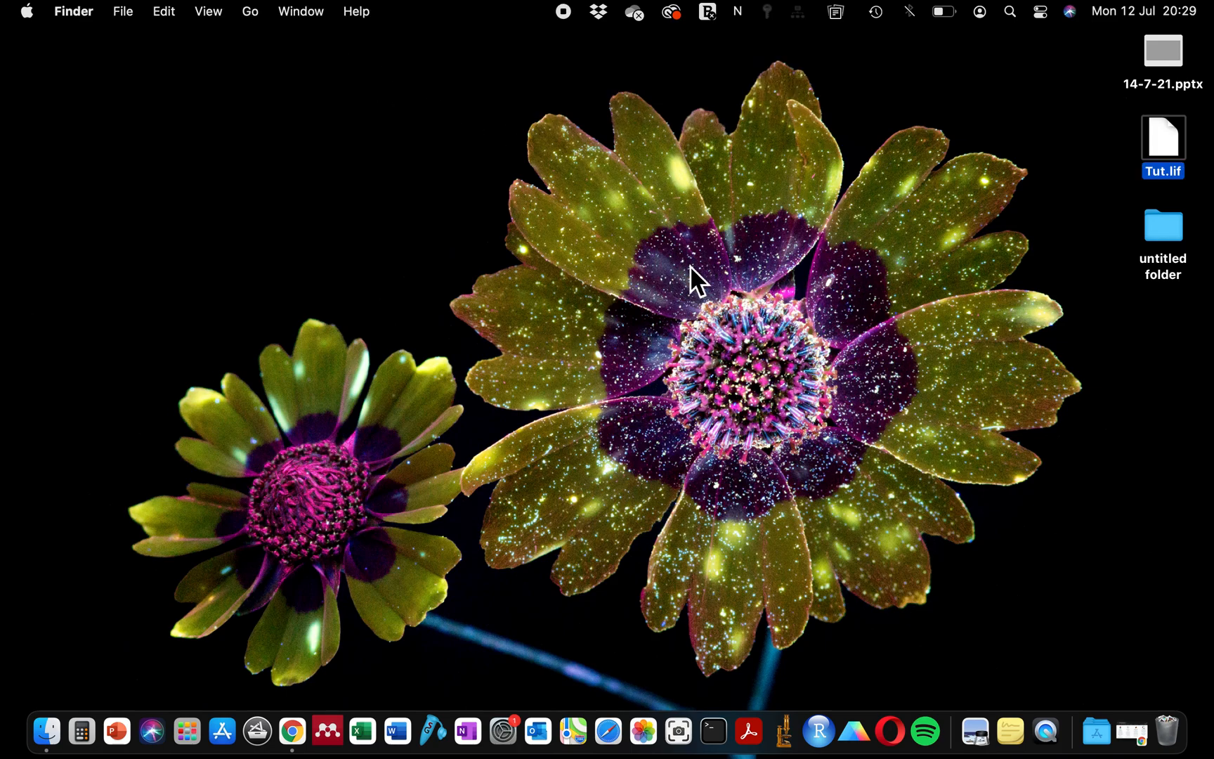
Step: Relaunch ImageJ 1.53i from the Dock with Bio-Formats now installed
{"action": "right_click", "coordinate": [783, 731]}
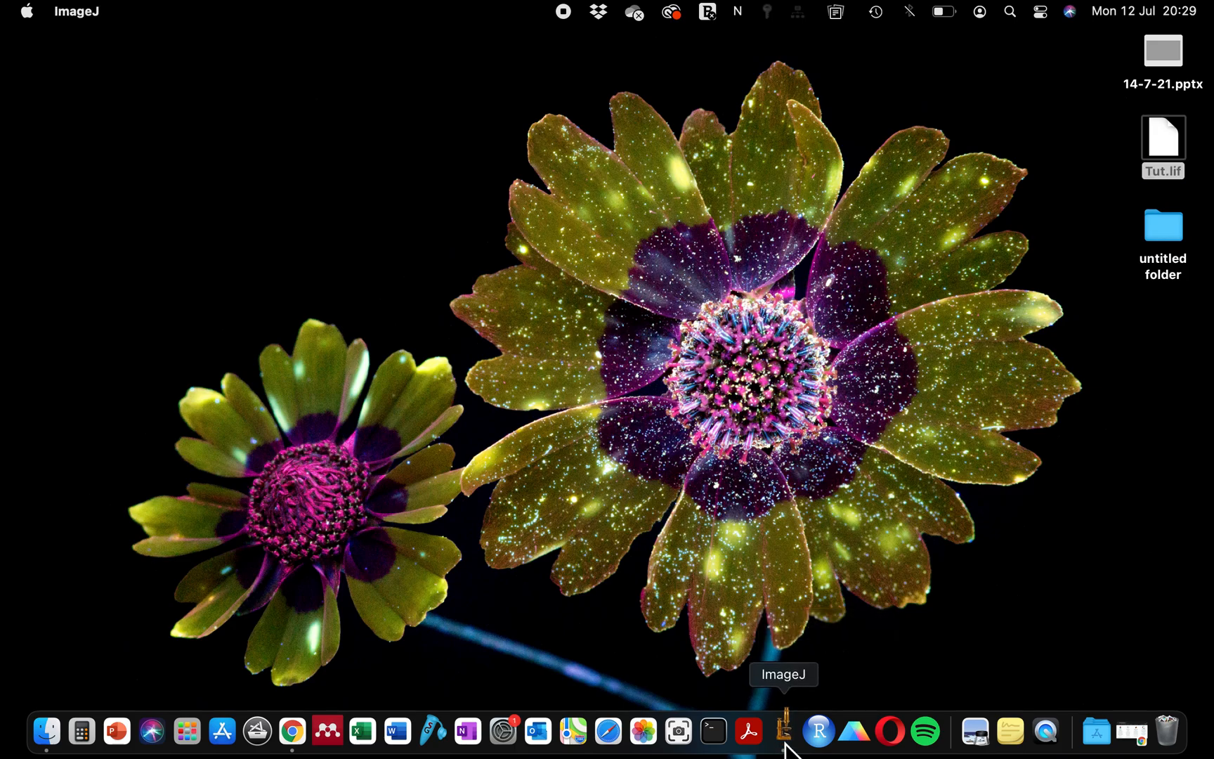
{"action": "left_click", "coordinate": [784, 730]}
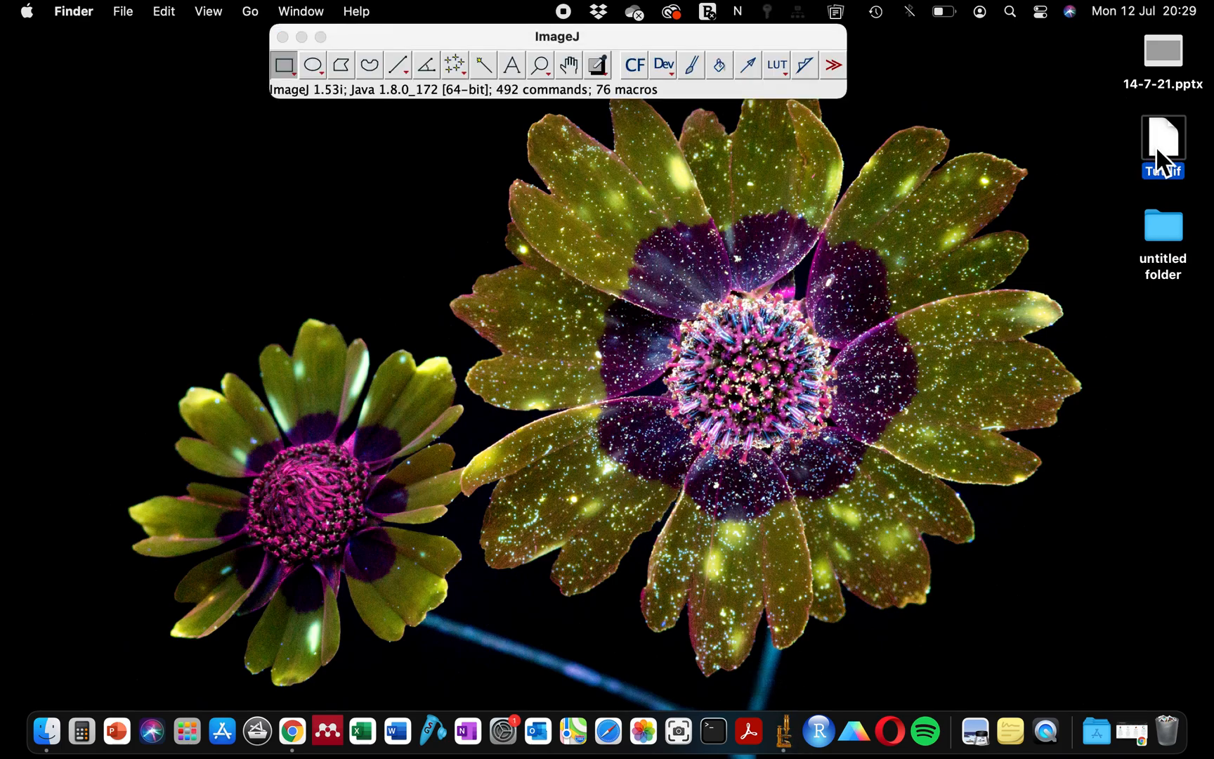
{"action": "mouse_move", "coordinate": [1162, 147]}
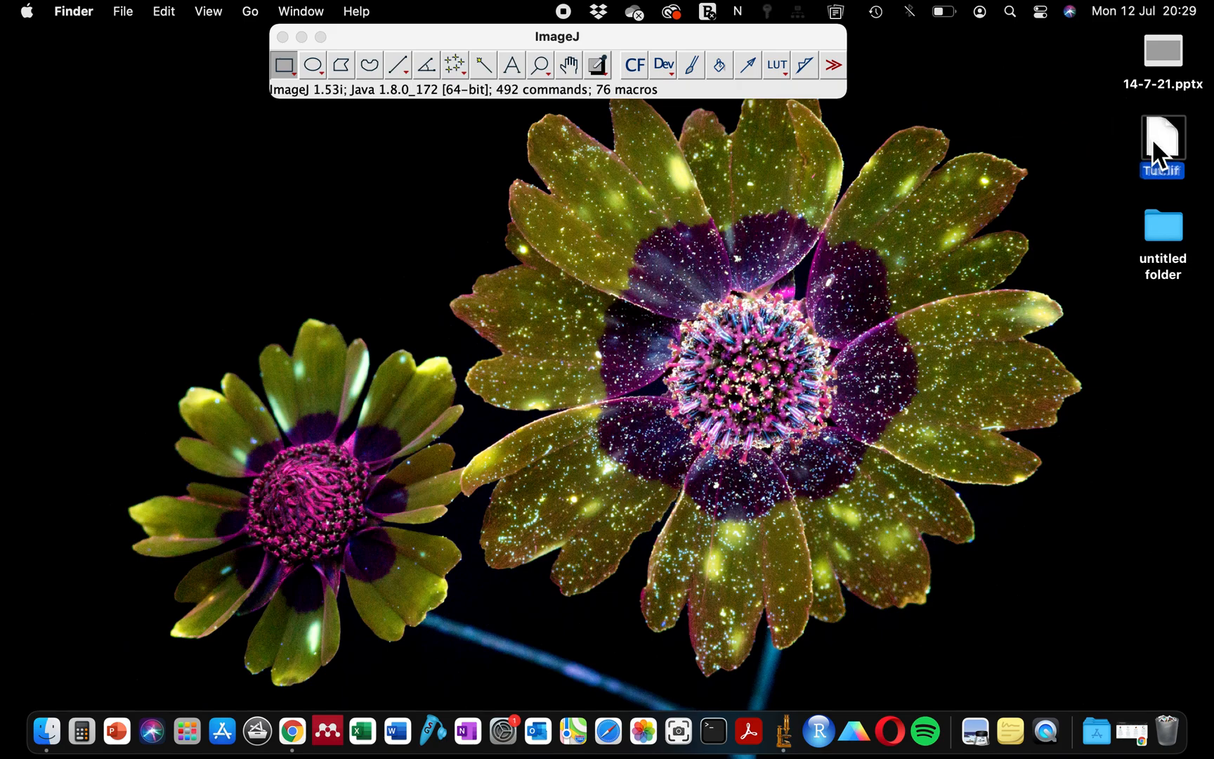
{"action": "mouse_move", "coordinate": [1180, 143]}
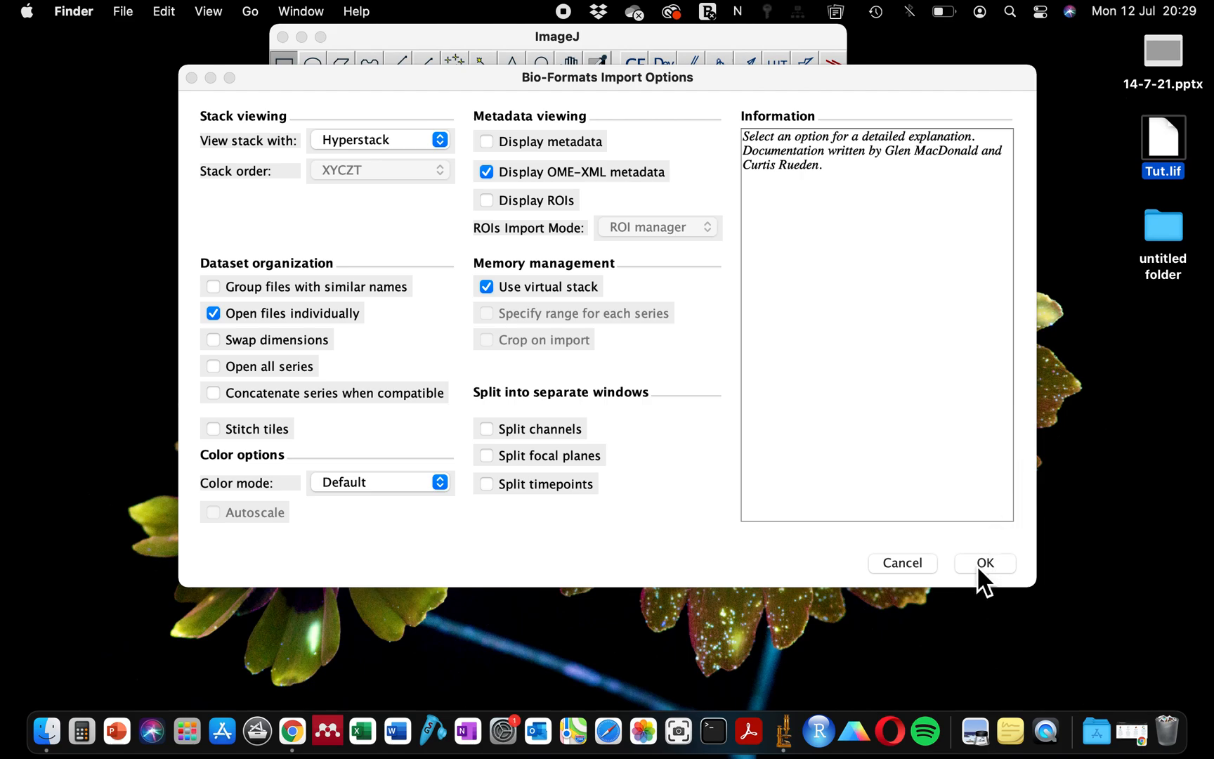
Step: Accept the Bio-Formats import options and import Series 14 (Job 2_014) of Tut.lif
{"action": "left_click", "coordinate": [984, 563]}
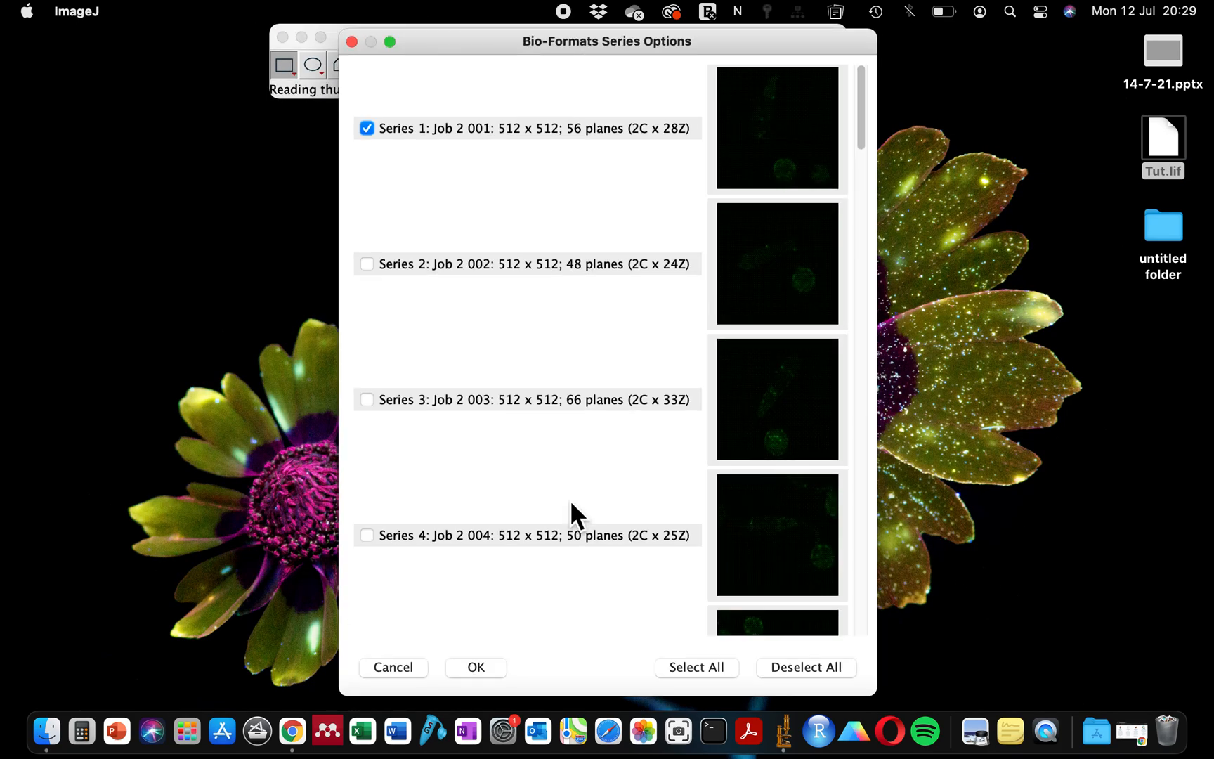
{"action": "scroll", "scroll_direction": "down", "scroll_amount": 3}
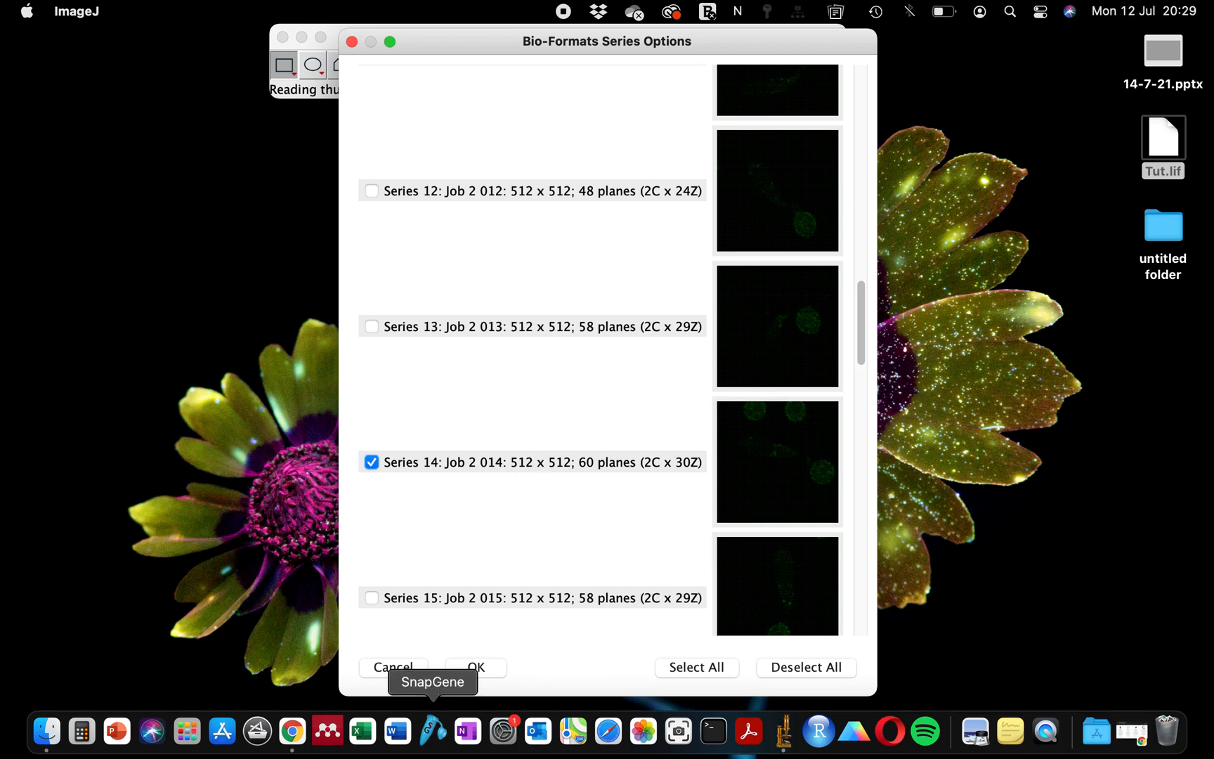
{"action": "left_click", "coordinate": [475, 666]}
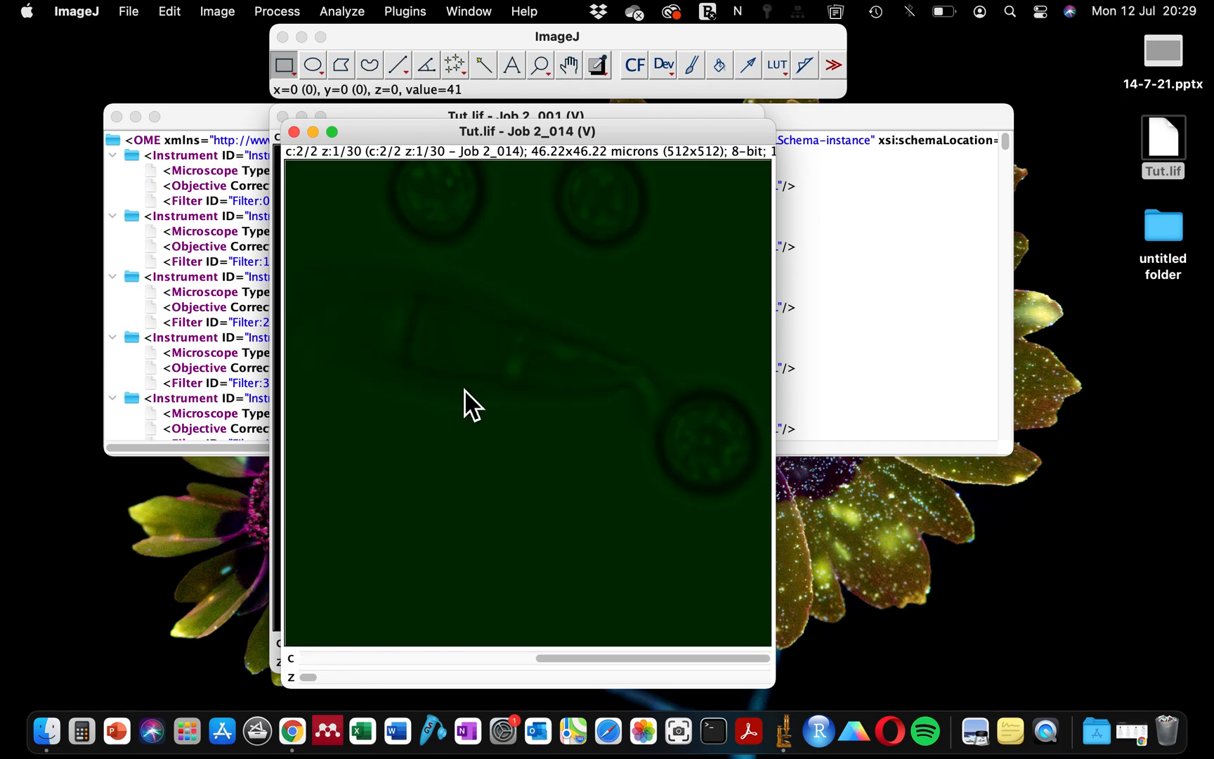
{"action": "mouse_move", "coordinate": [119, 147]}
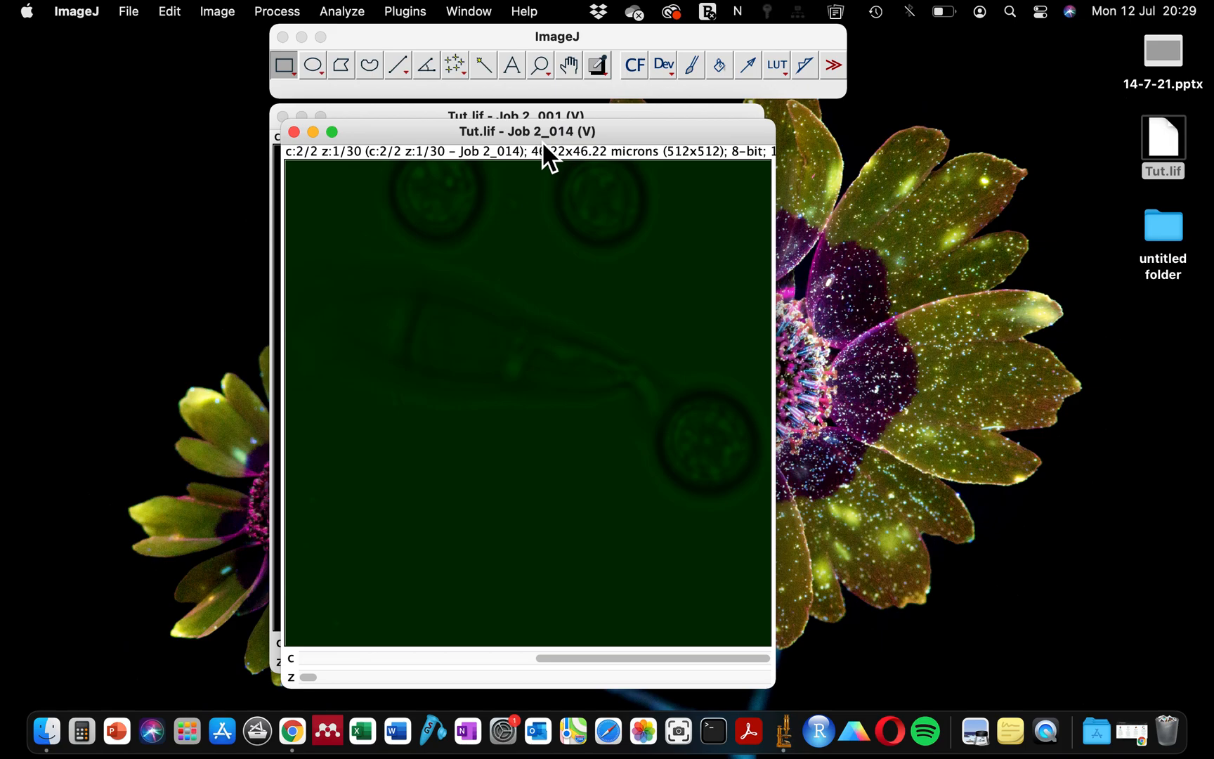
{"action": "mouse_move", "coordinate": [538, 163]}
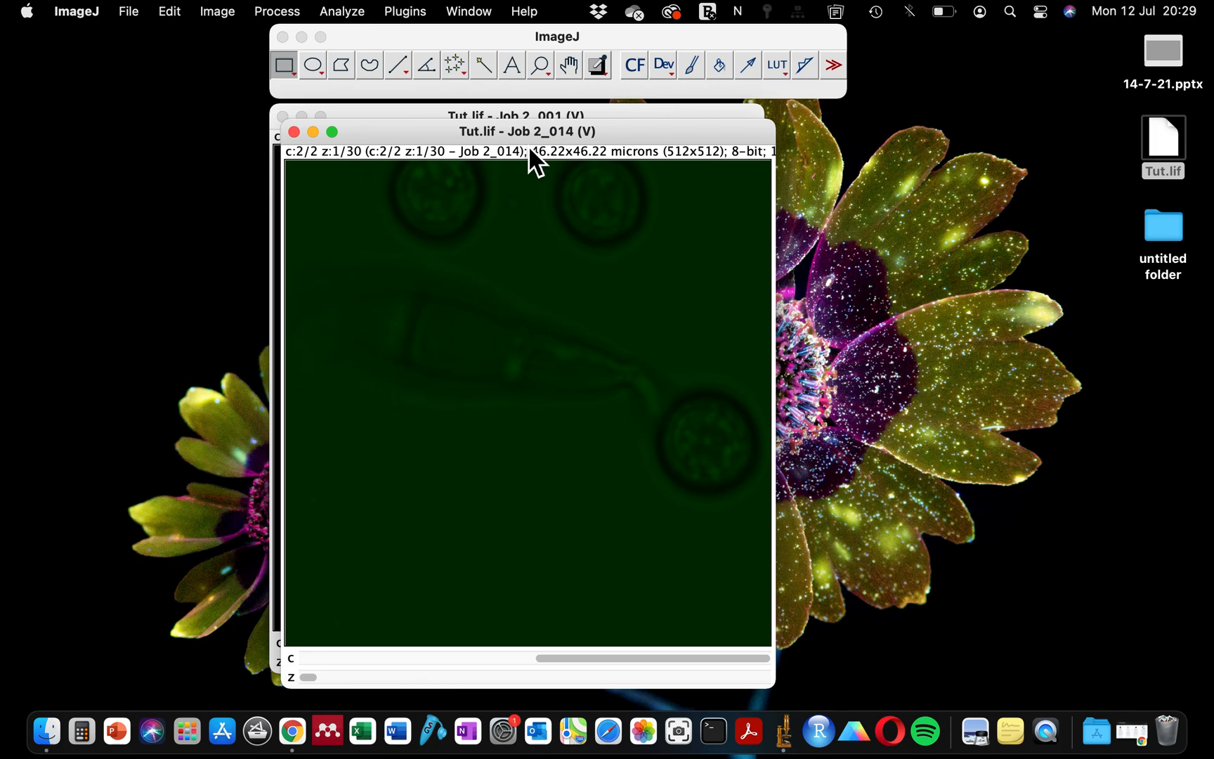
{"action": "mouse_move", "coordinate": [374, 603]}
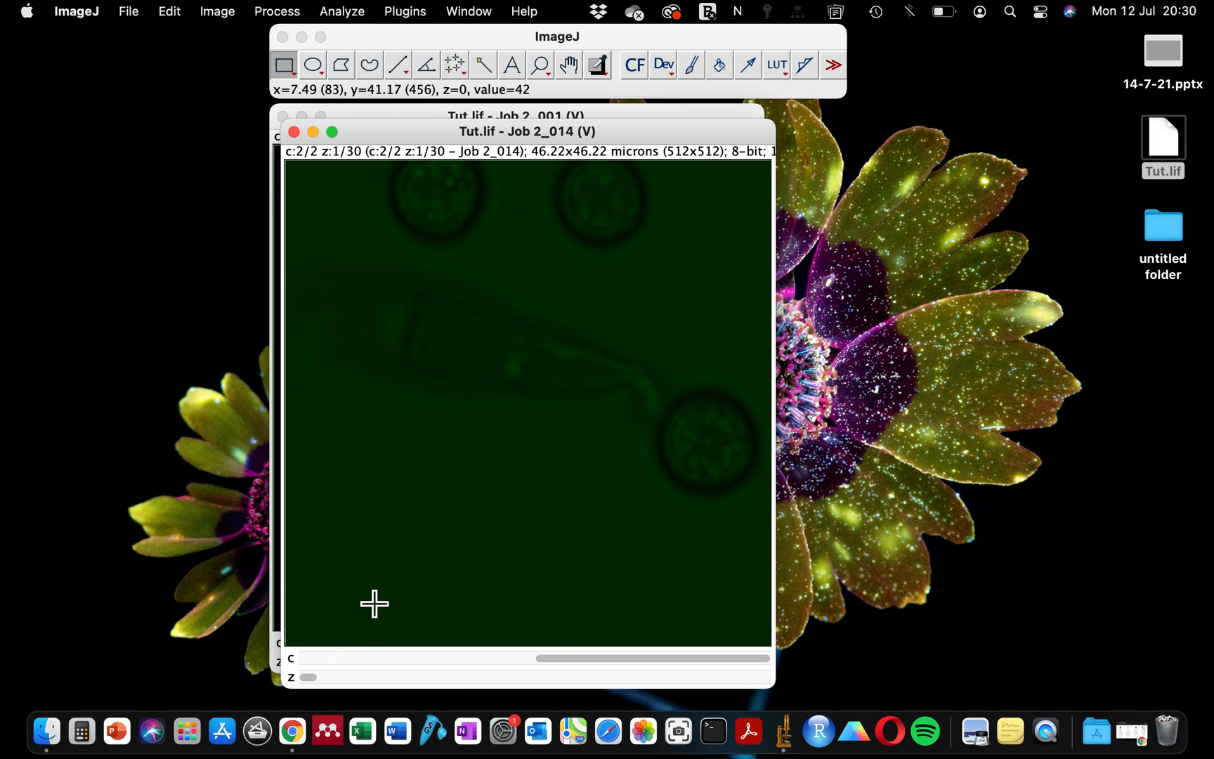
{"action": "mouse_move", "coordinate": [1010, 730]}
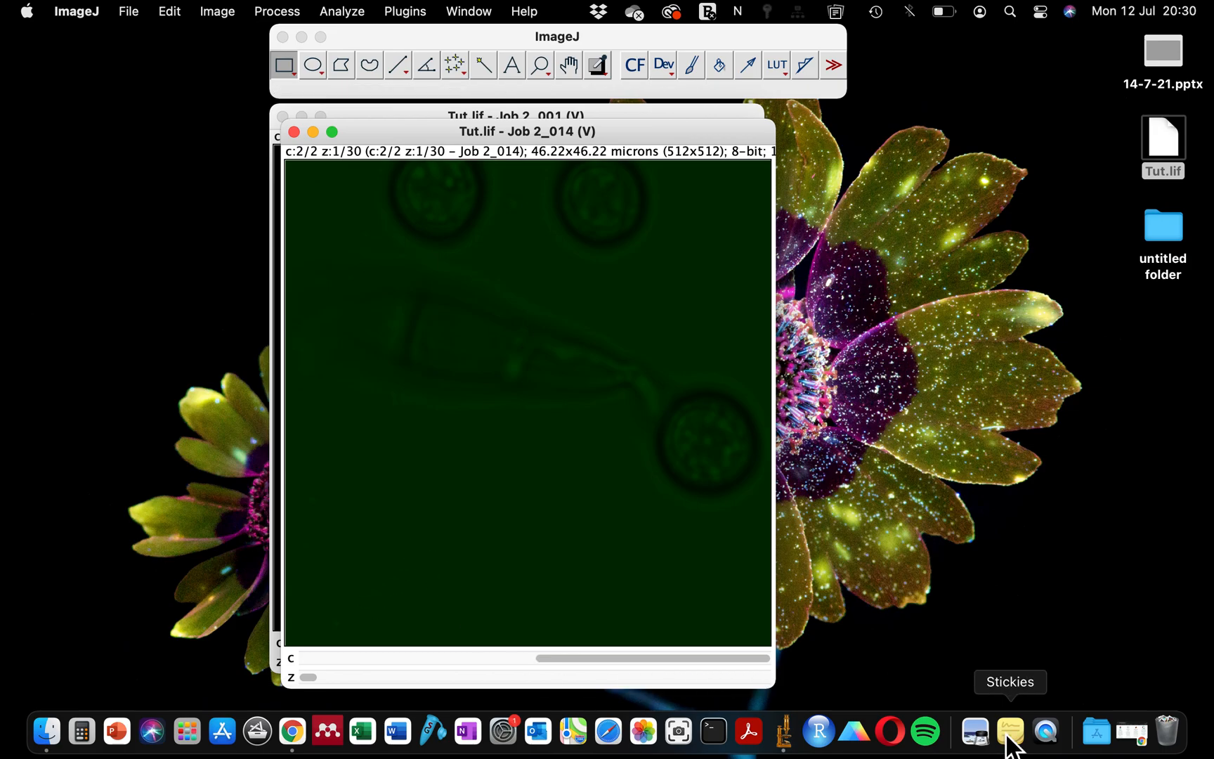
Step: Bring Chrome with the Bio-Formats downloads page back to the front
{"action": "left_click", "coordinate": [292, 731]}
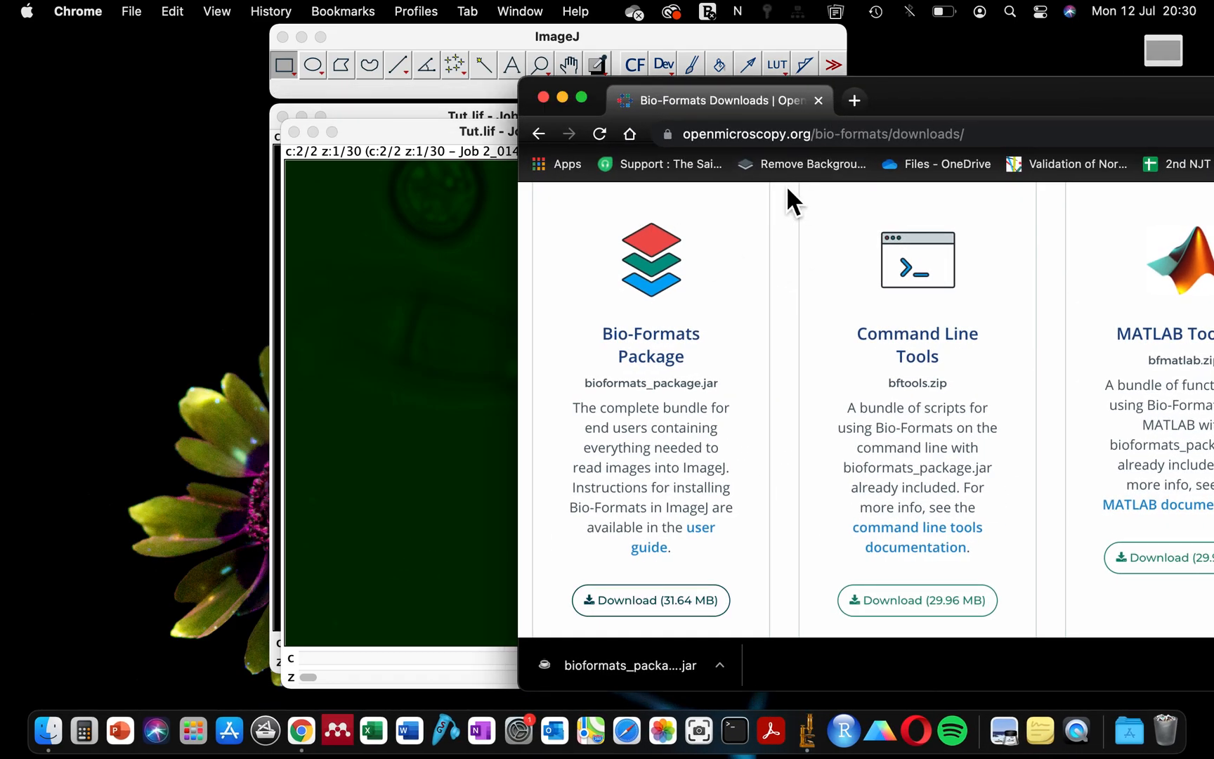
Step: Scroll the Bio-Formats 6.6.1 Downloads page back up to its heading
{"action": "scroll", "scroll_direction": "up", "scroll_amount": 3}
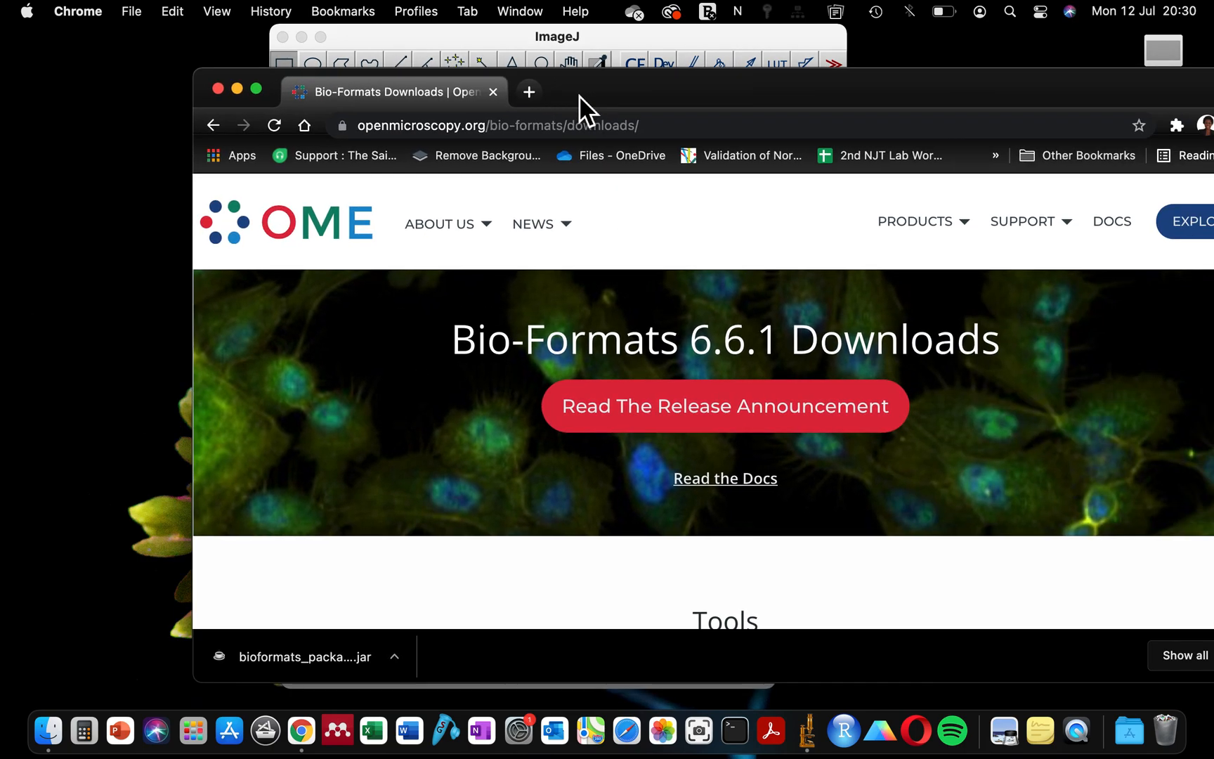
{"action": "mouse_move", "coordinate": [217, 89]}
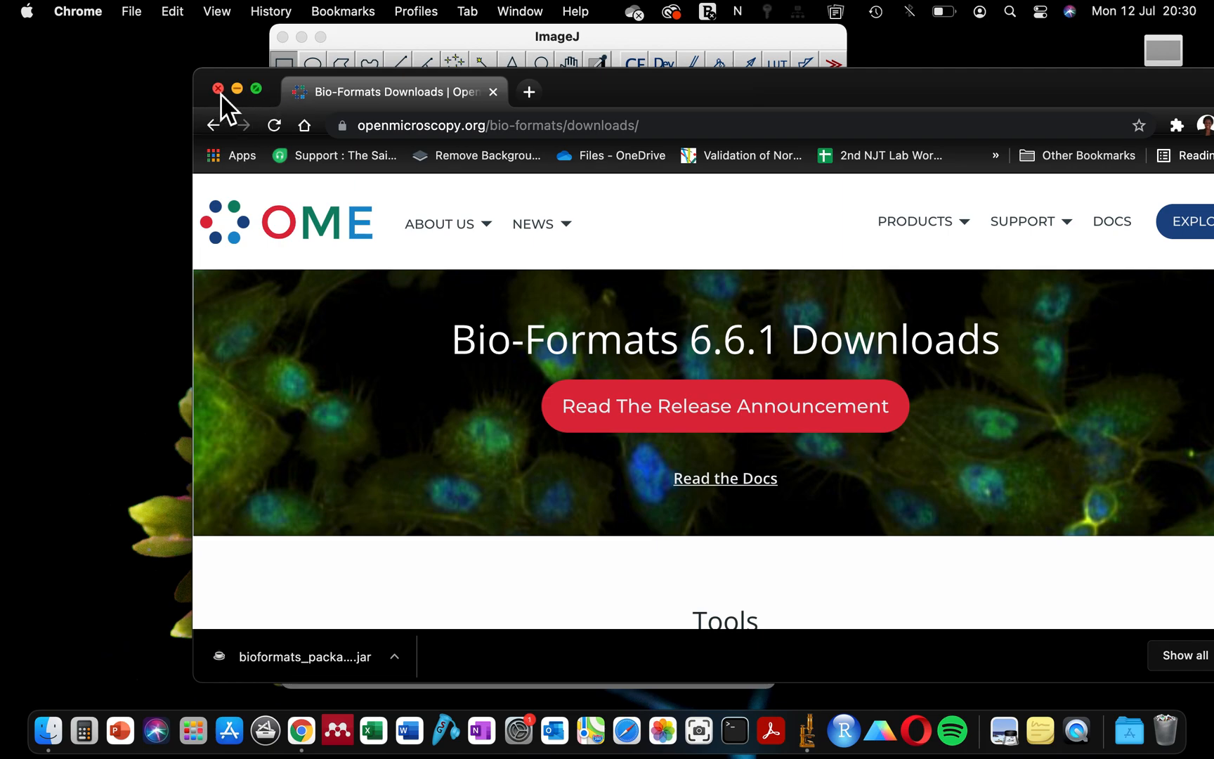
{"action": "mouse_move", "coordinate": [739, 128]}
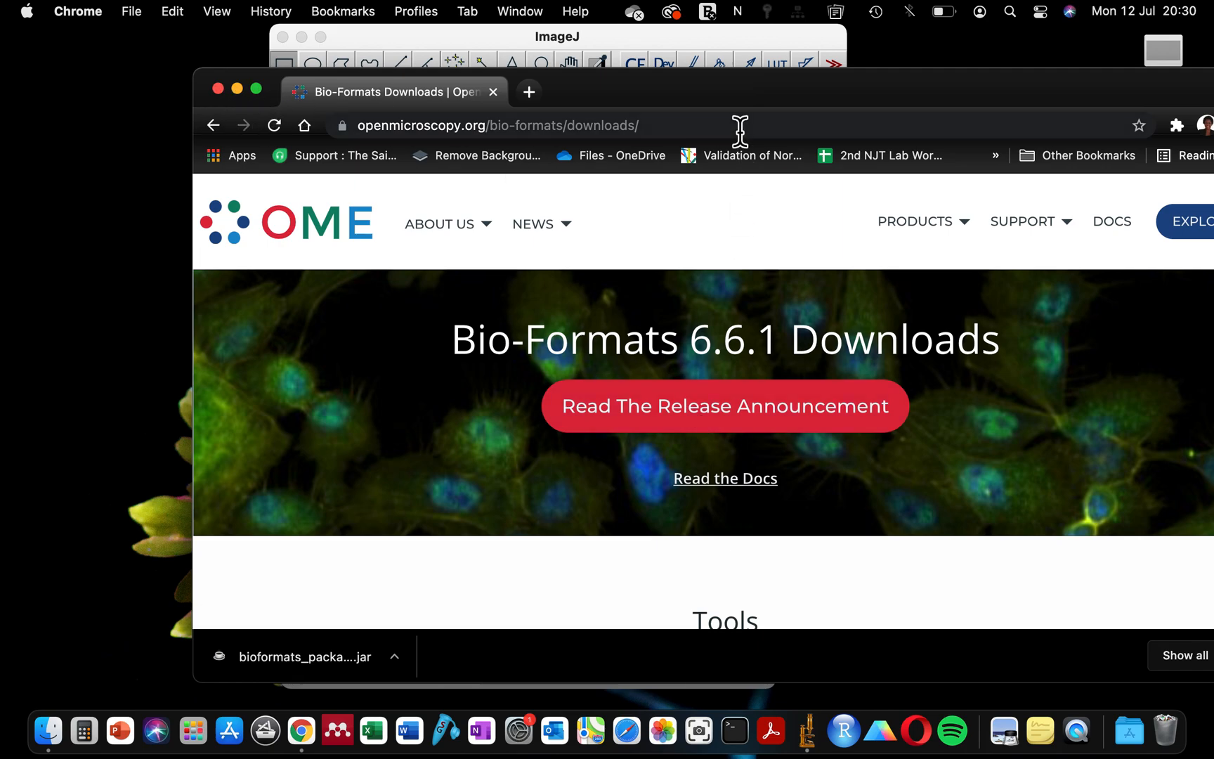